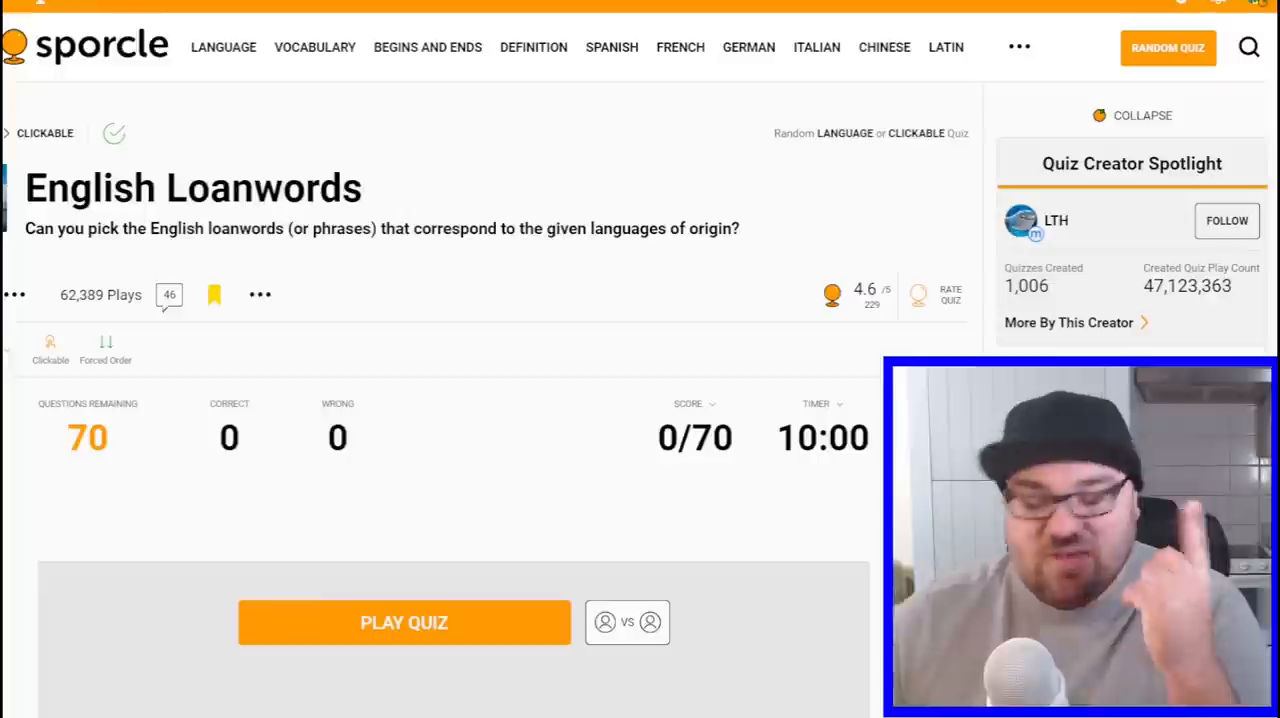
- Start the English Loanwords quiz so the timer runs and the Japanese clue with the word grid shows
scroll(down, 3)
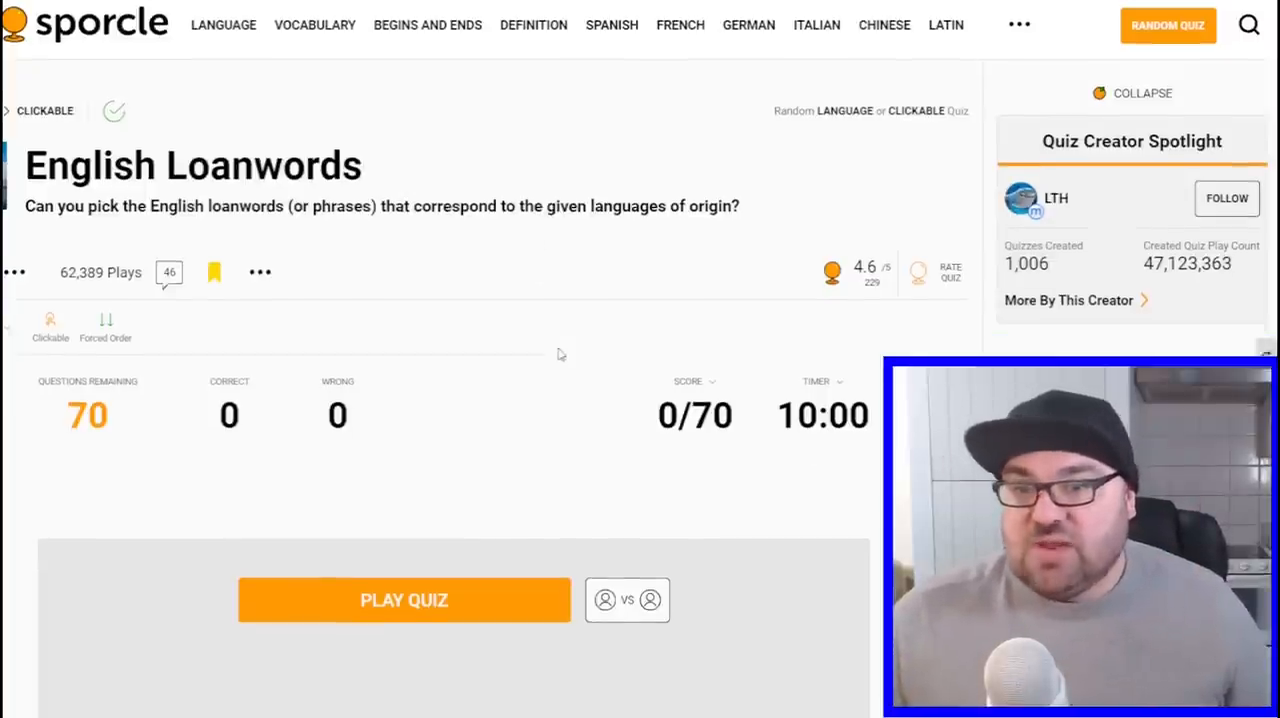
click(404, 600)
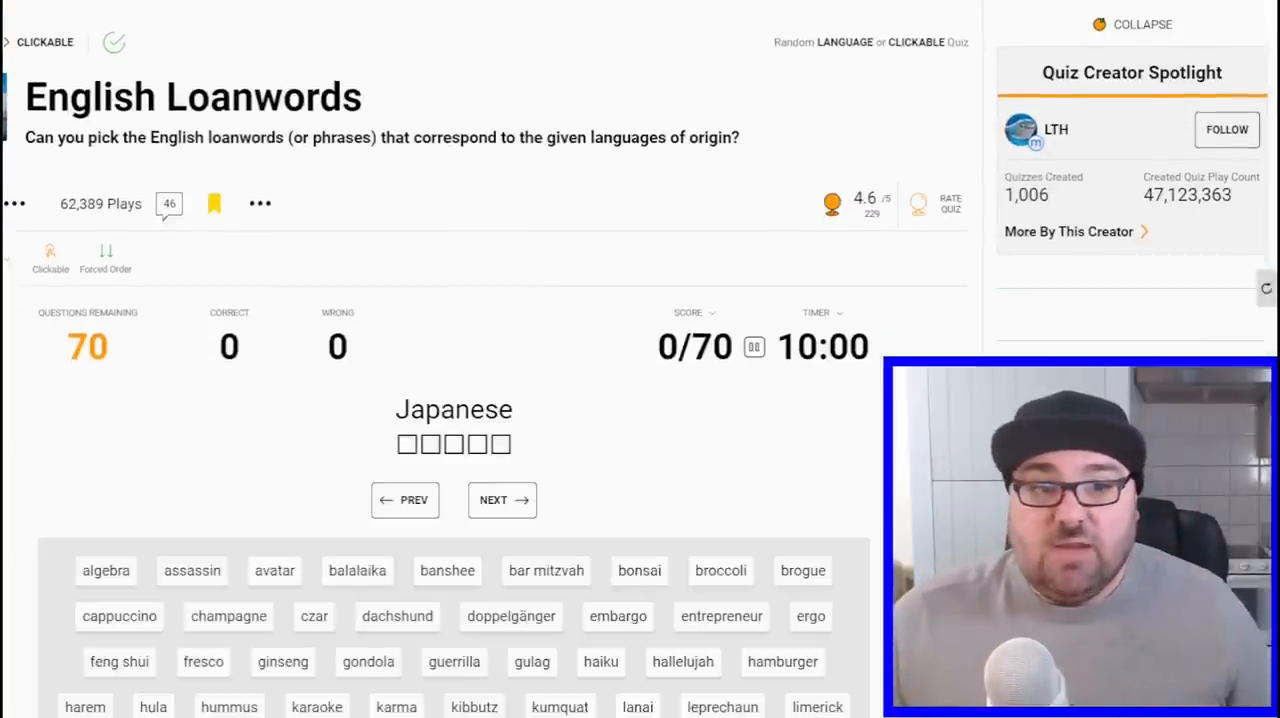
scroll(down, 3)
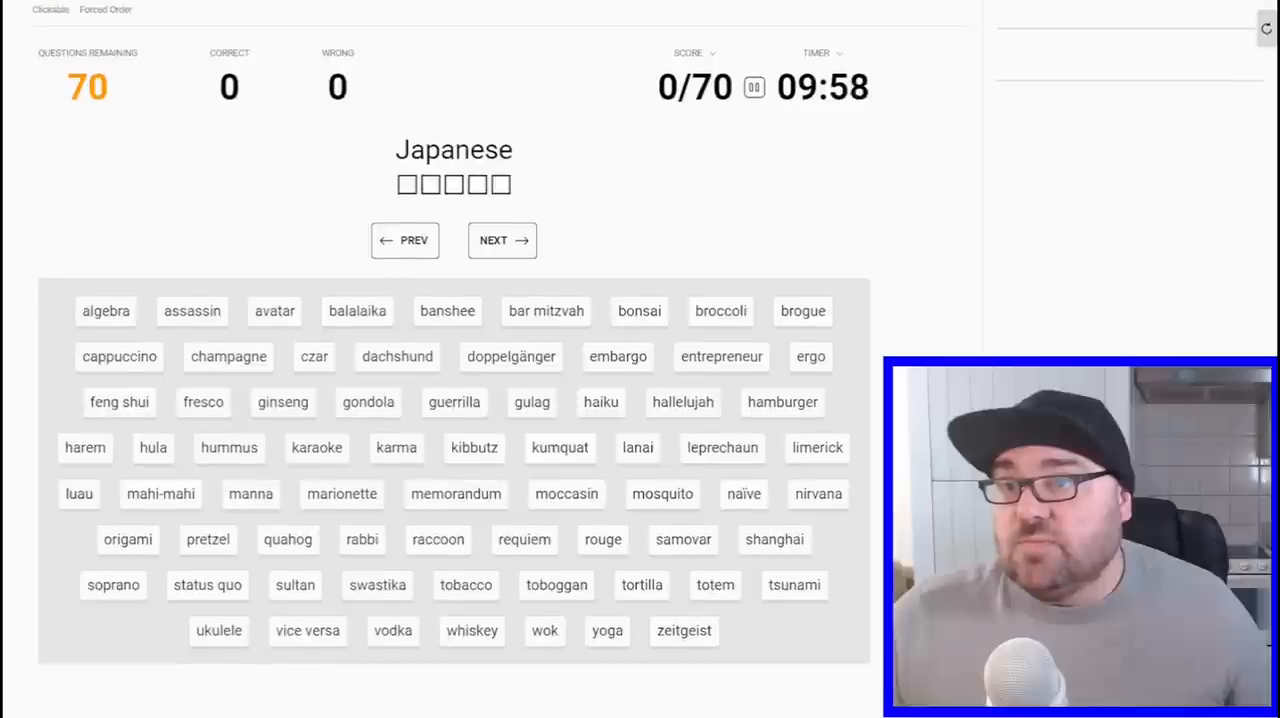
scroll(down, 3)
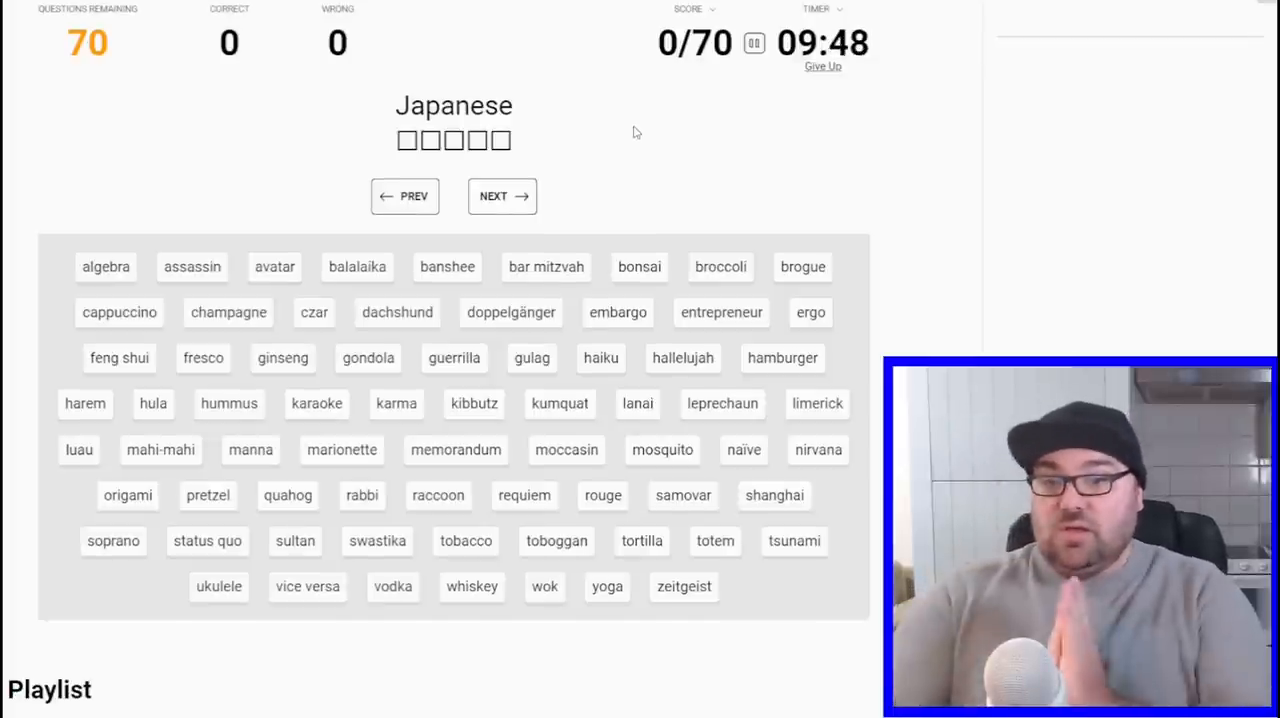
click(502, 196)
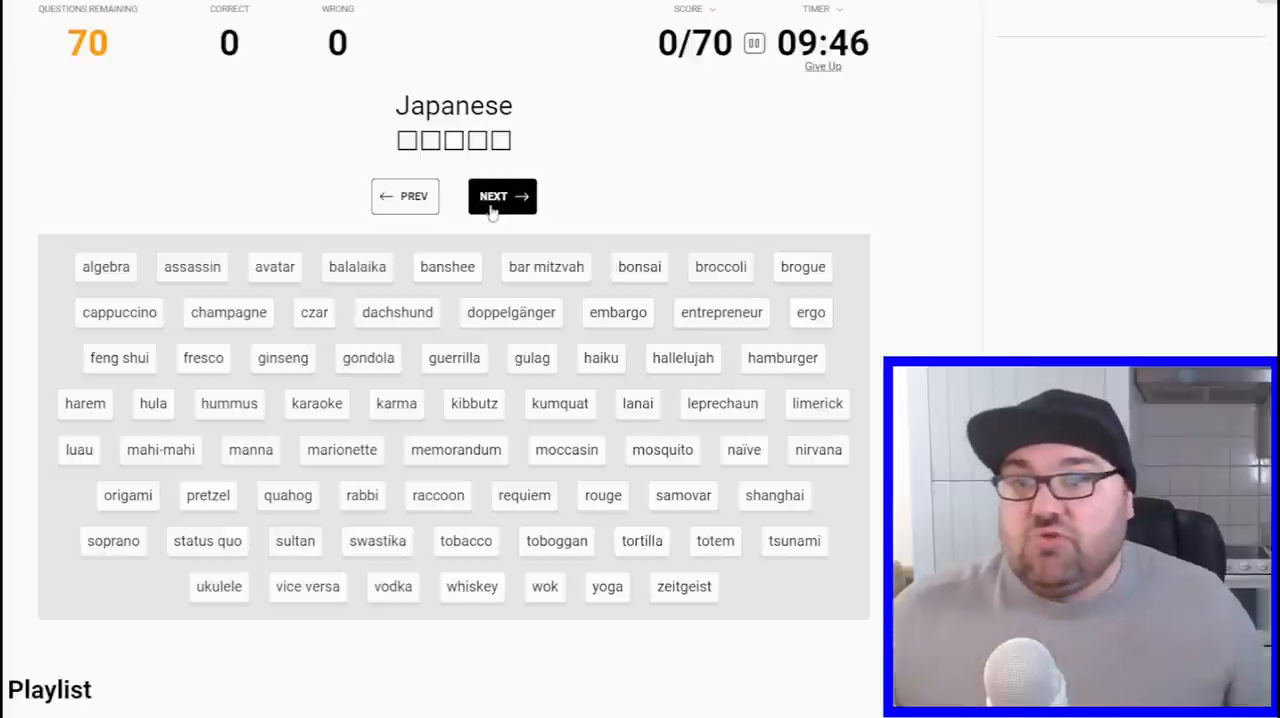
click(500, 196)
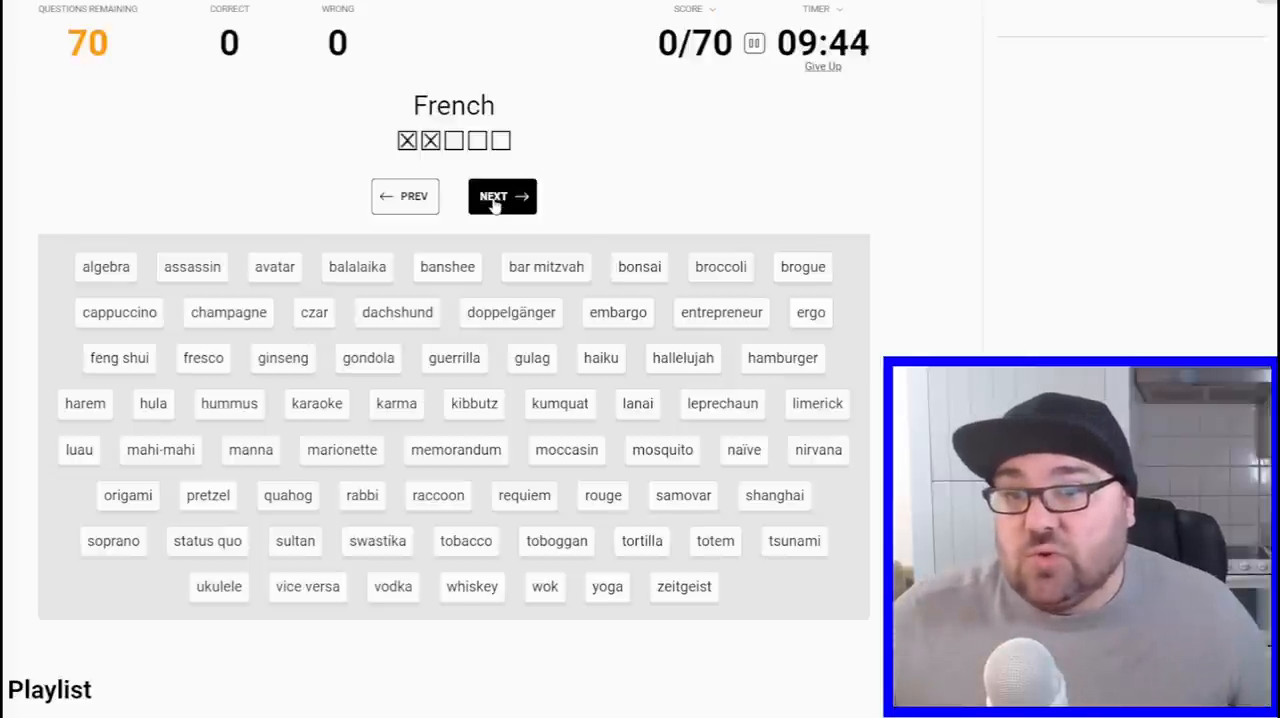
click(500, 196)
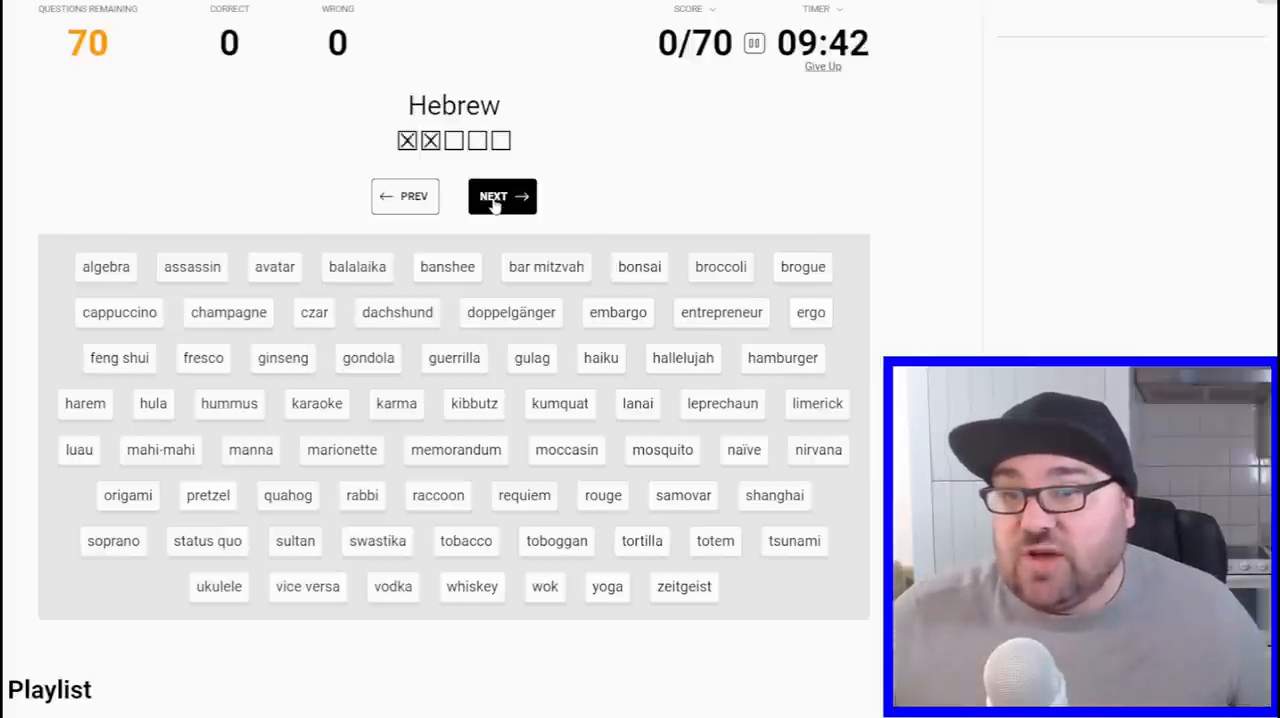
click(502, 196)
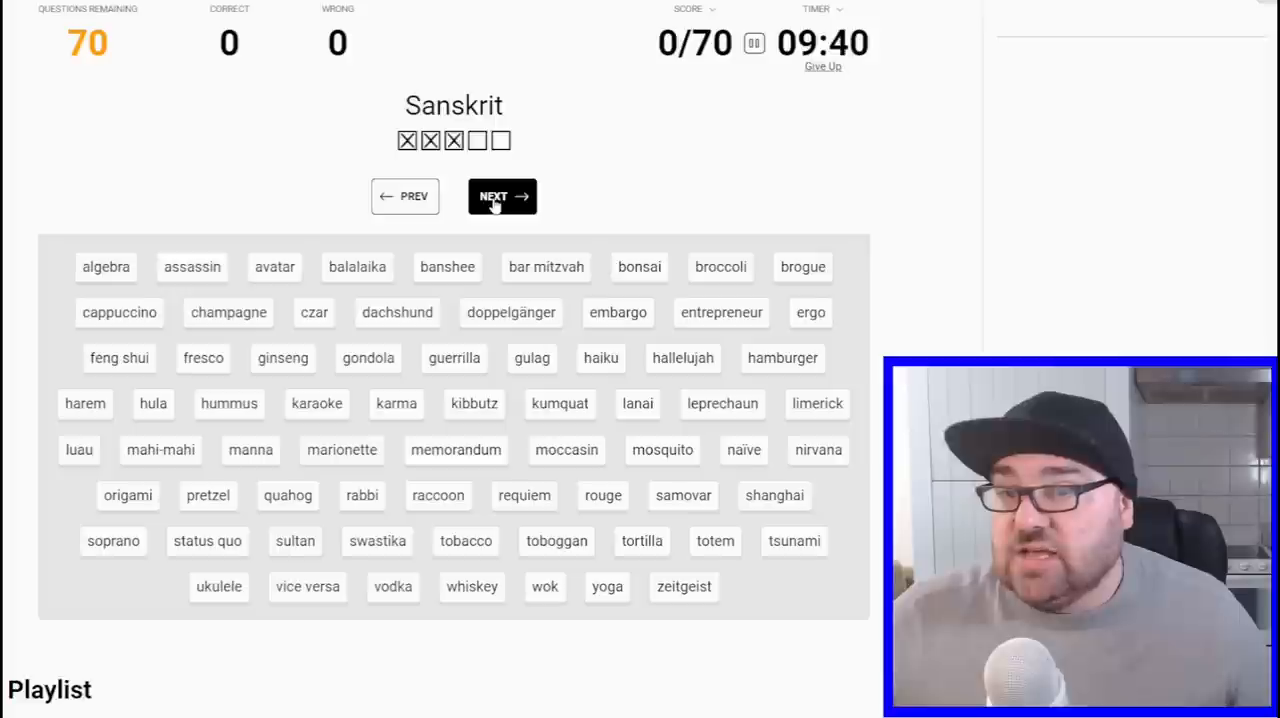
click(502, 196)
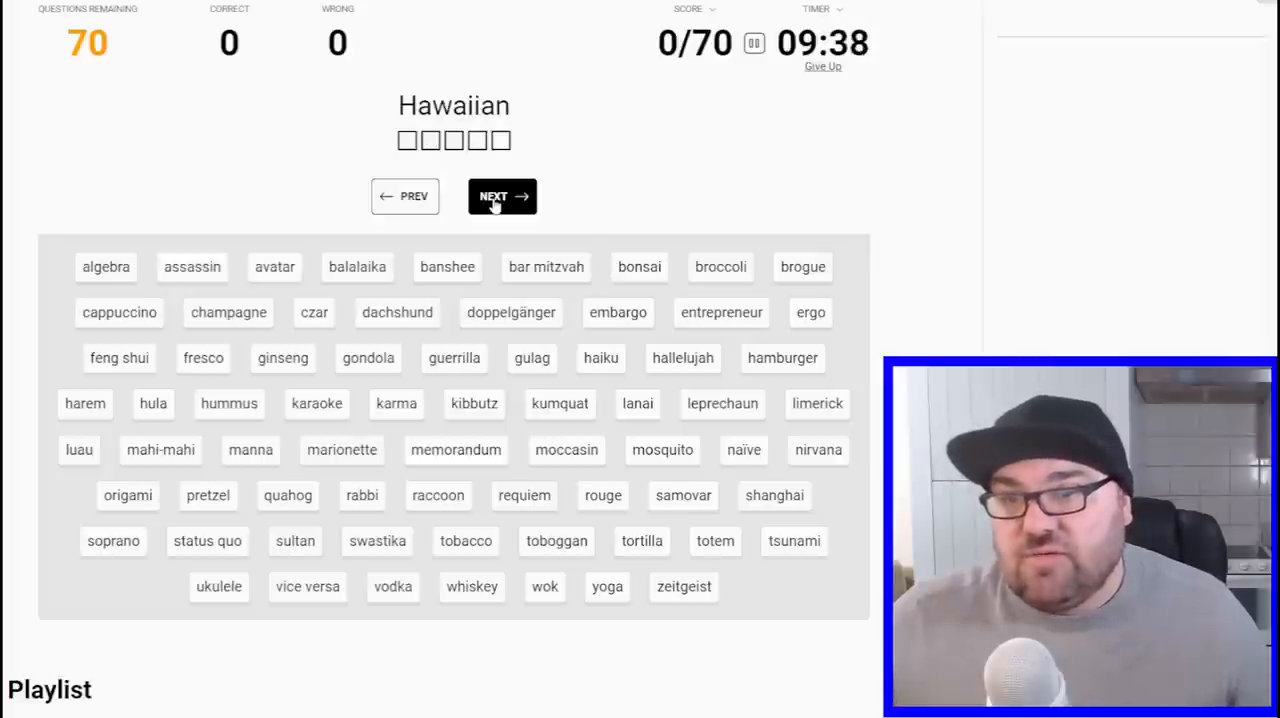
click(500, 196)
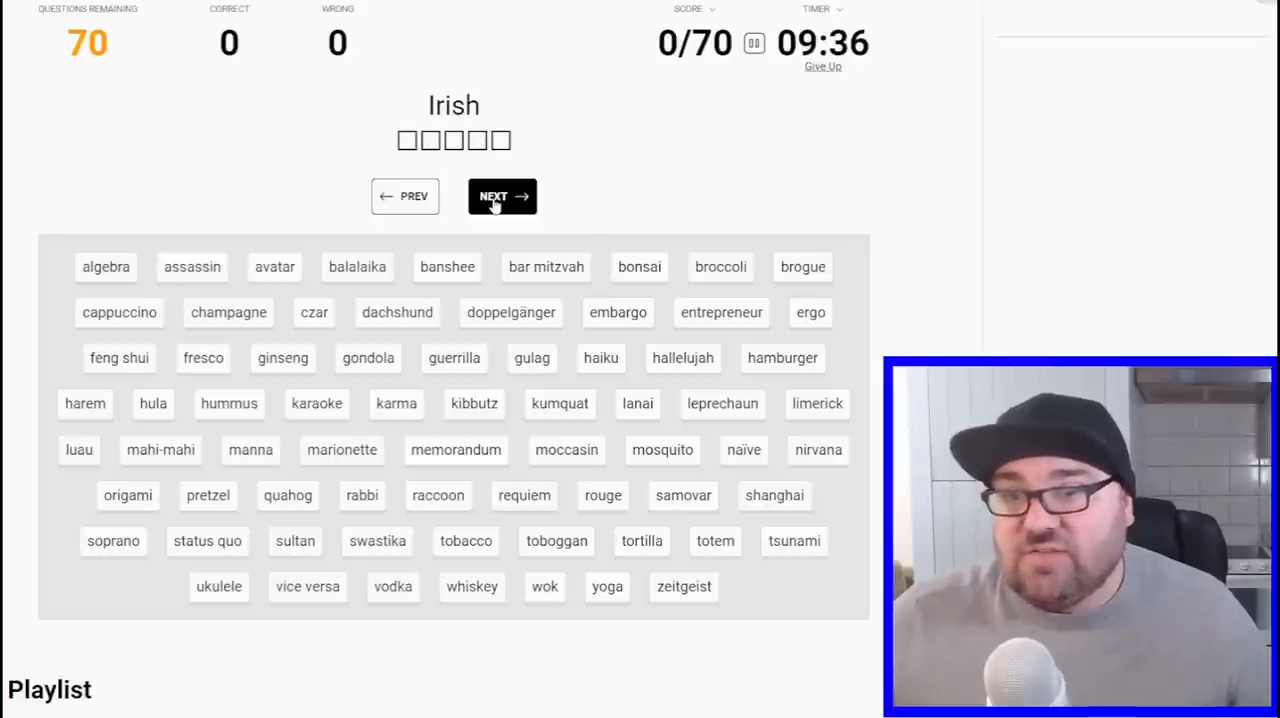
click(502, 196)
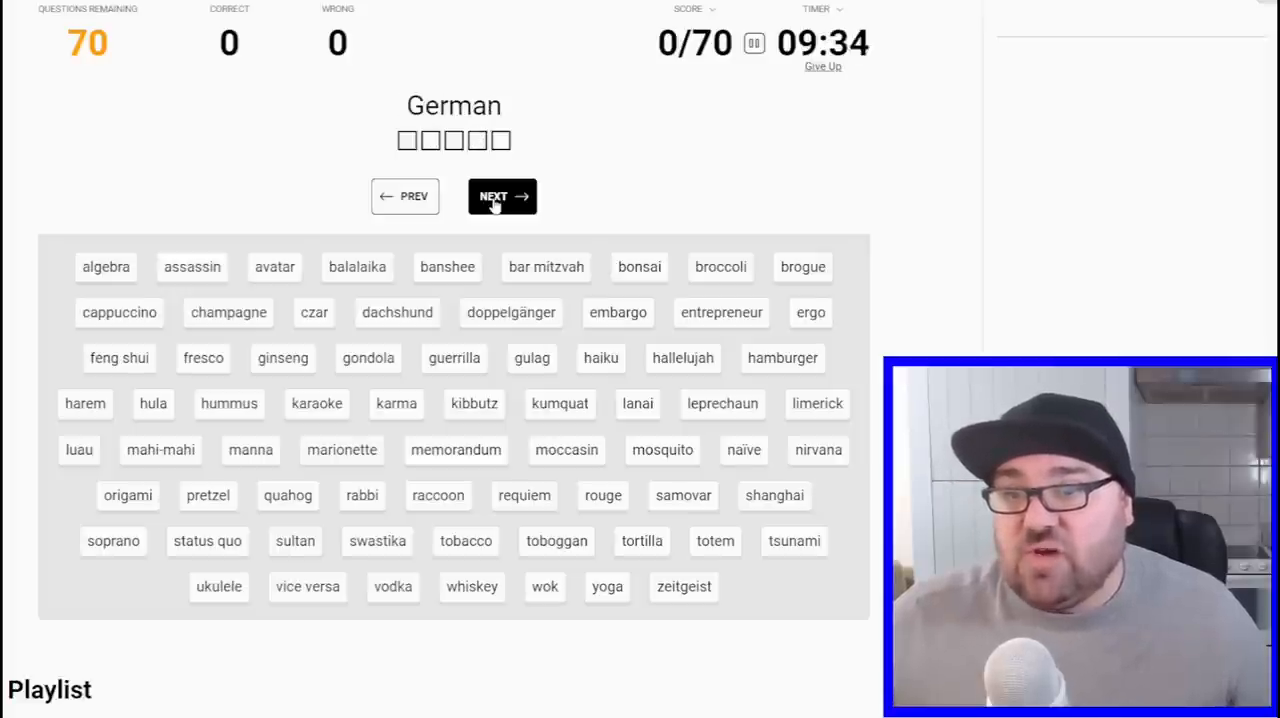
click(502, 196)
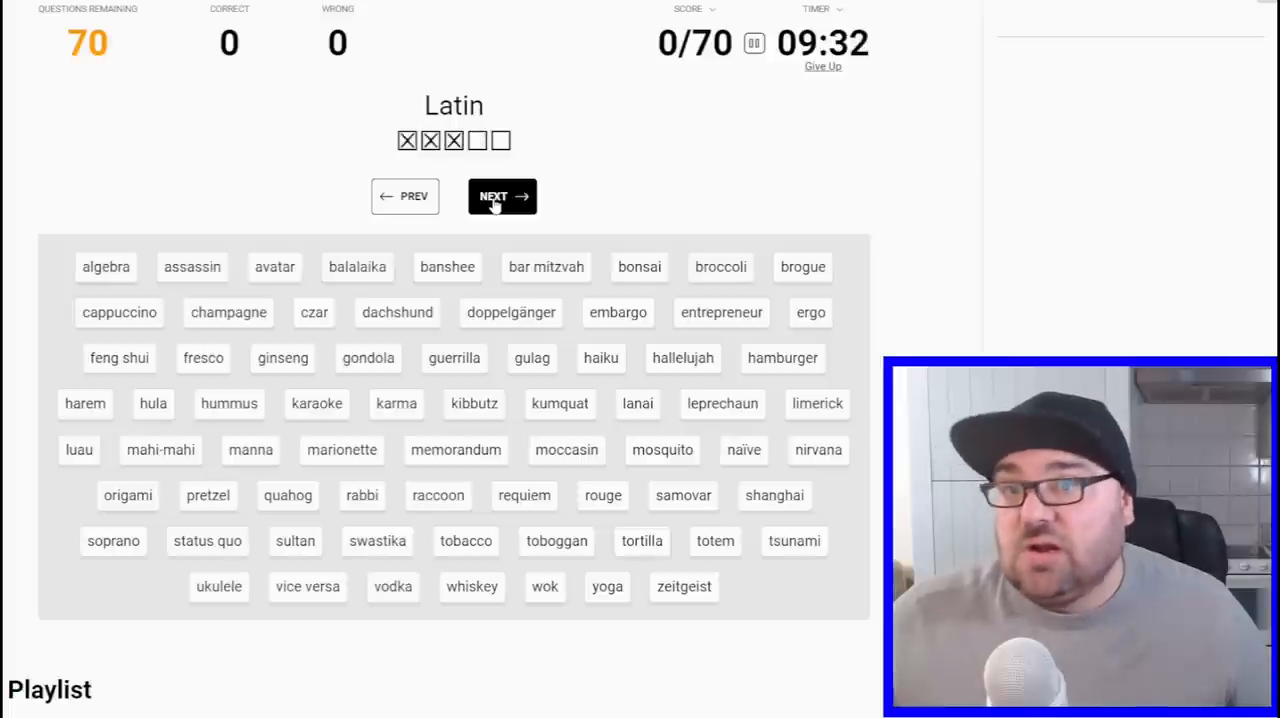
click(502, 196)
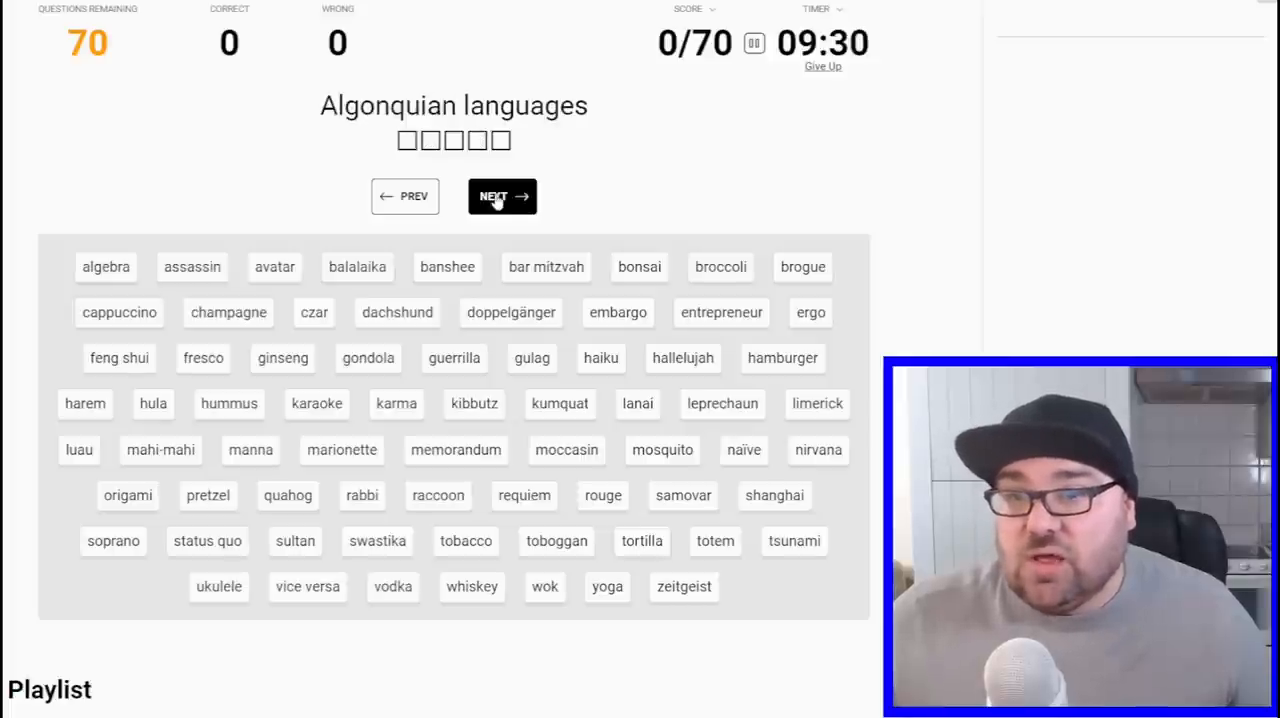
click(500, 196)
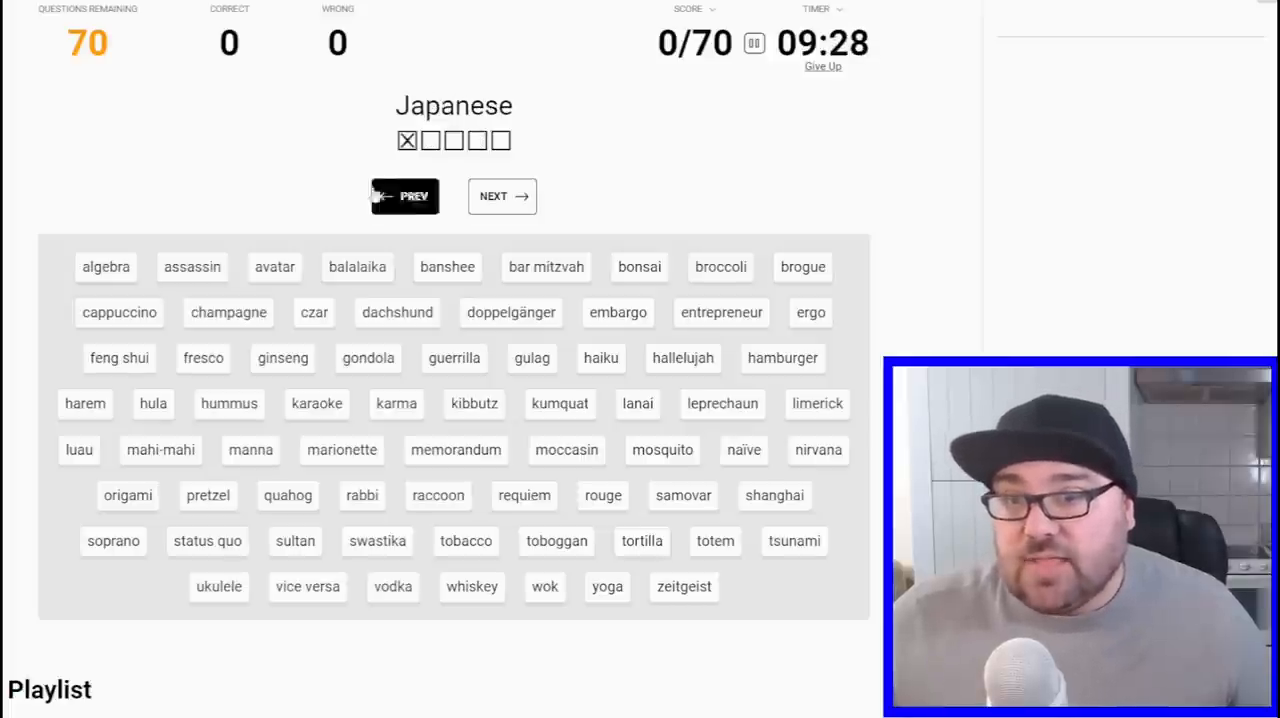
click(404, 196)
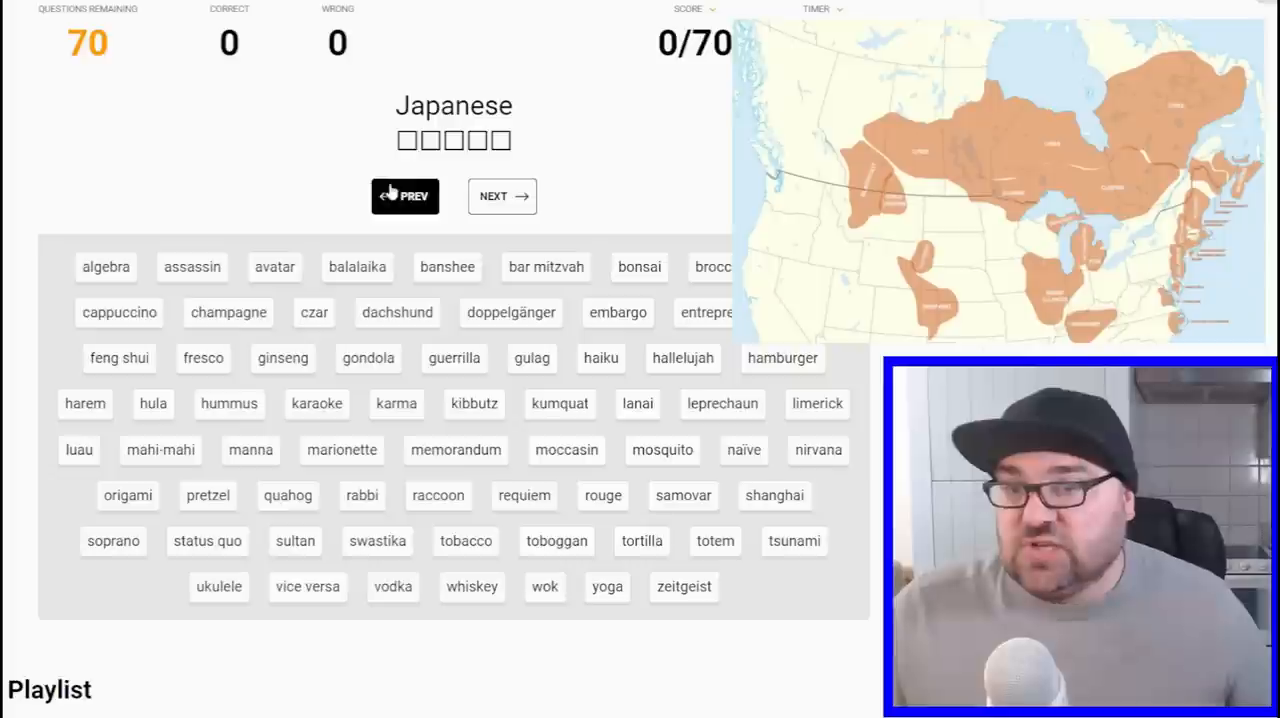
mouse_move(630, 162)
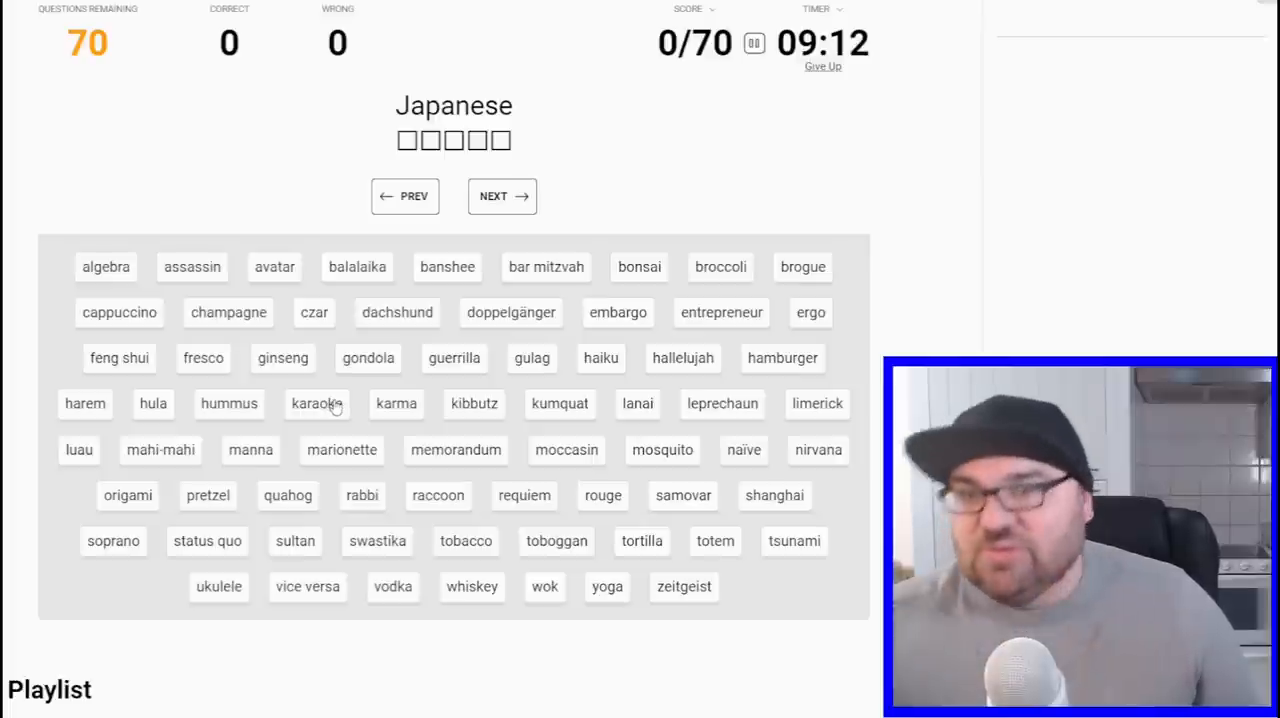
- Match karaoke to Japanese, then cycle forward to German and match doppelgänger
click(316, 404)
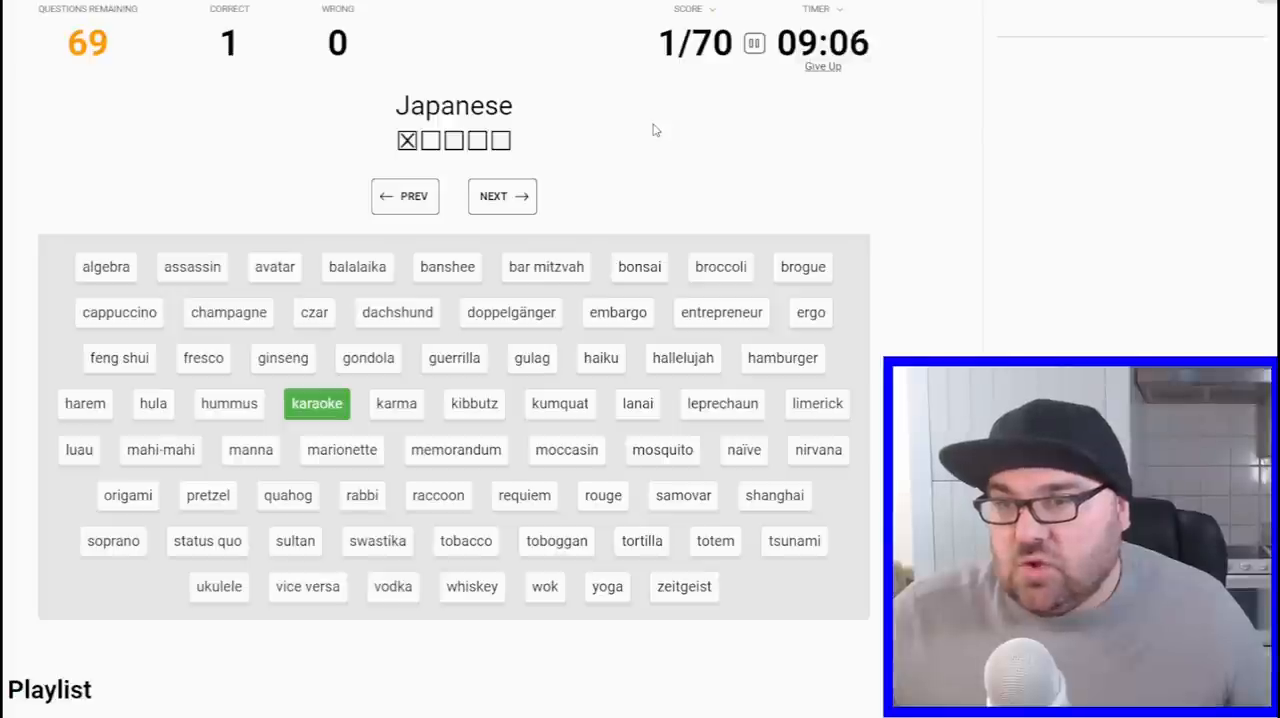
mouse_move(556, 444)
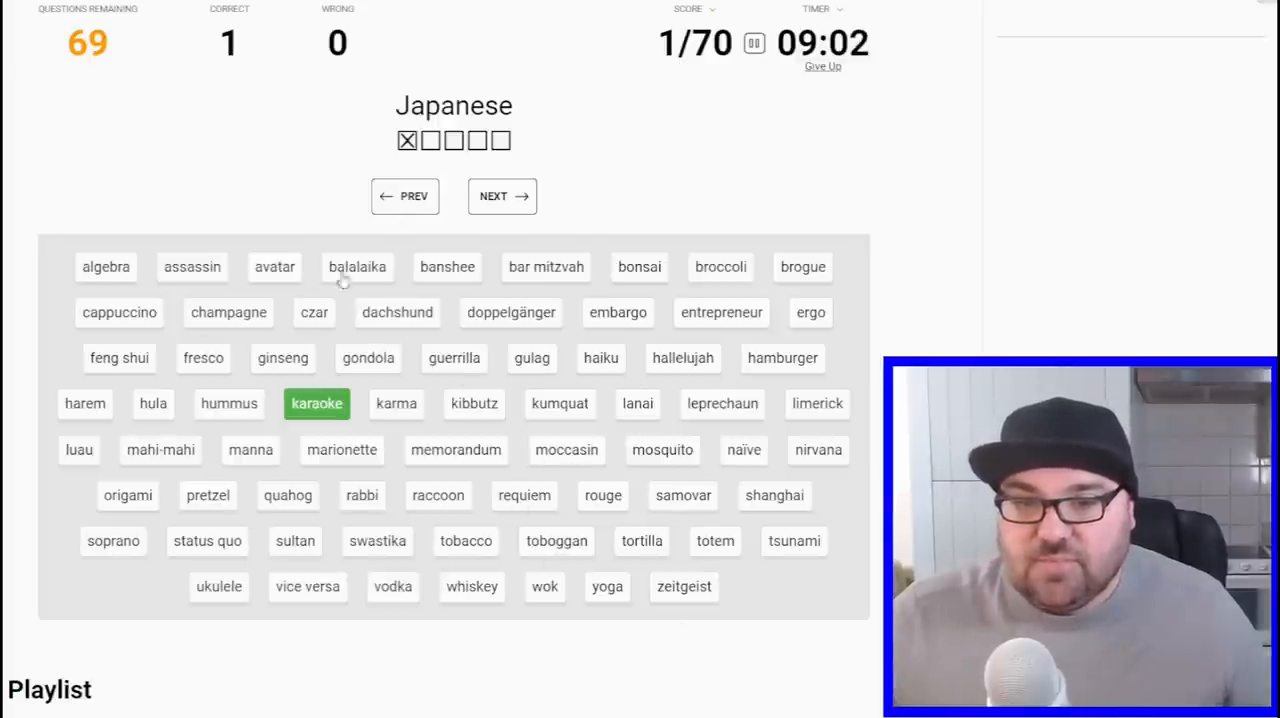
click(502, 196)
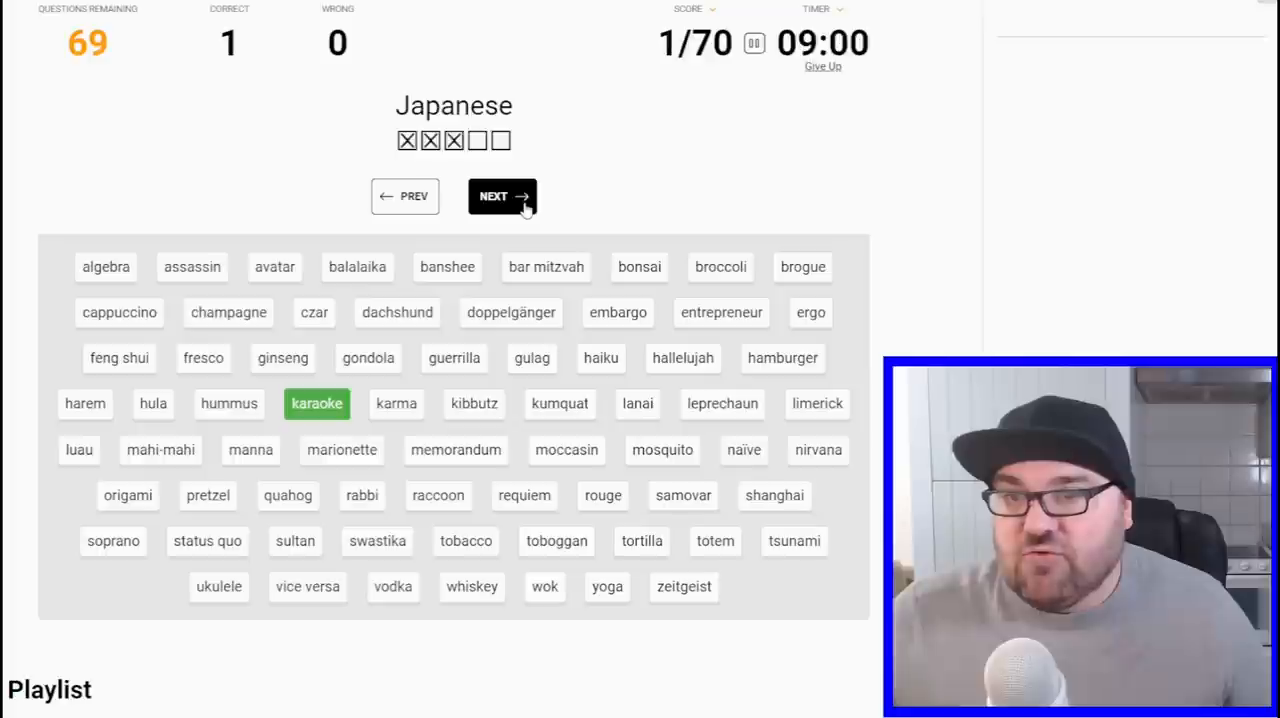
click(502, 196)
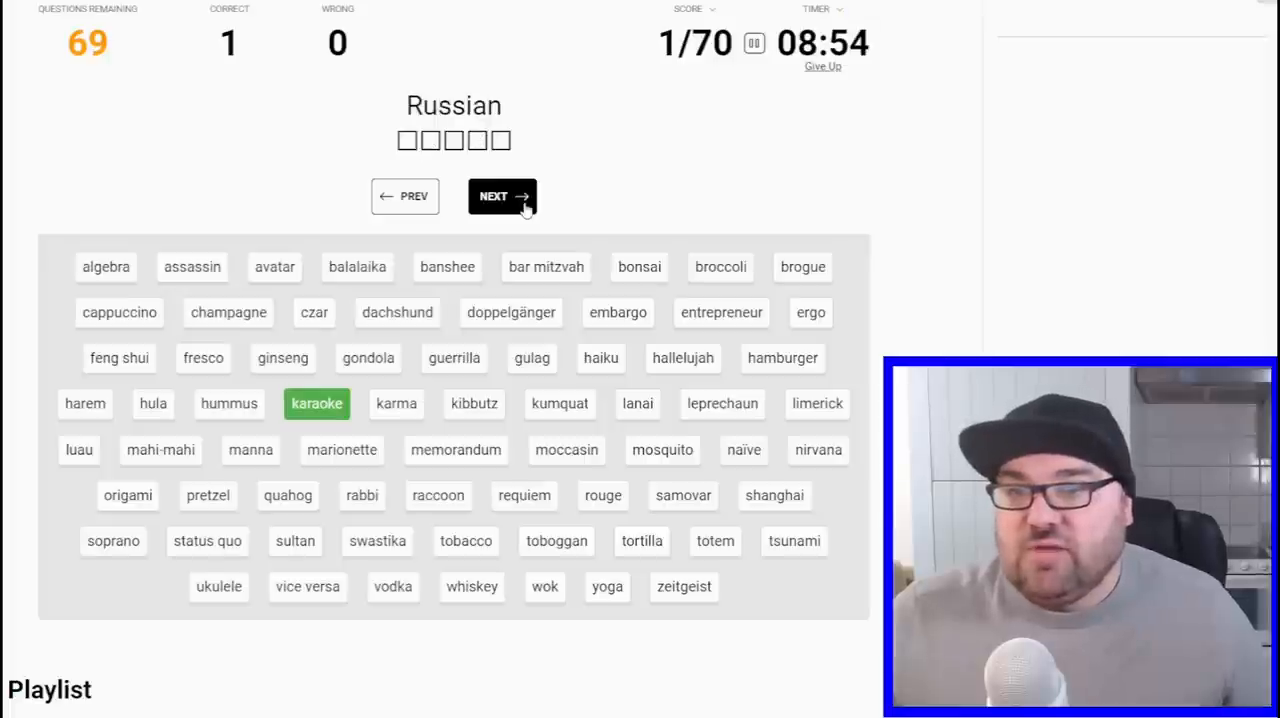
click(502, 196)
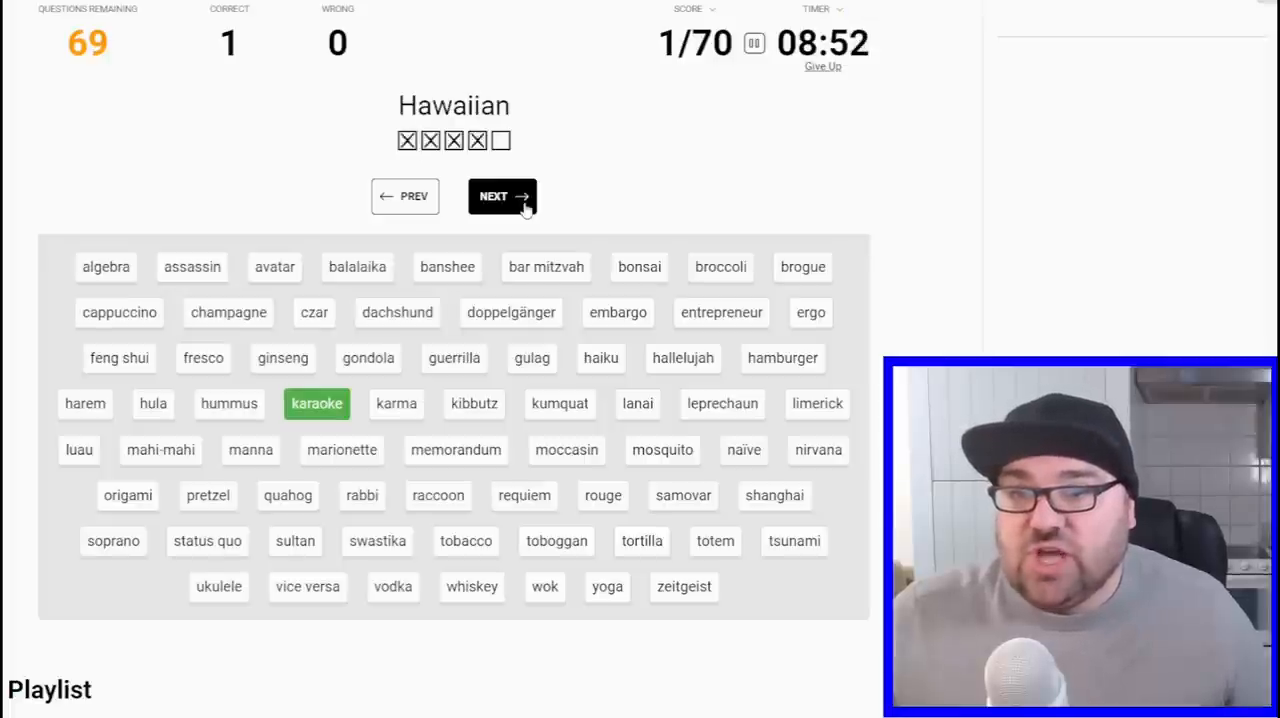
click(502, 196)
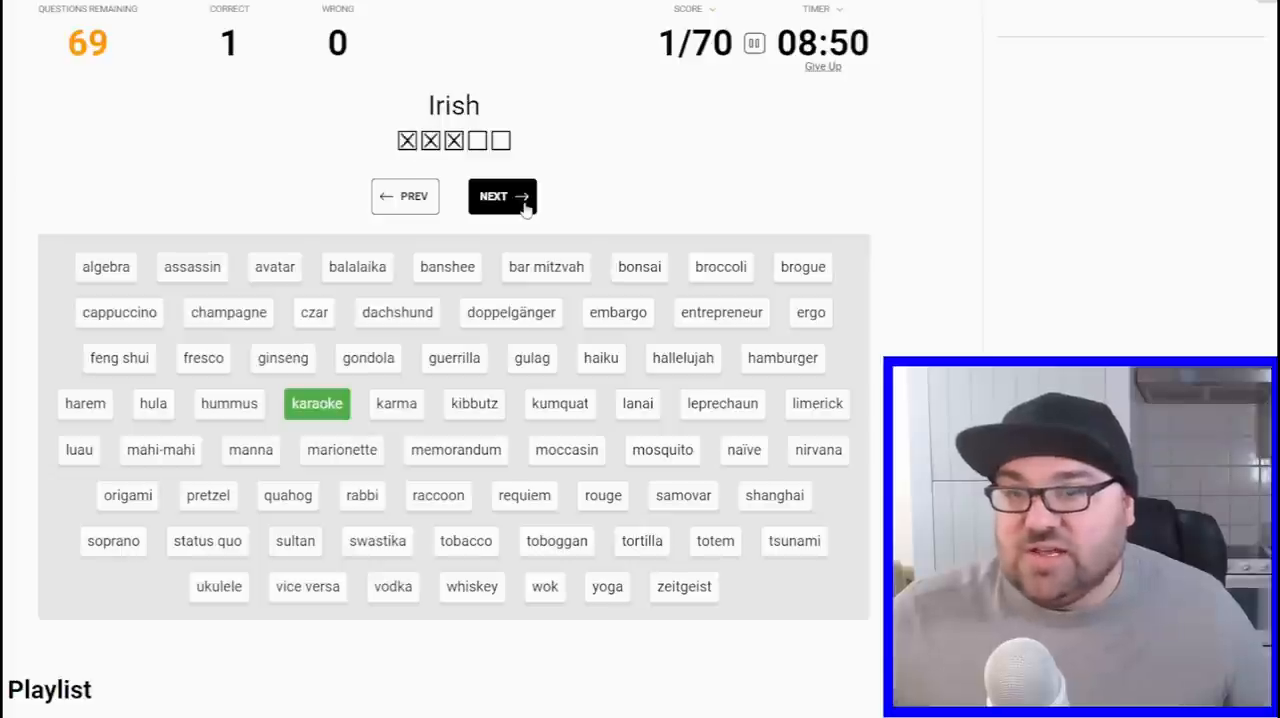
click(502, 196)
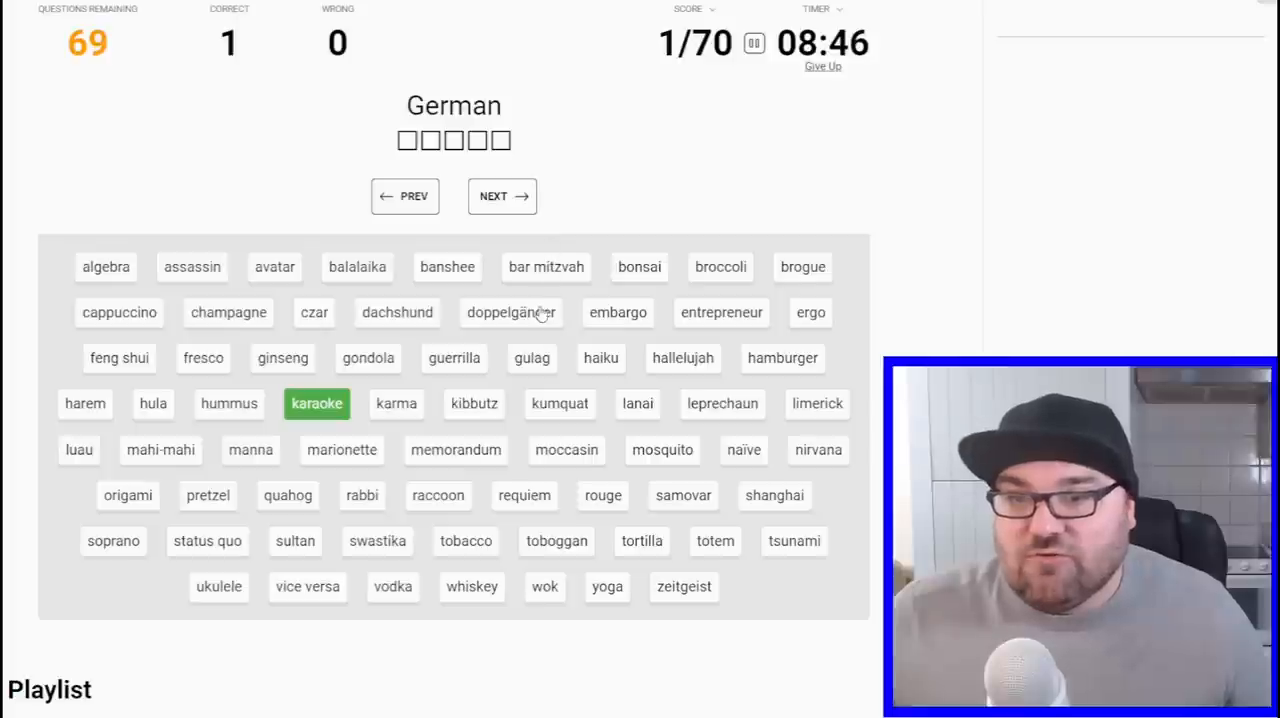
click(510, 312)
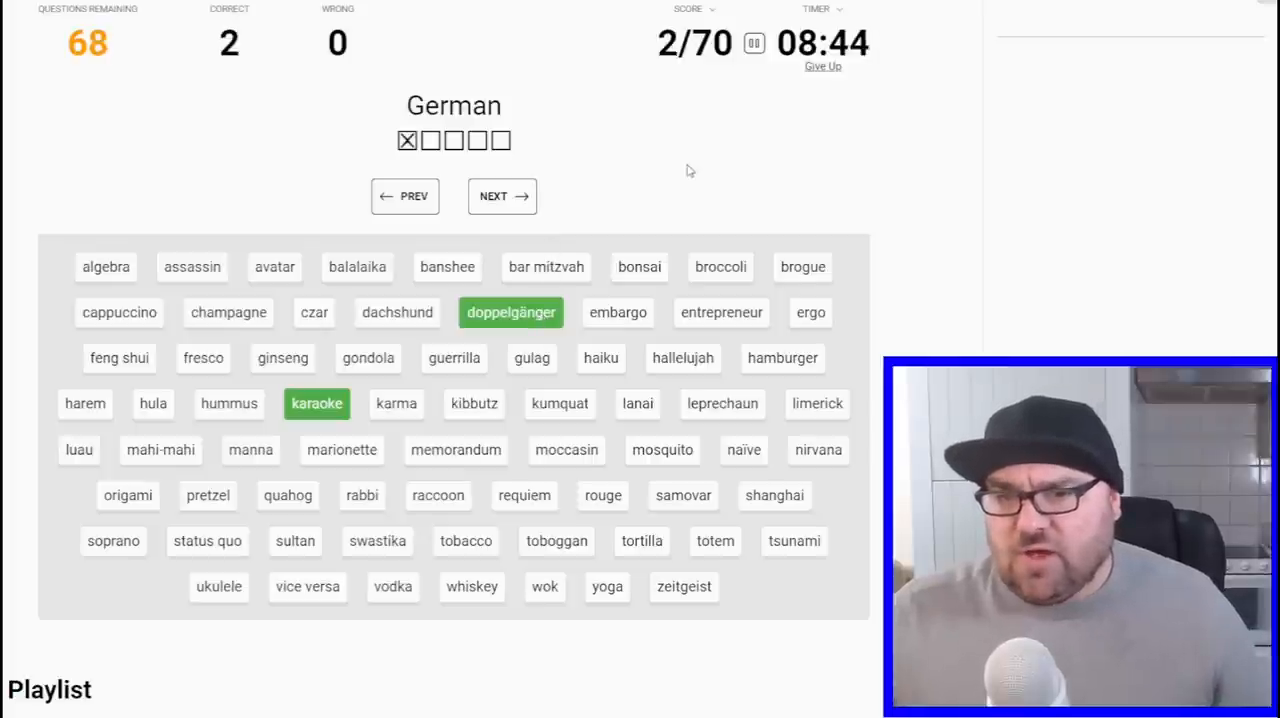
- Go back to the Russian clue and match gulag, reaching 3/70
click(404, 196)
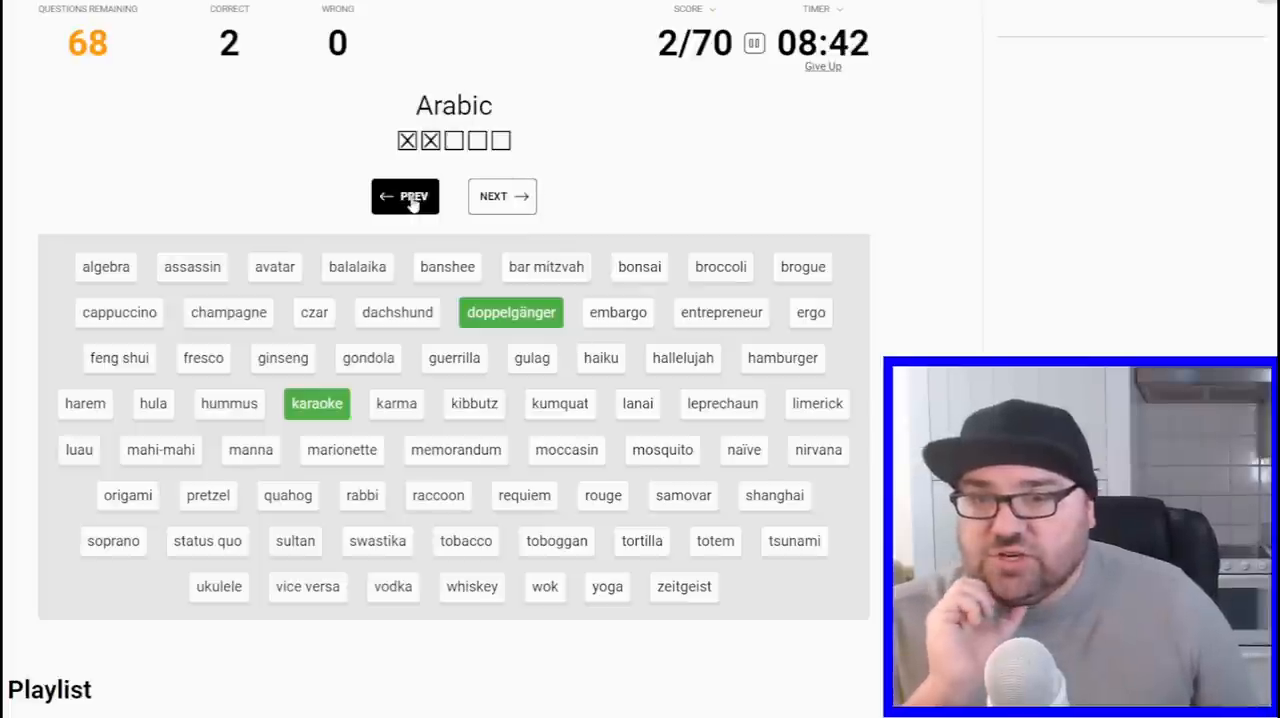
click(404, 196)
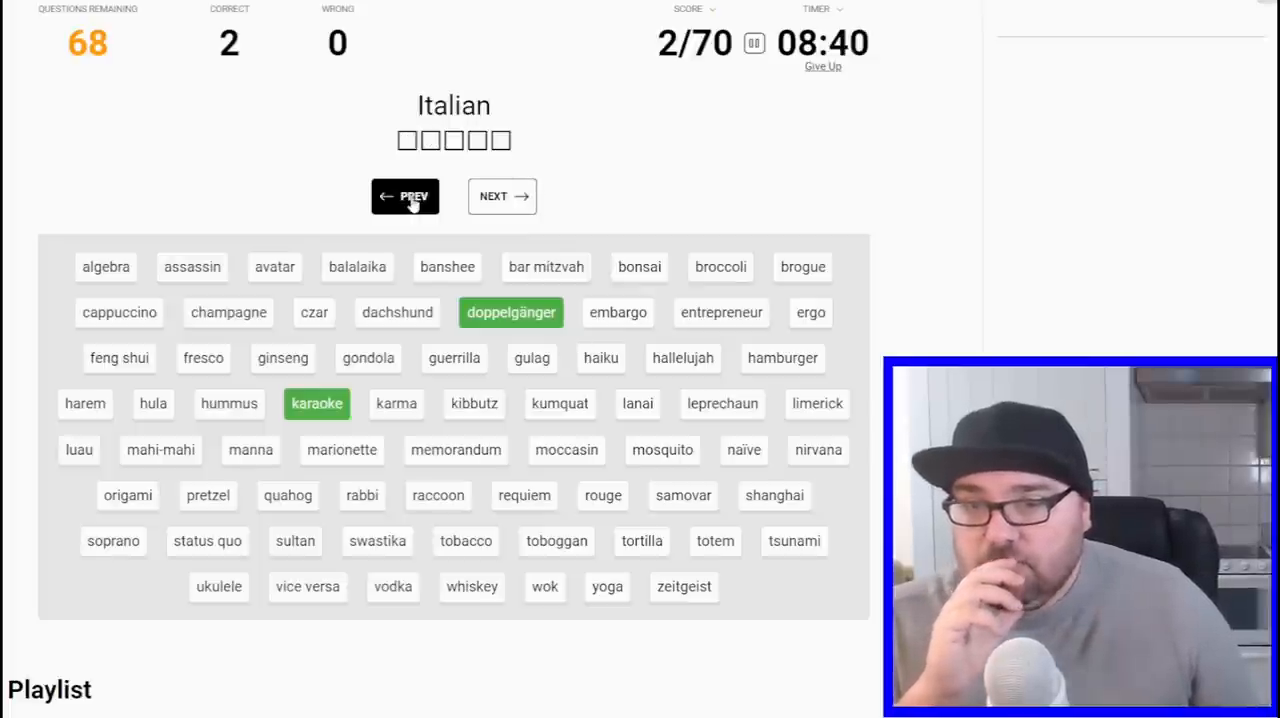
click(404, 196)
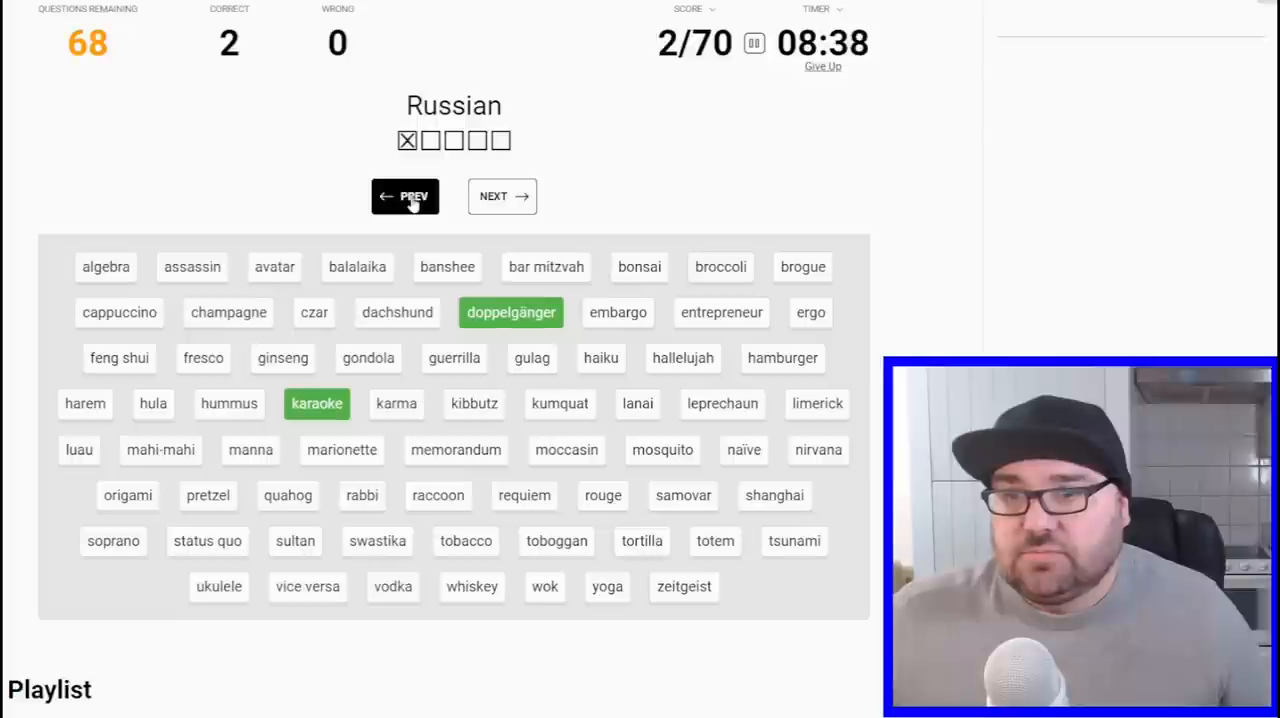
click(404, 196)
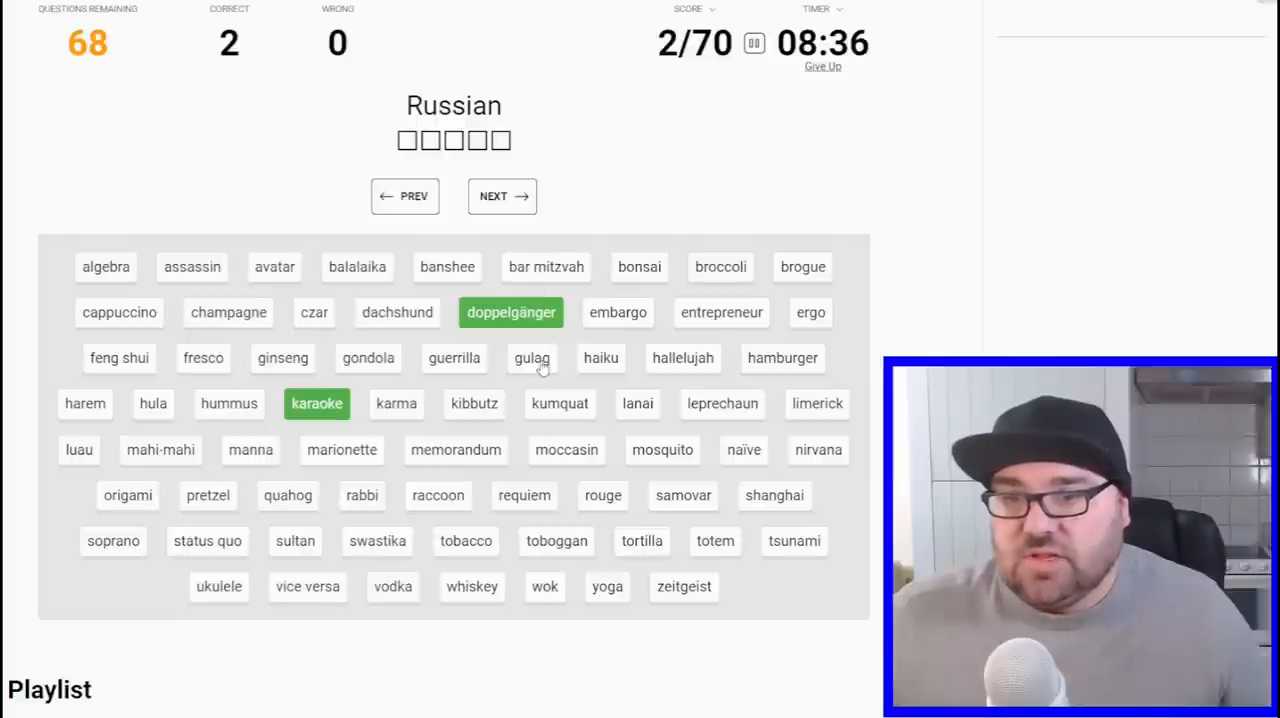
click(532, 356)
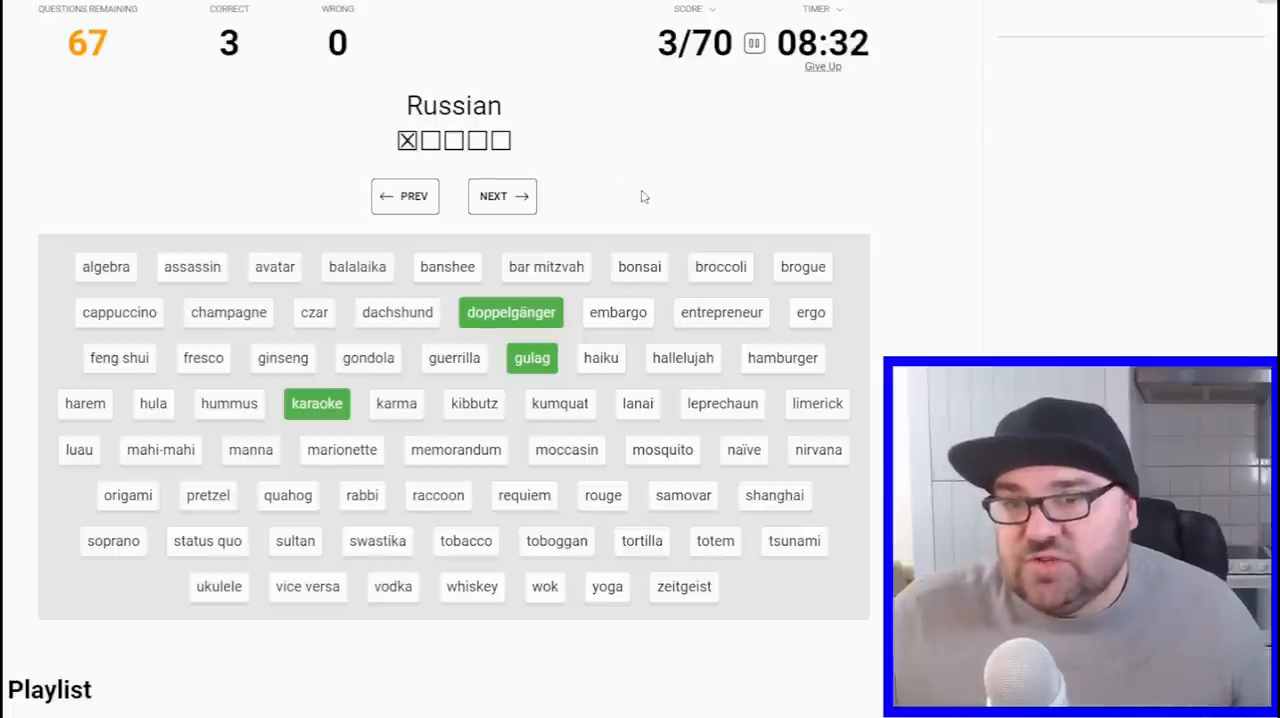
mouse_move(644, 184)
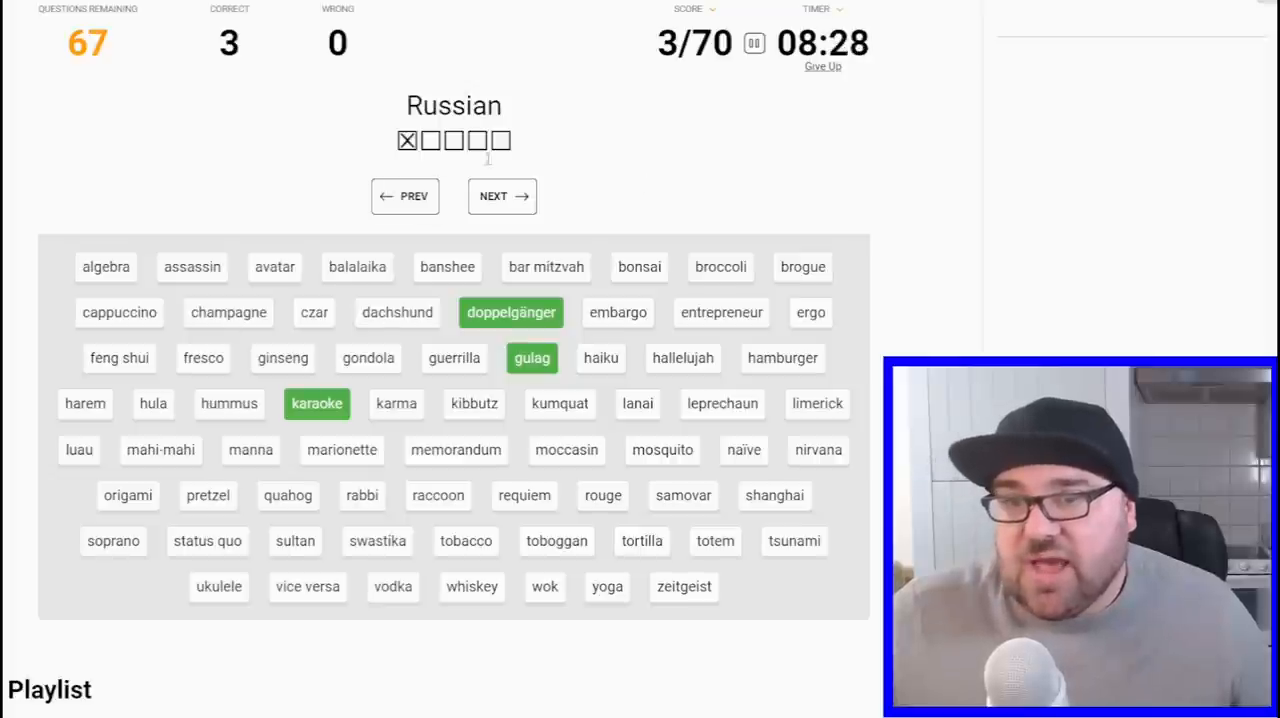
- Skip Italian, Arabic and Algonquian, then match champagne, marionette and entrepreneur to French for 6/70
click(502, 196)
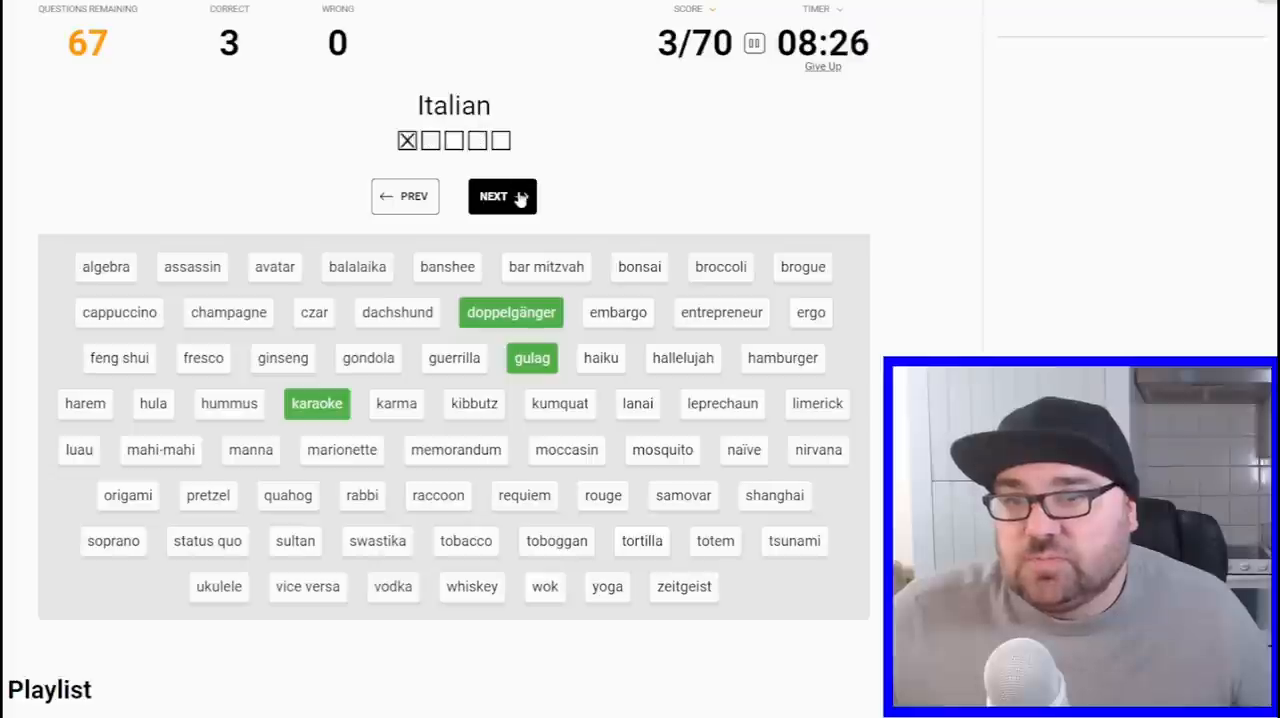
click(502, 196)
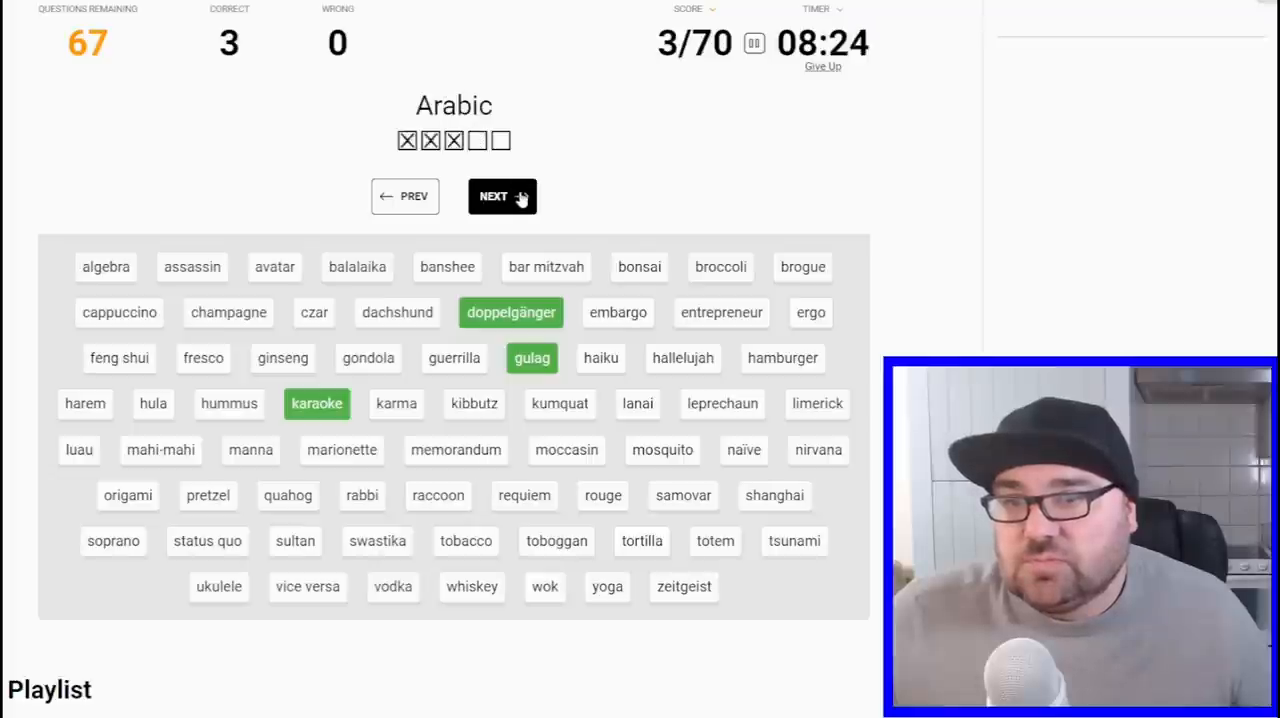
click(502, 196)
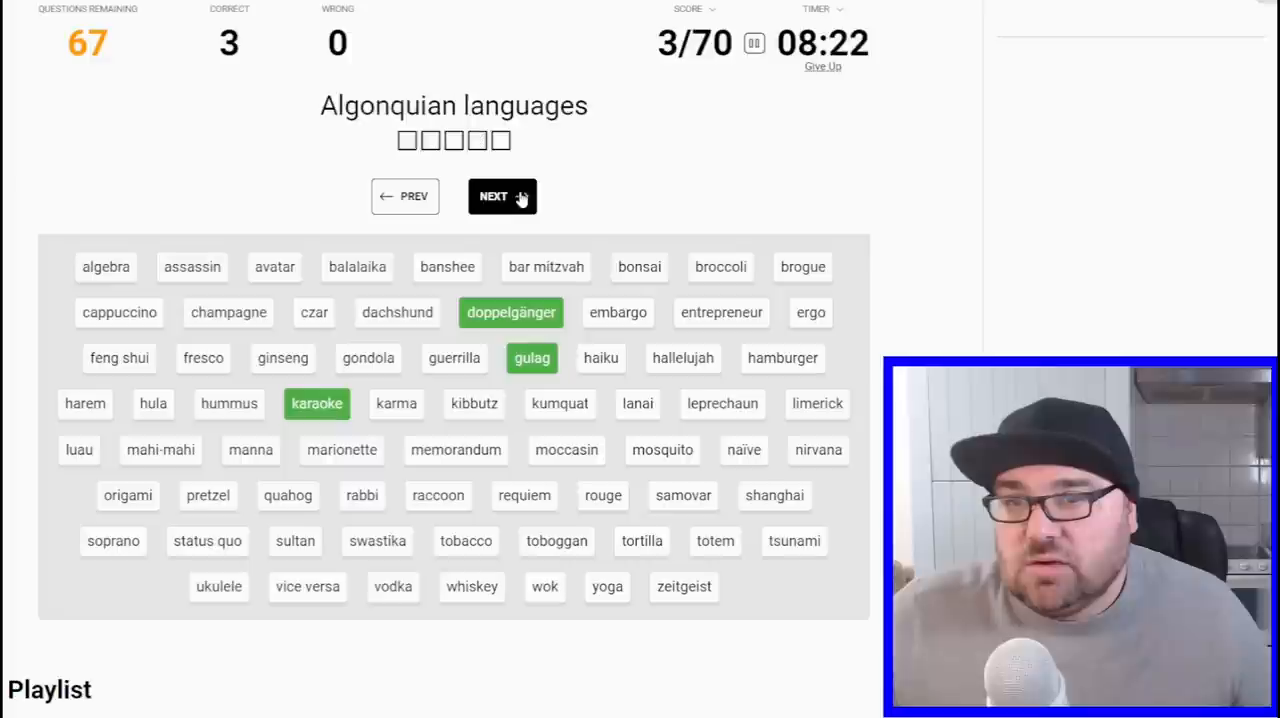
click(502, 196)
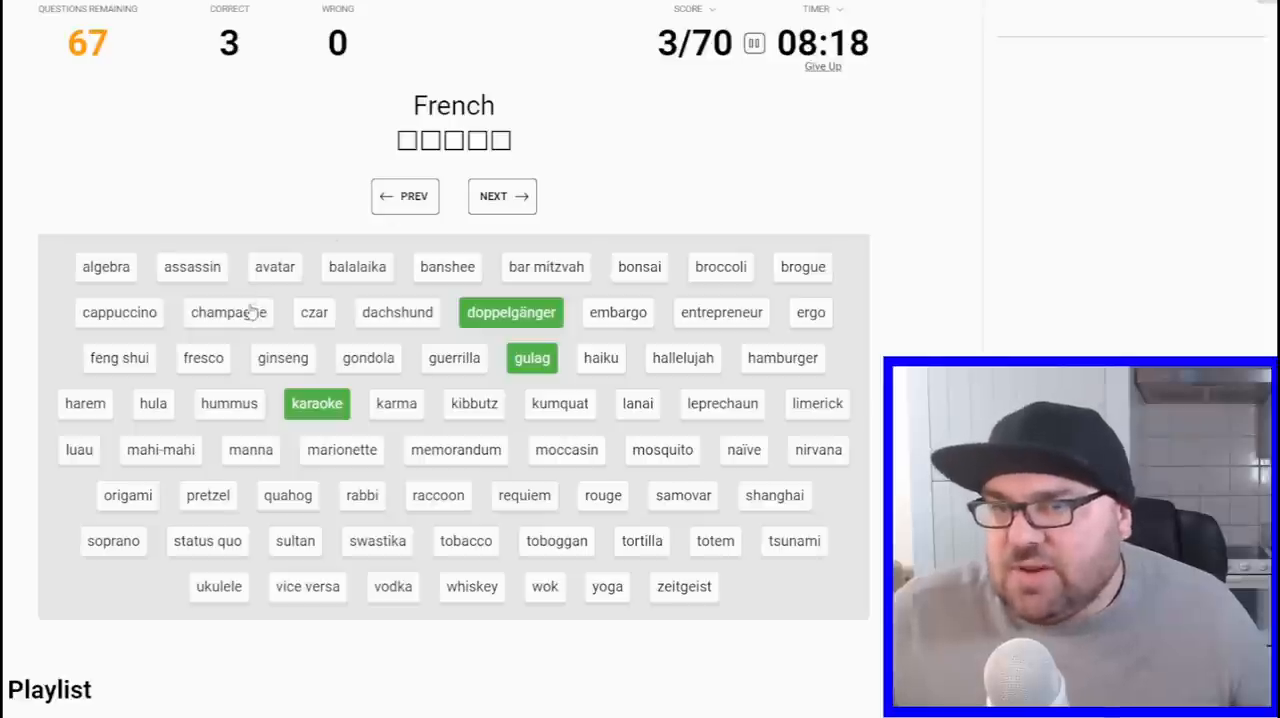
click(228, 312)
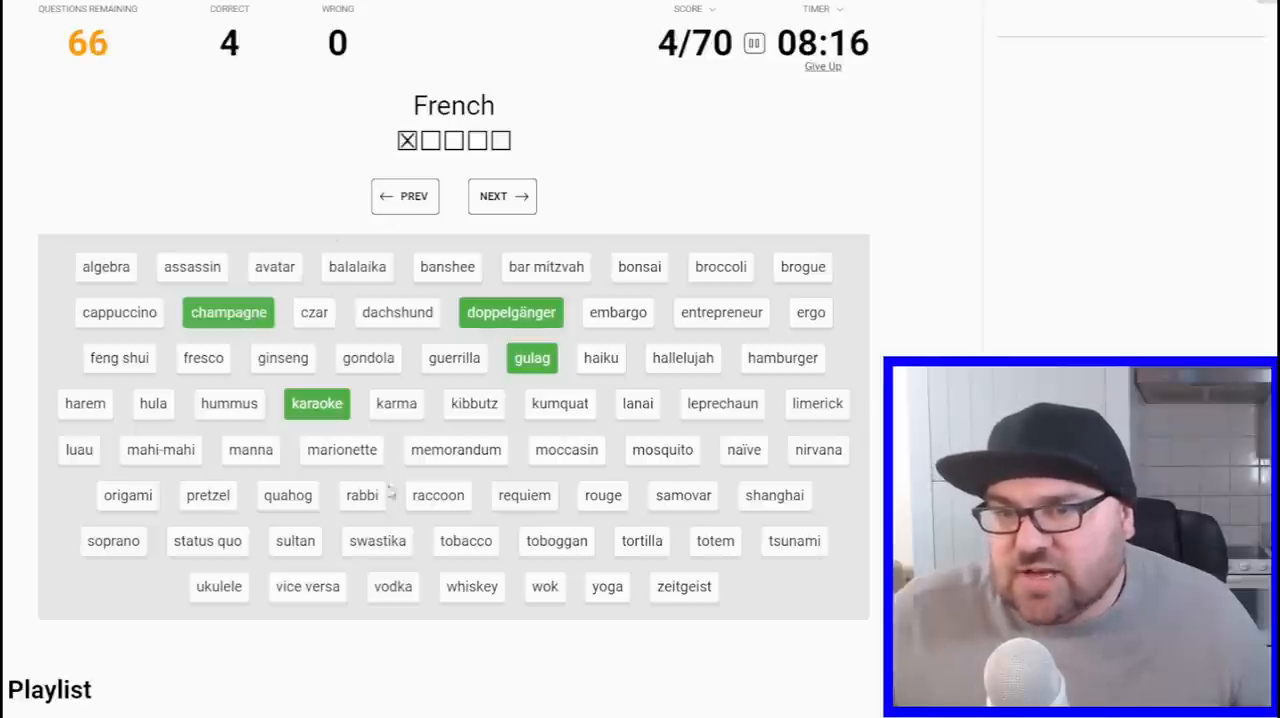
click(340, 448)
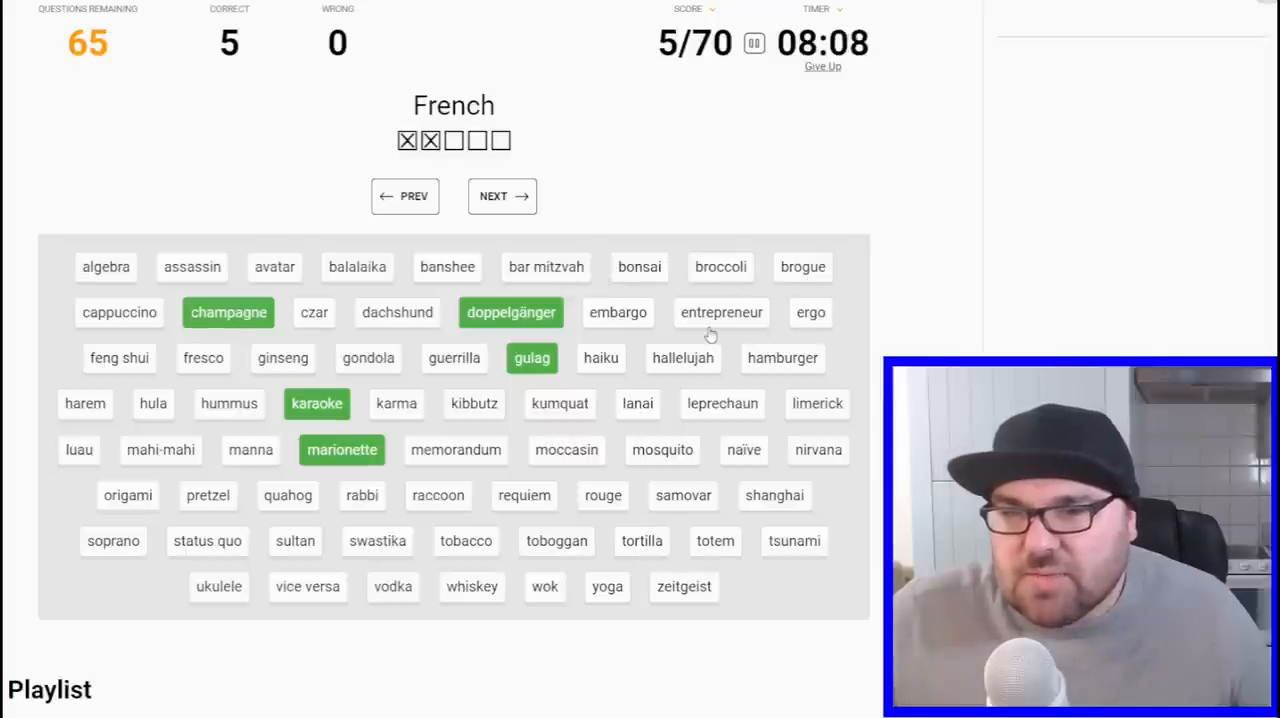
click(720, 312)
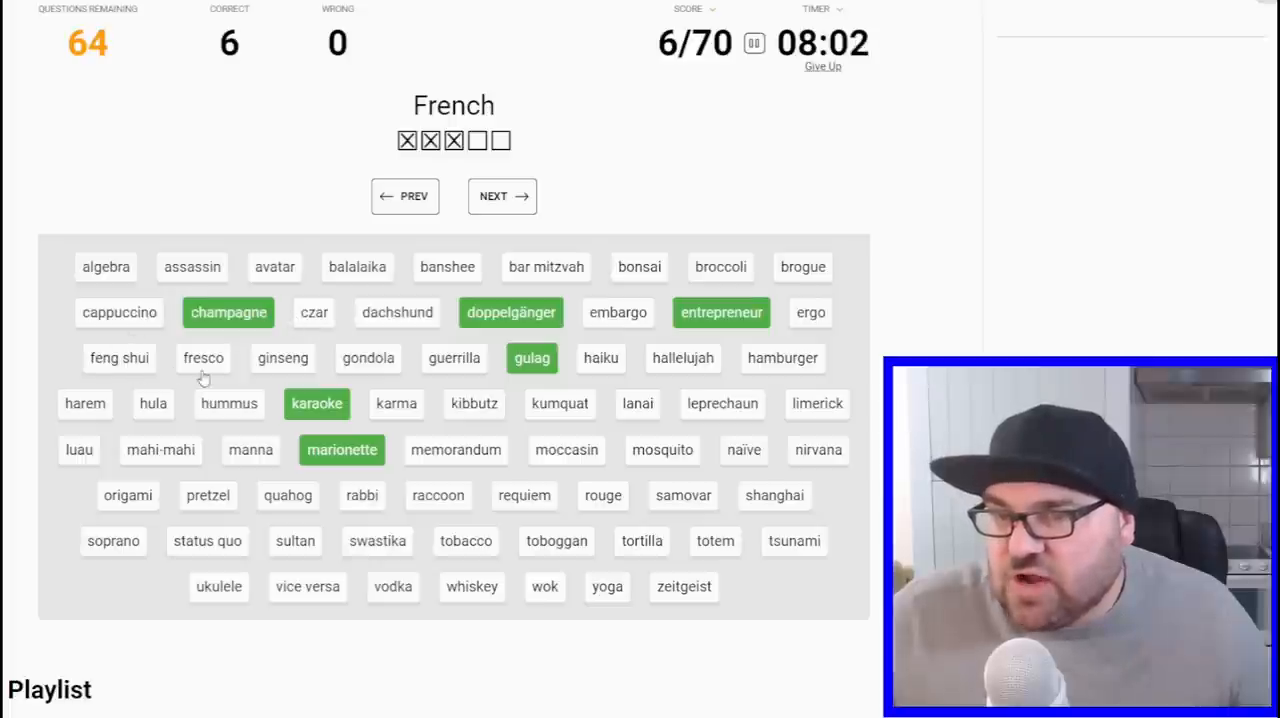
mouse_move(468, 374)
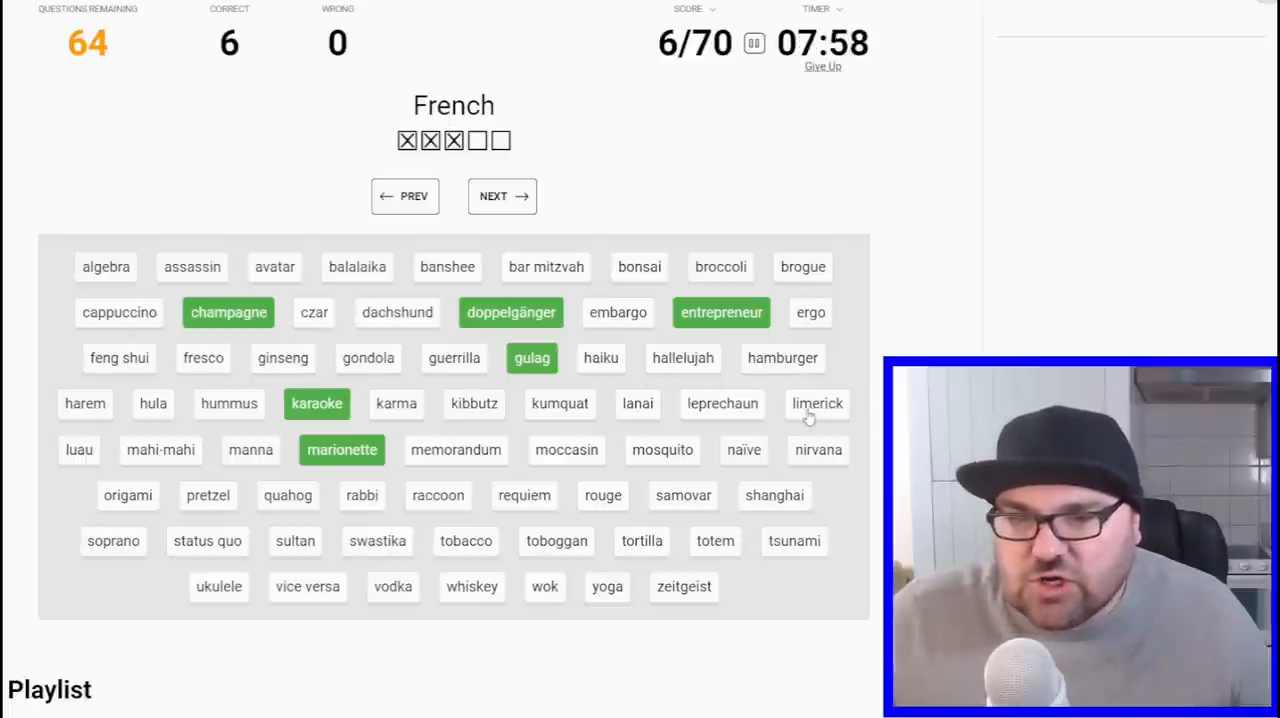
mouse_move(450, 418)
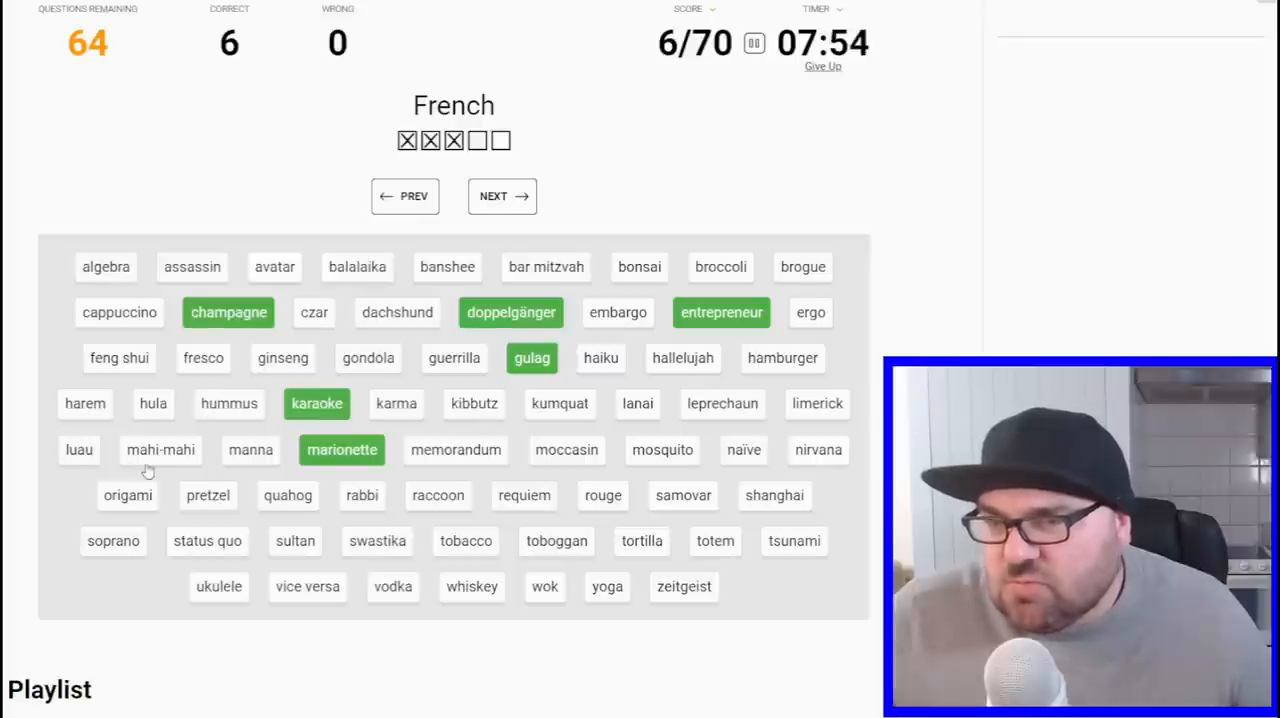
mouse_move(516, 476)
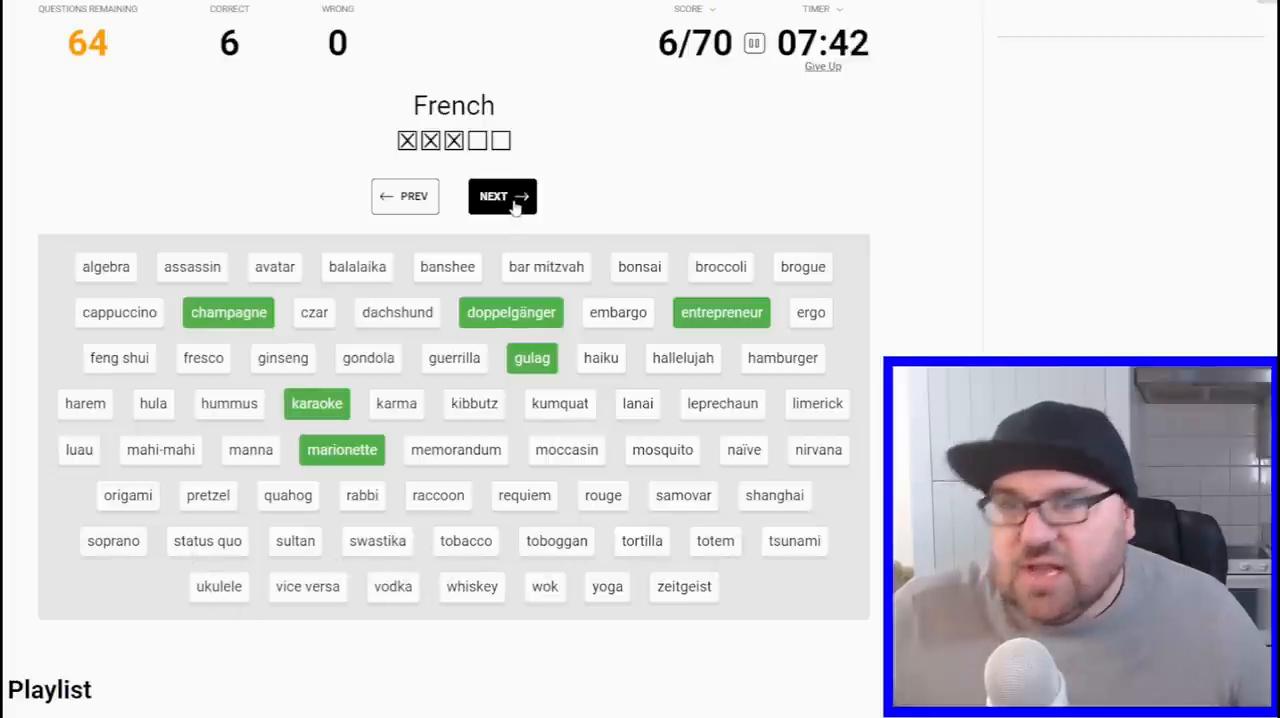
- Cycle ahead to the Latin clue and match status quo, ergo and vice versa for 9/70
click(502, 196)
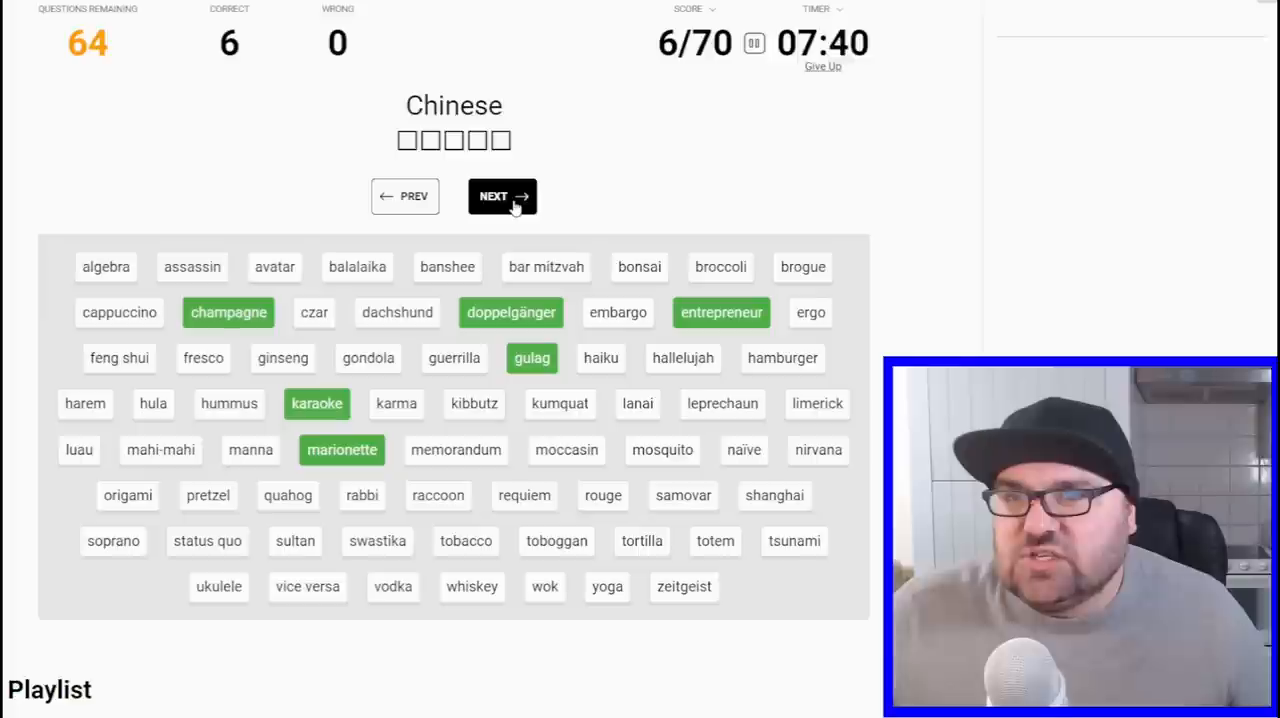
click(502, 196)
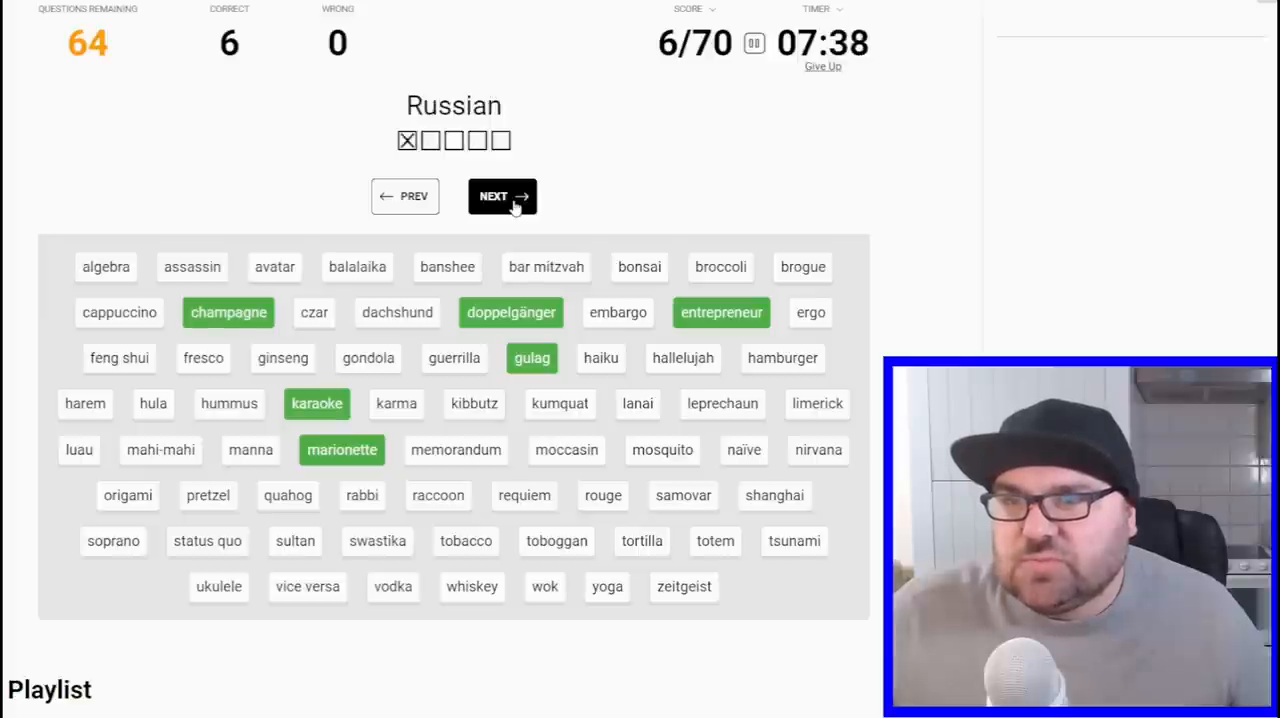
click(502, 196)
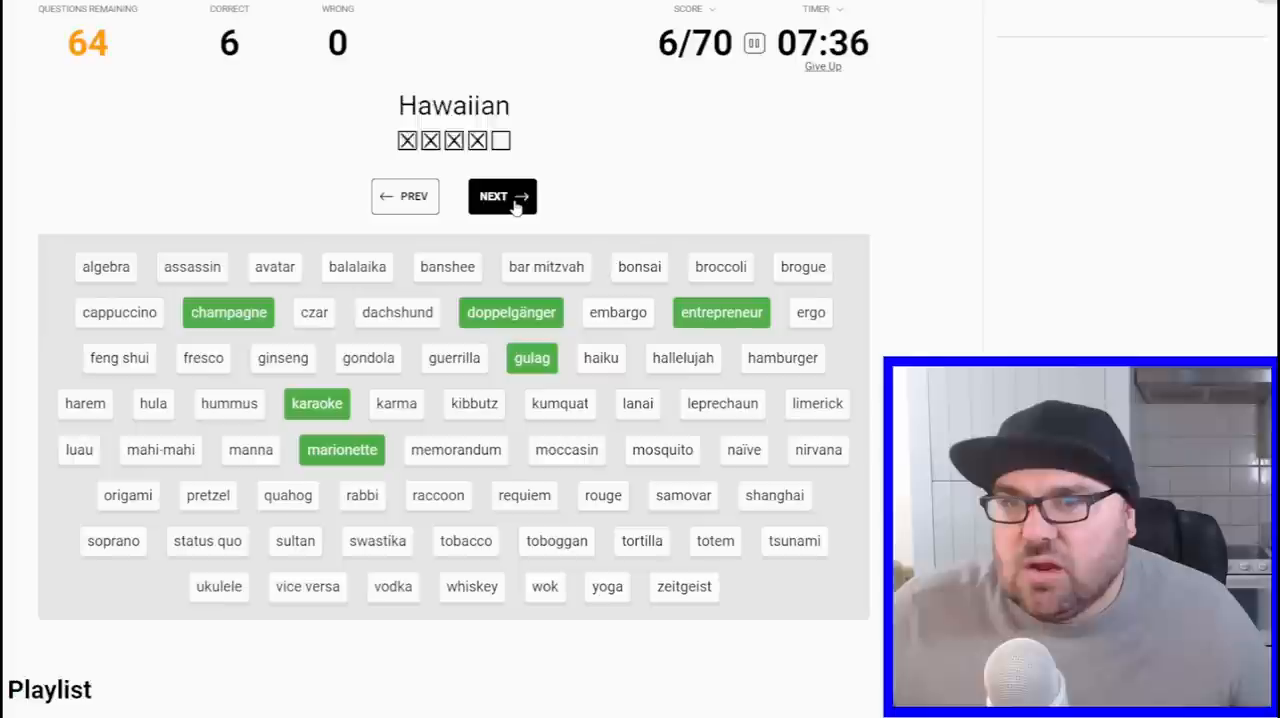
click(502, 196)
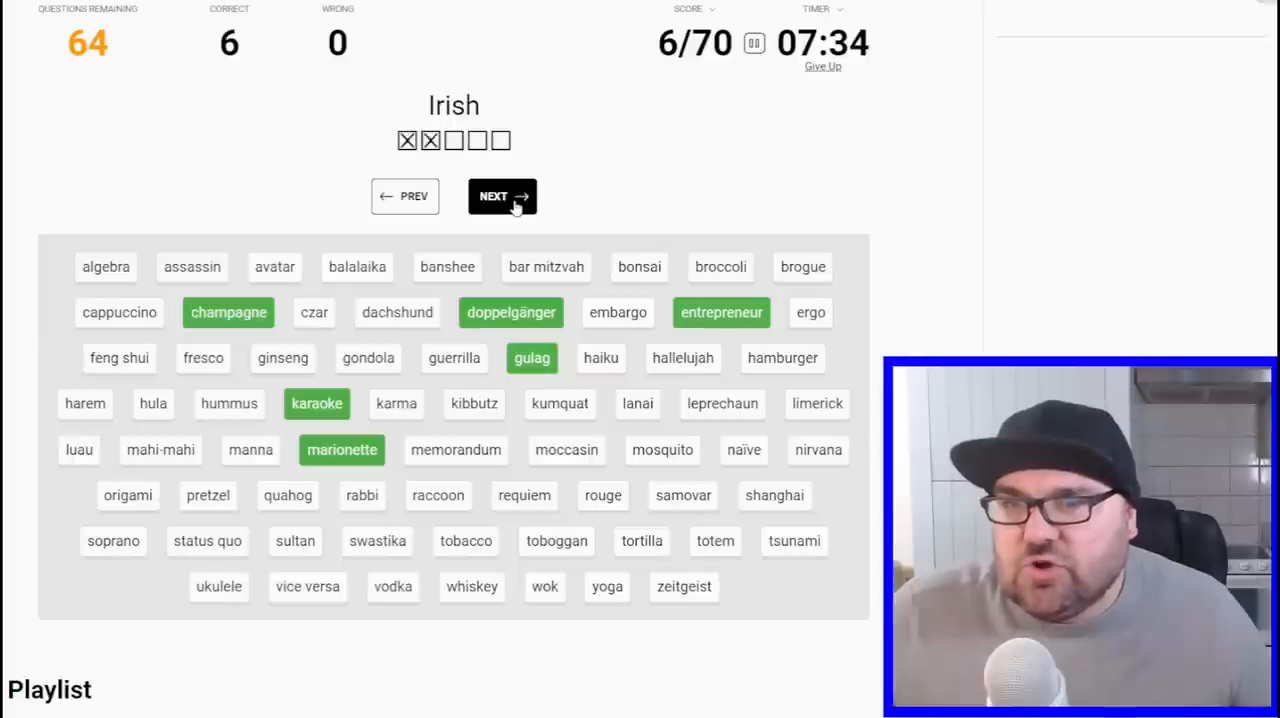
click(502, 196)
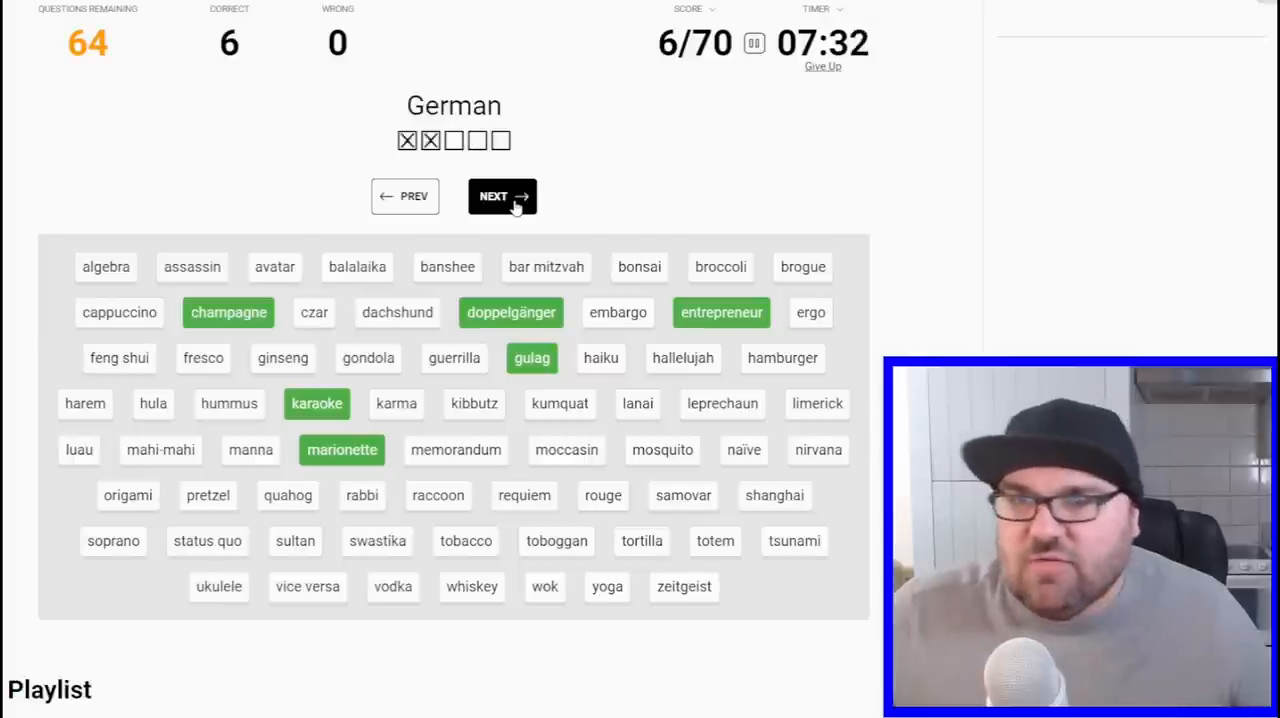
click(502, 196)
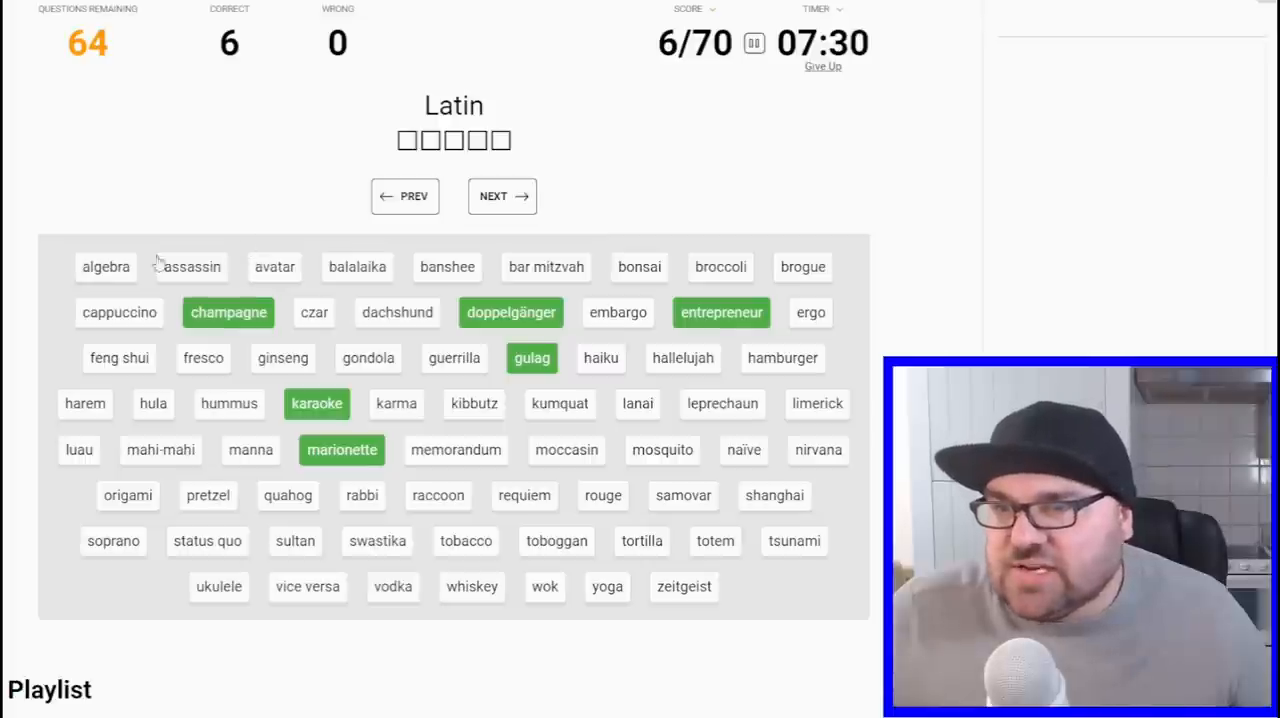
click(206, 540)
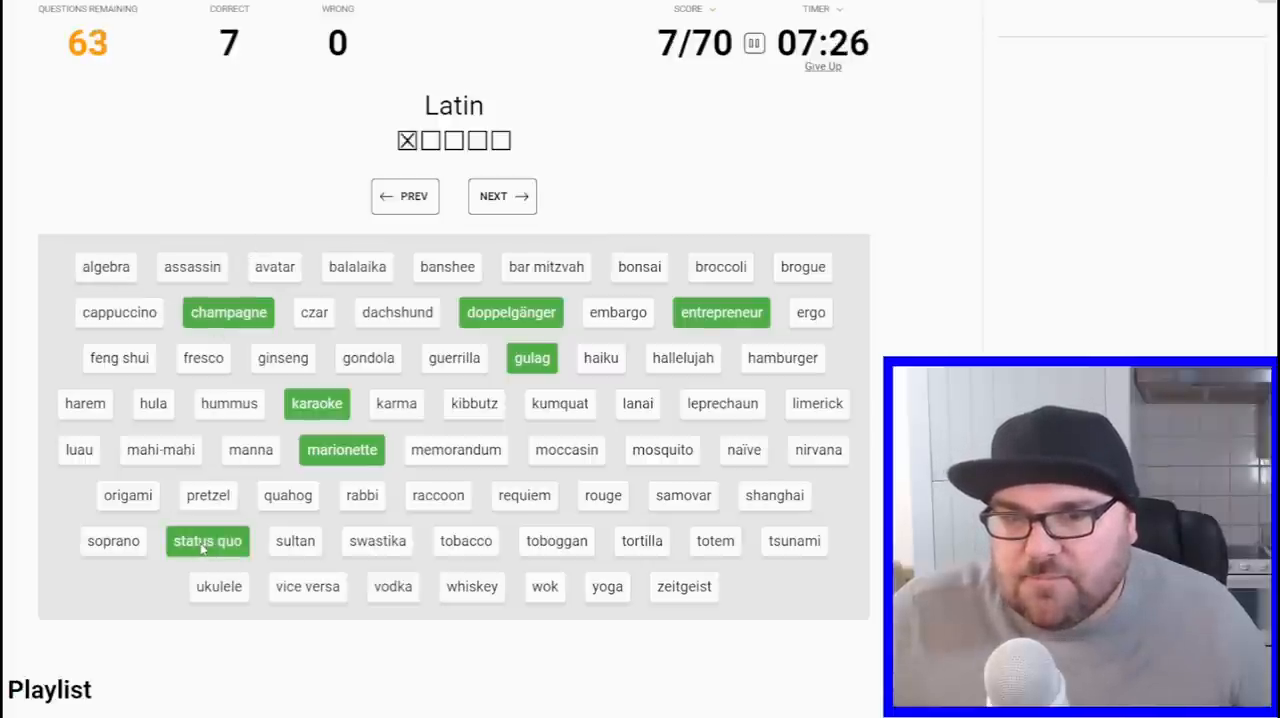
click(810, 312)
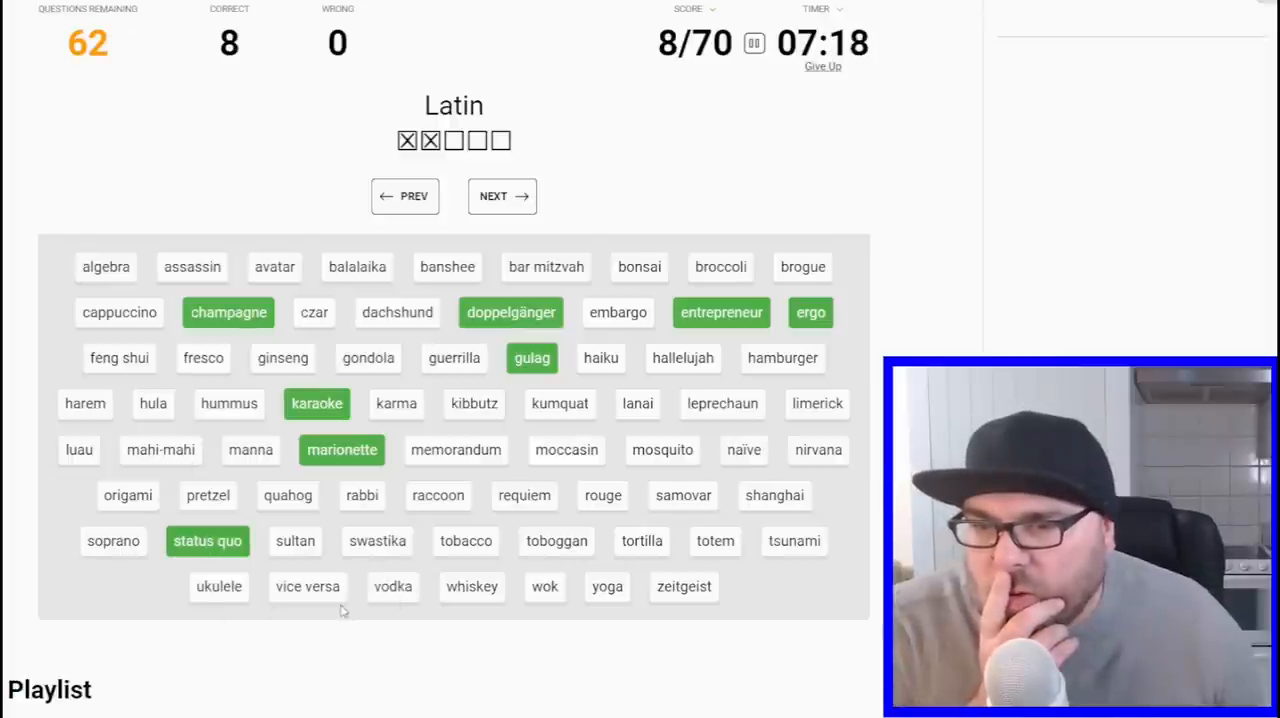
click(308, 586)
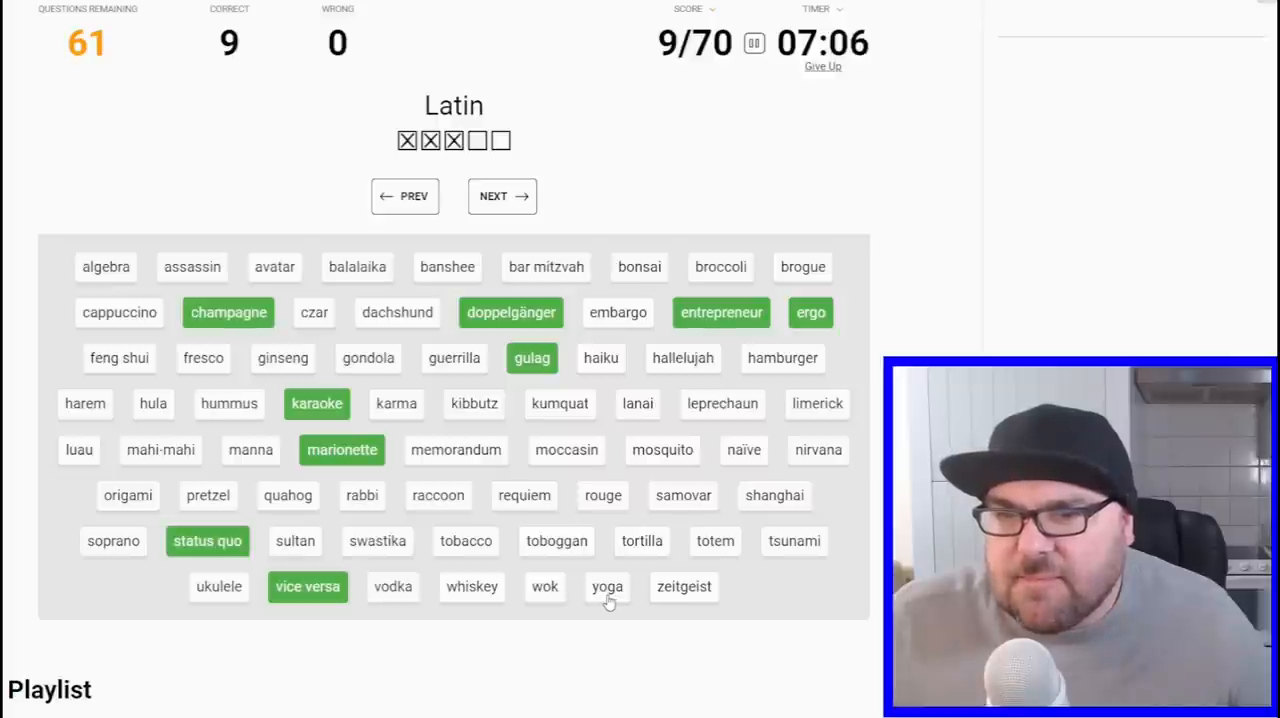
click(502, 196)
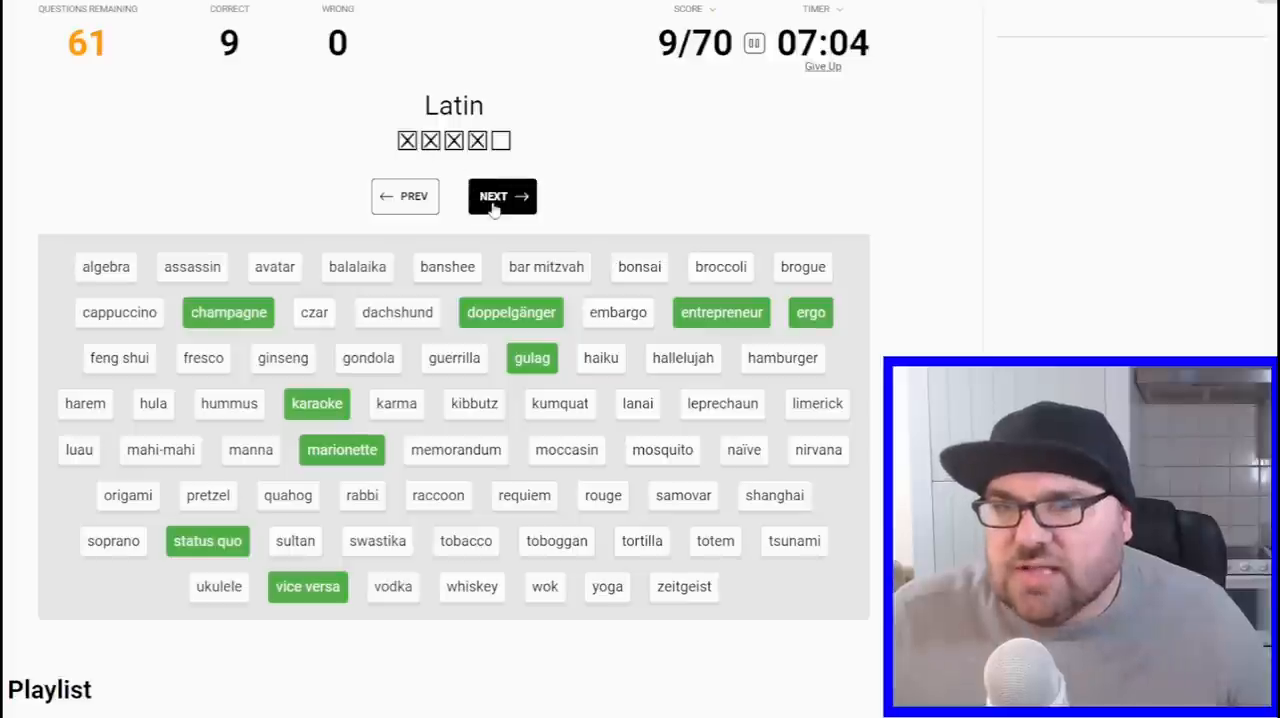
- Match raccoon and toboggan to the Algonquian languages clue
click(502, 196)
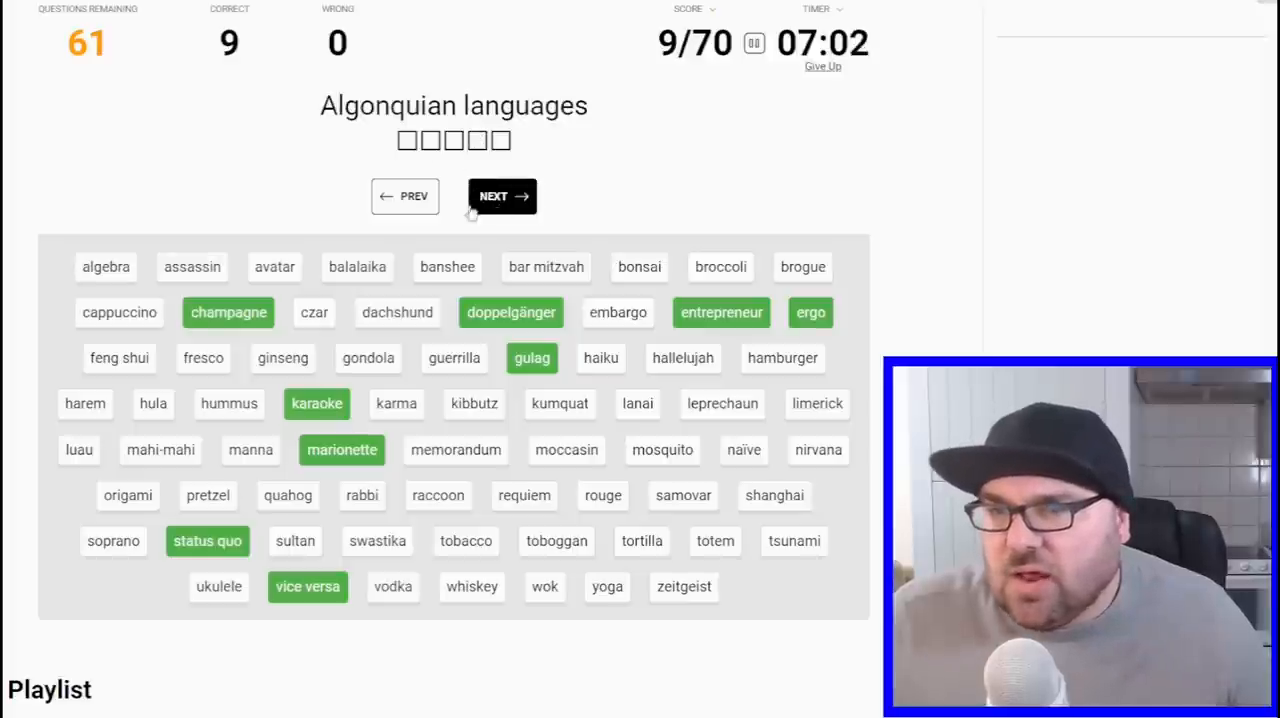
click(436, 496)
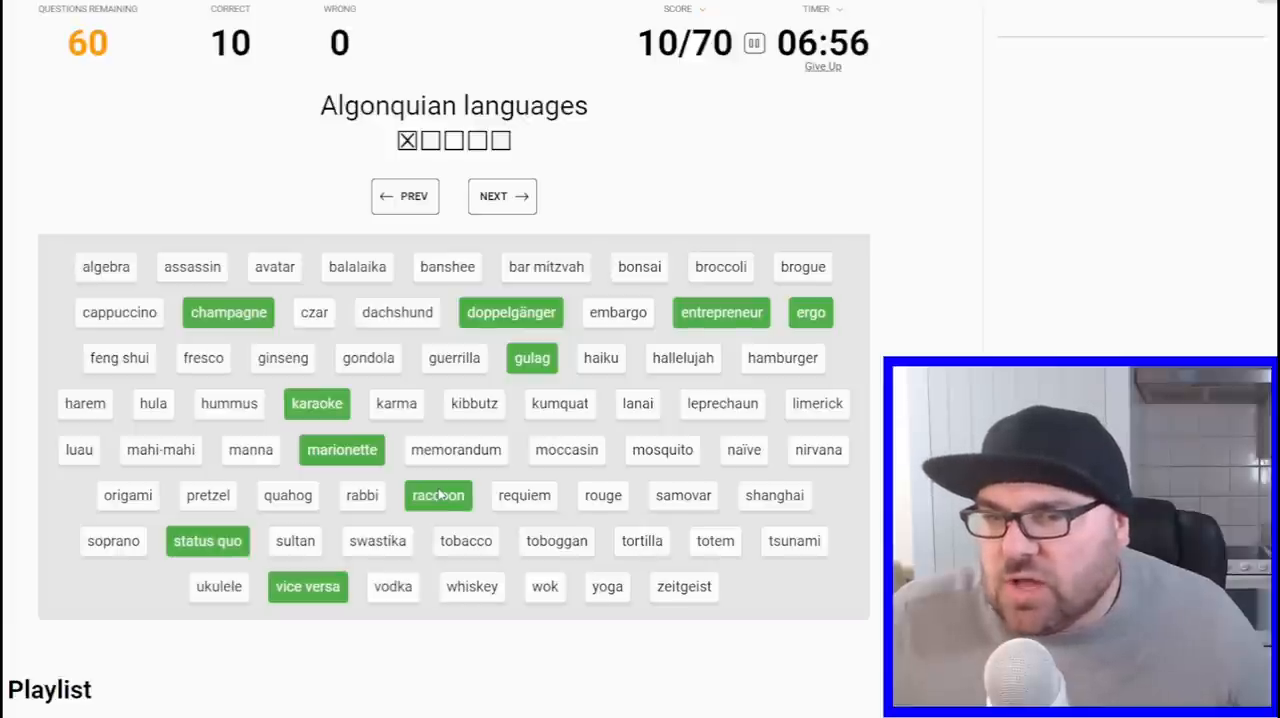
click(556, 540)
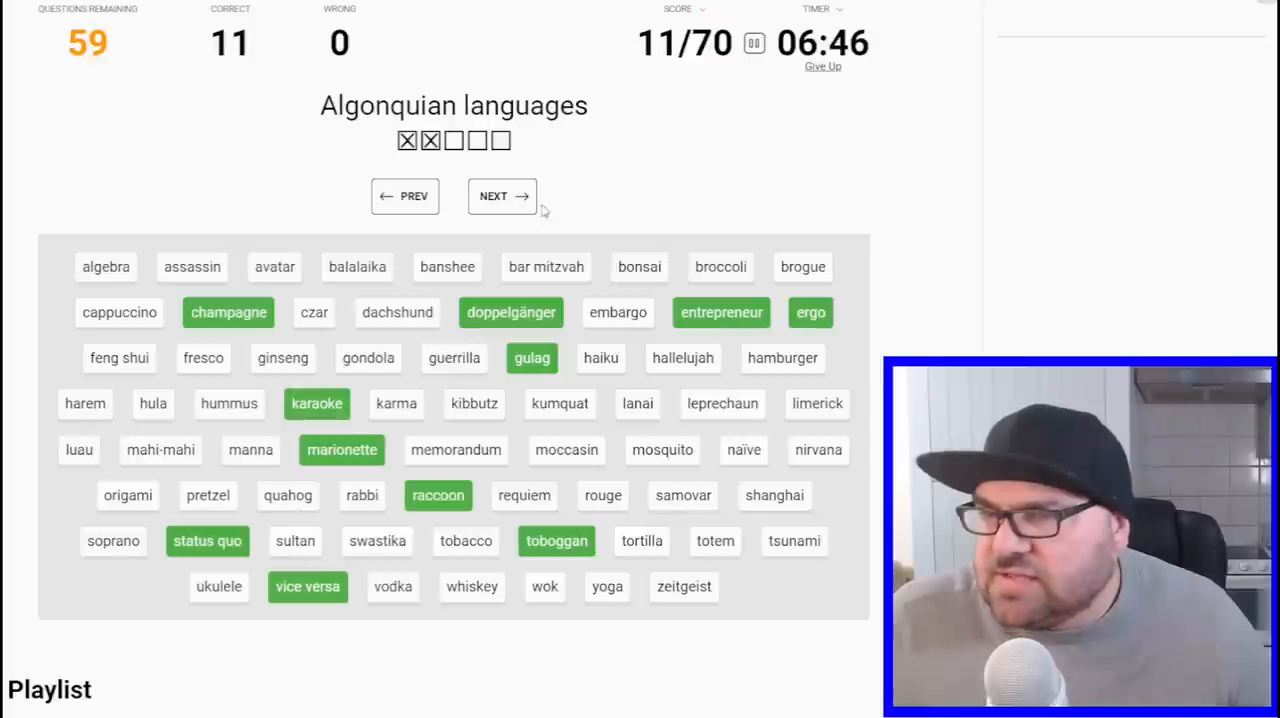
- Match haiku, origami and tsunami to the Japanese clue for 14/70, then move to another clue
click(504, 196)
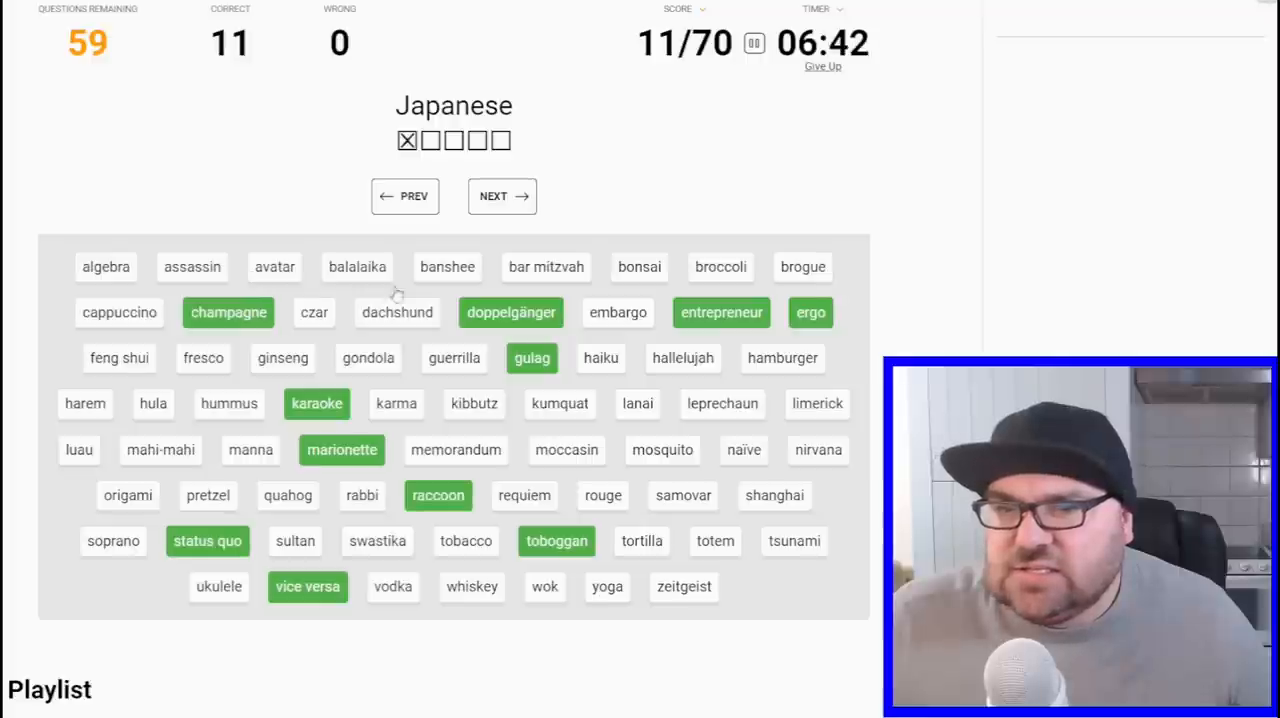
click(600, 358)
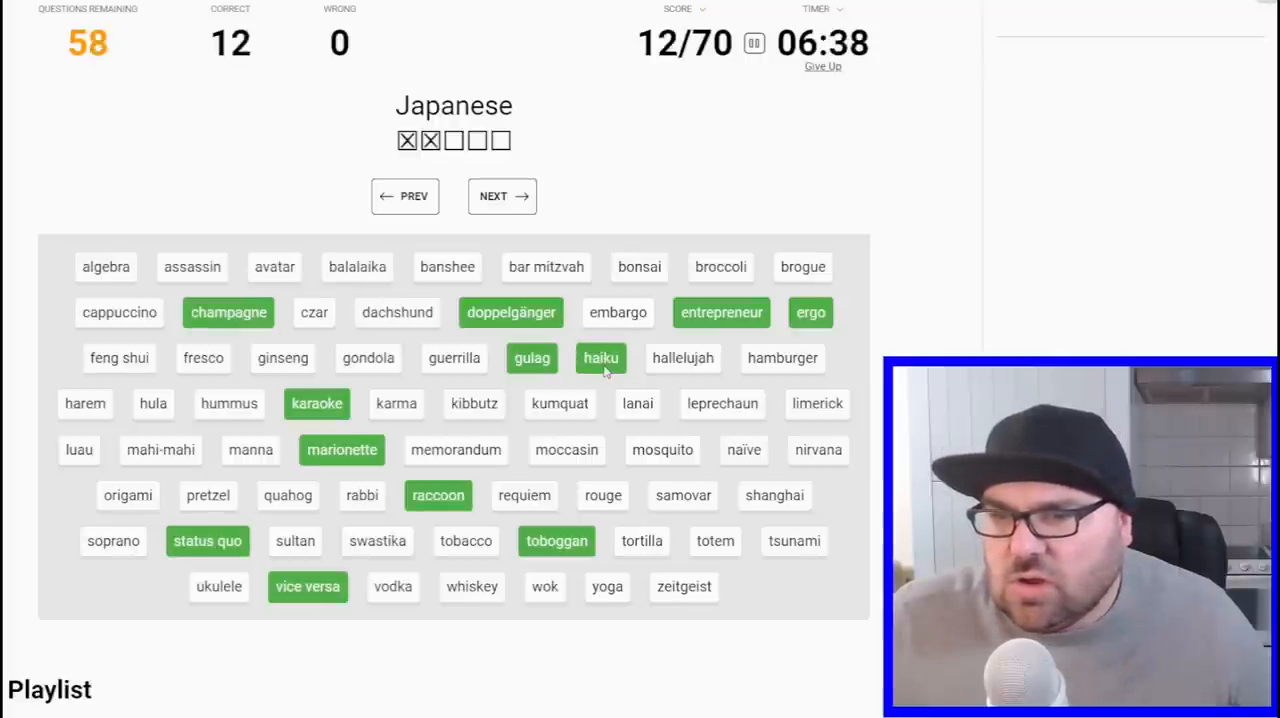
click(128, 496)
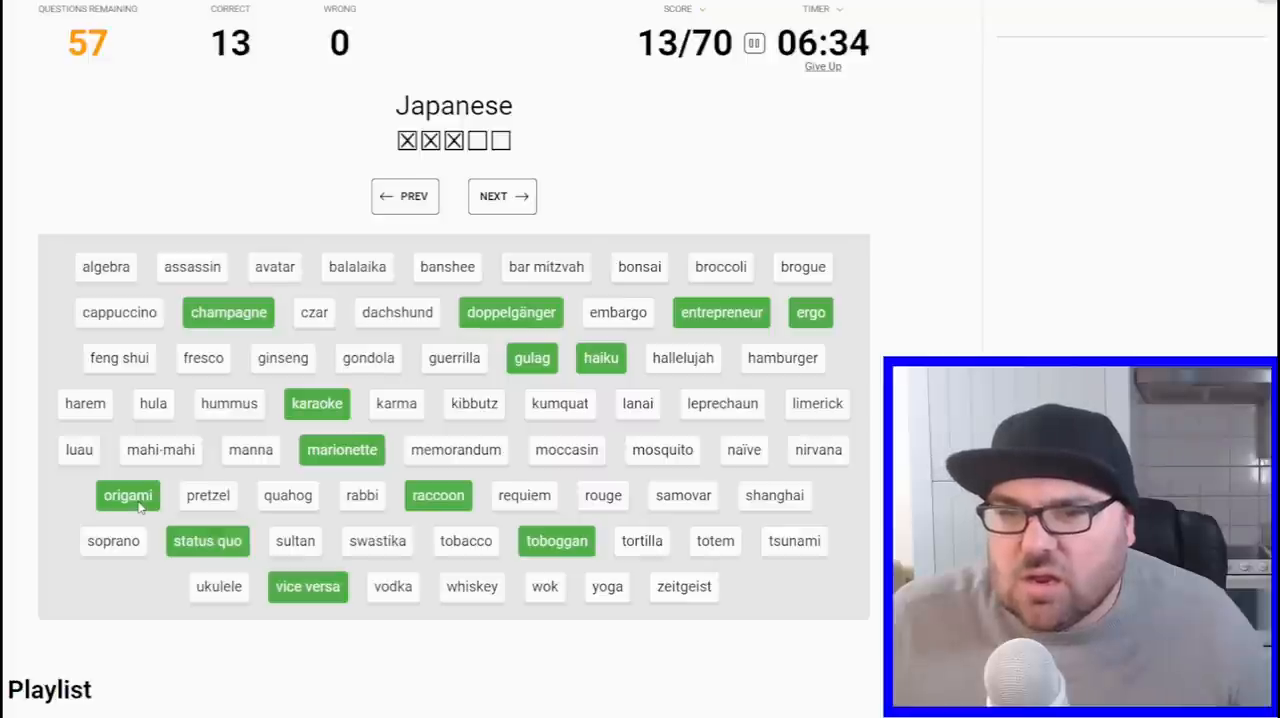
click(792, 540)
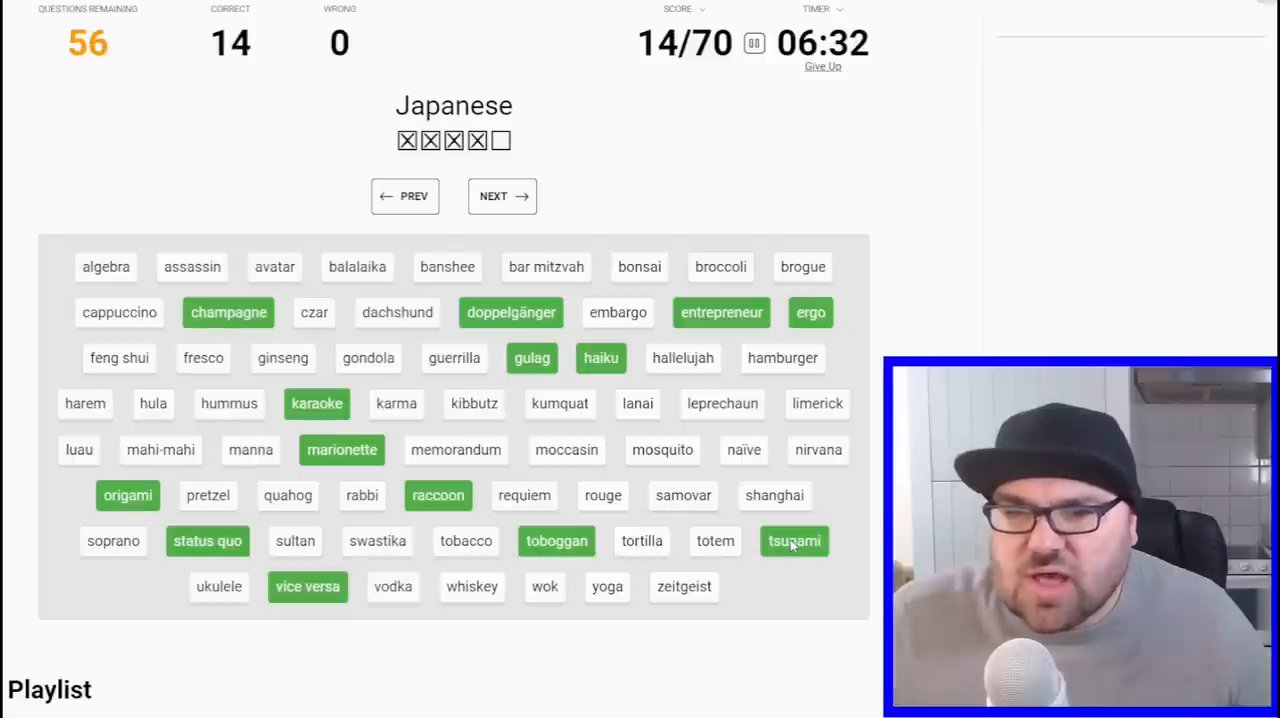
click(502, 196)
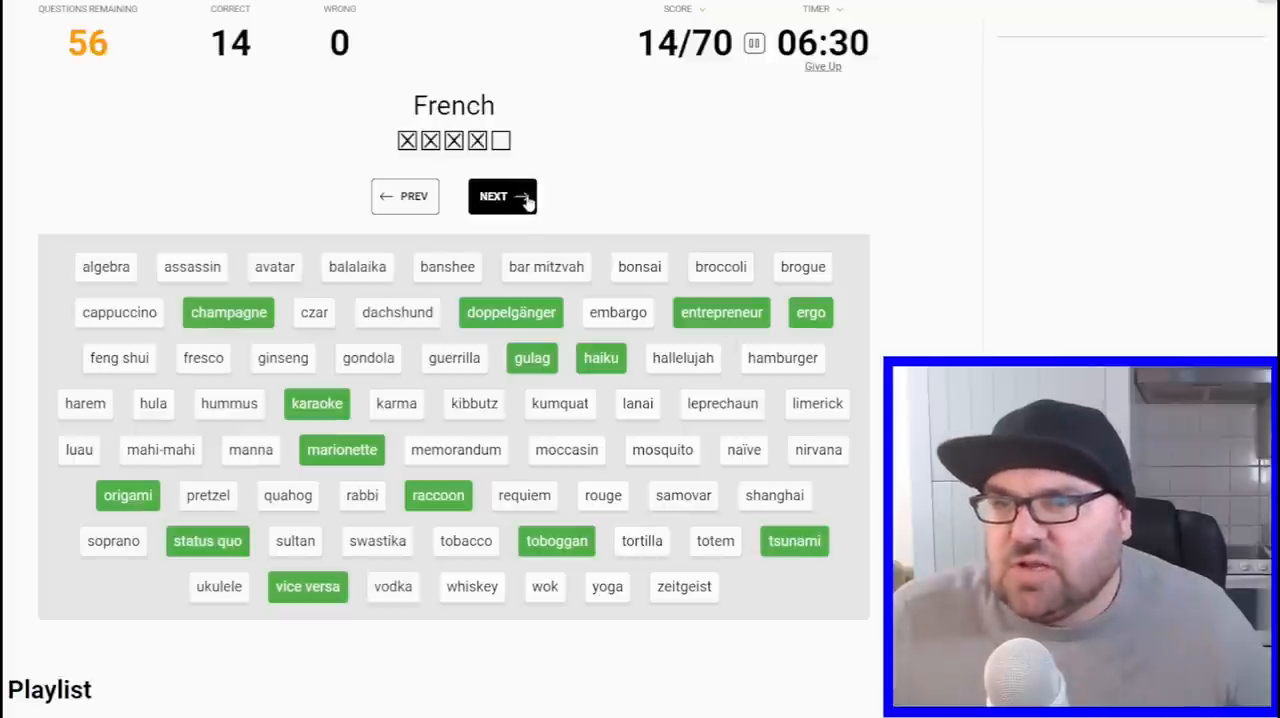
- Cycle clues matching kibbutz, rabbi, bonsai and feng shui for 18/70, with one wrong guess
click(502, 196)
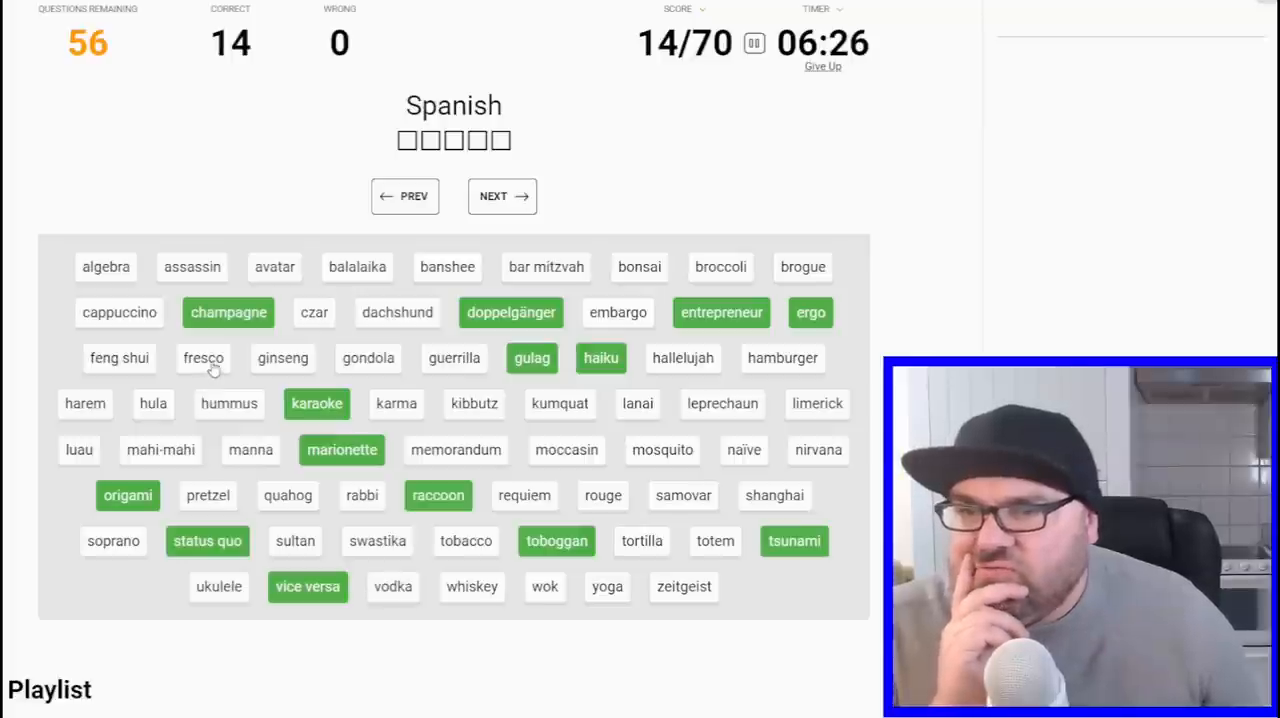
mouse_move(150, 444)
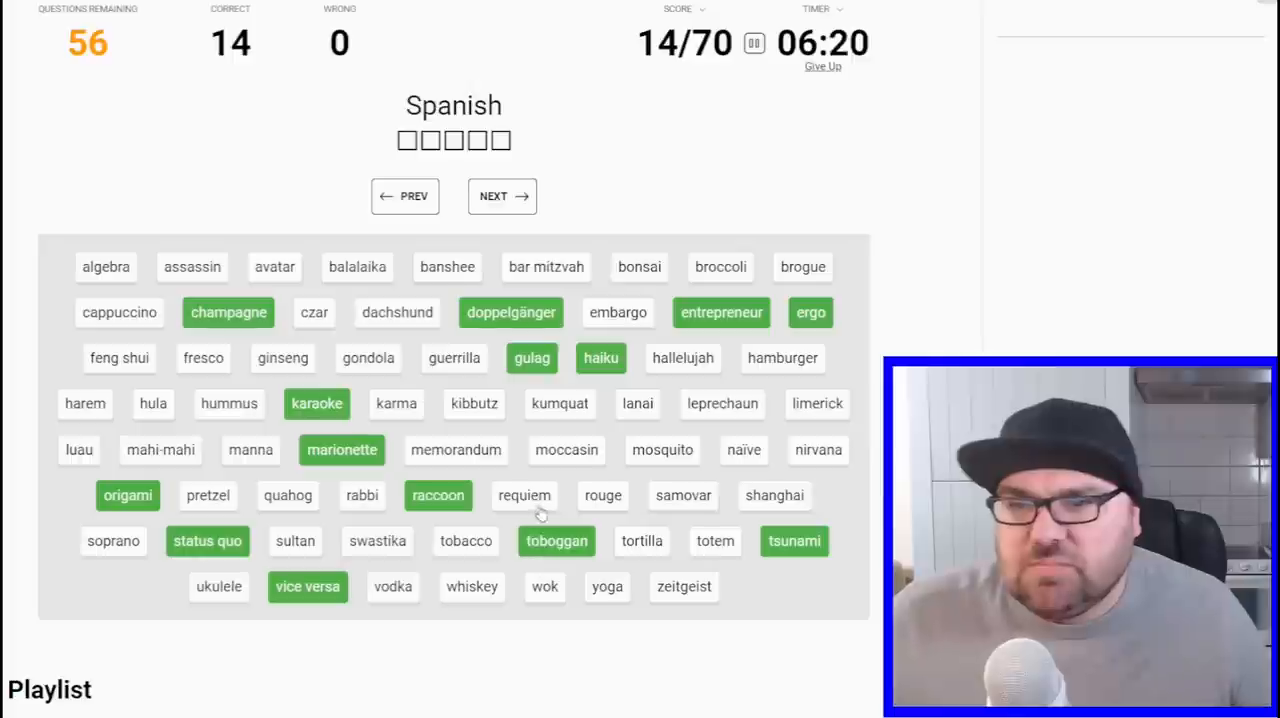
click(404, 196)
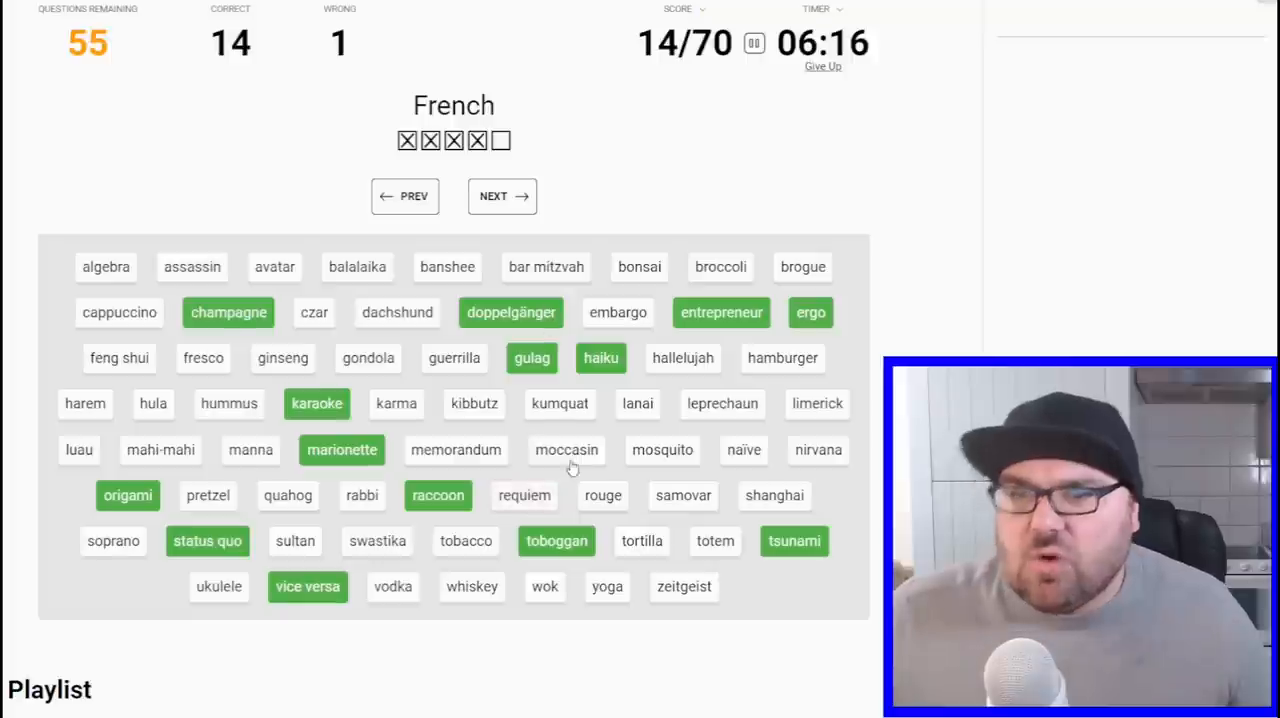
click(502, 196)
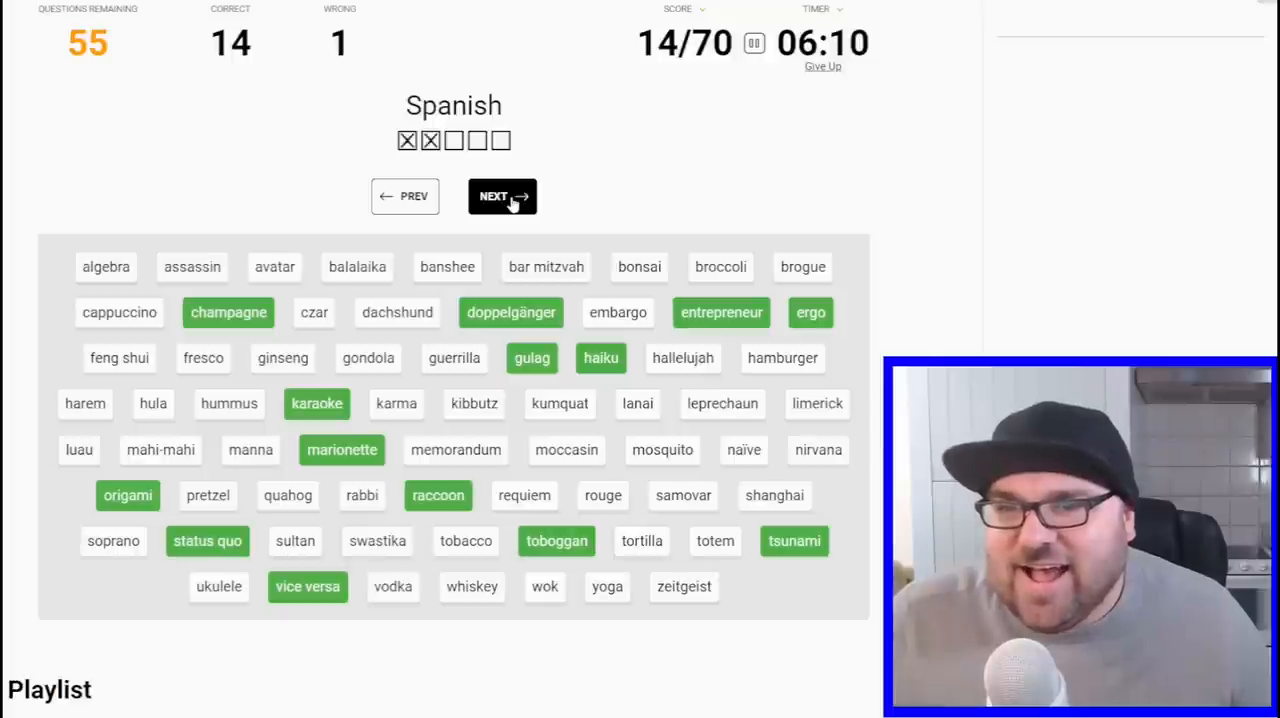
click(502, 196)
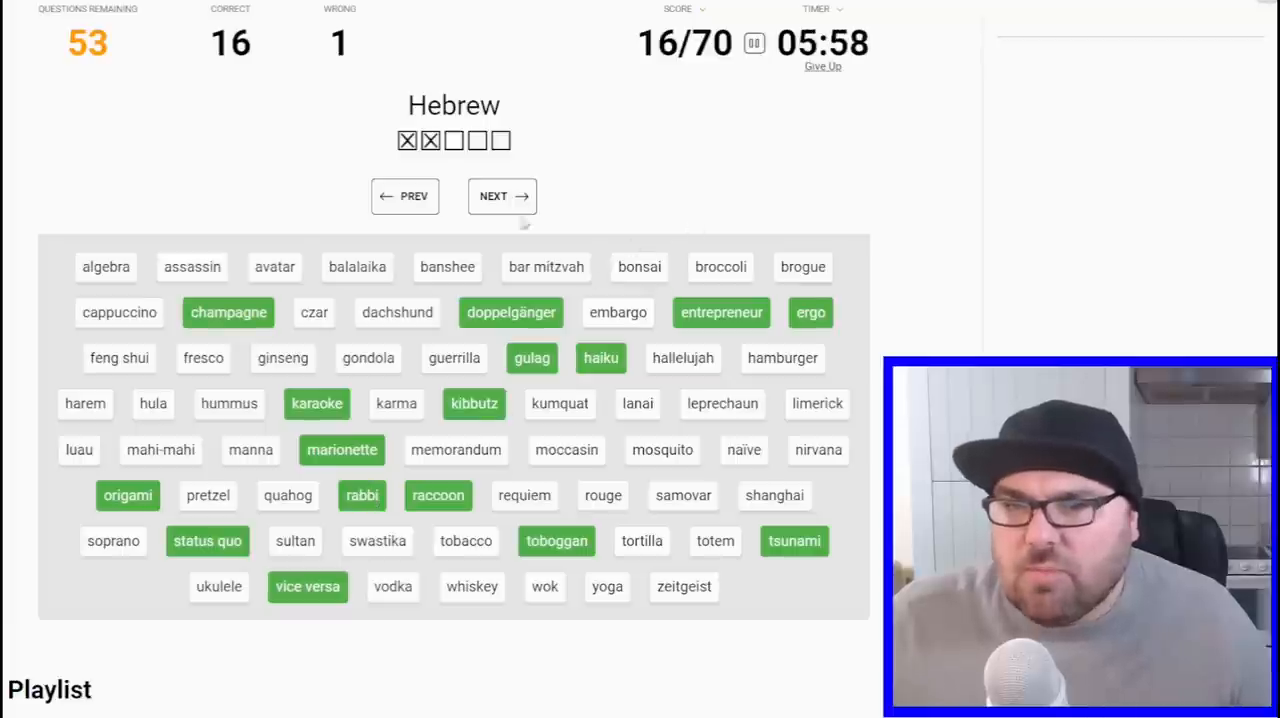
click(404, 196)
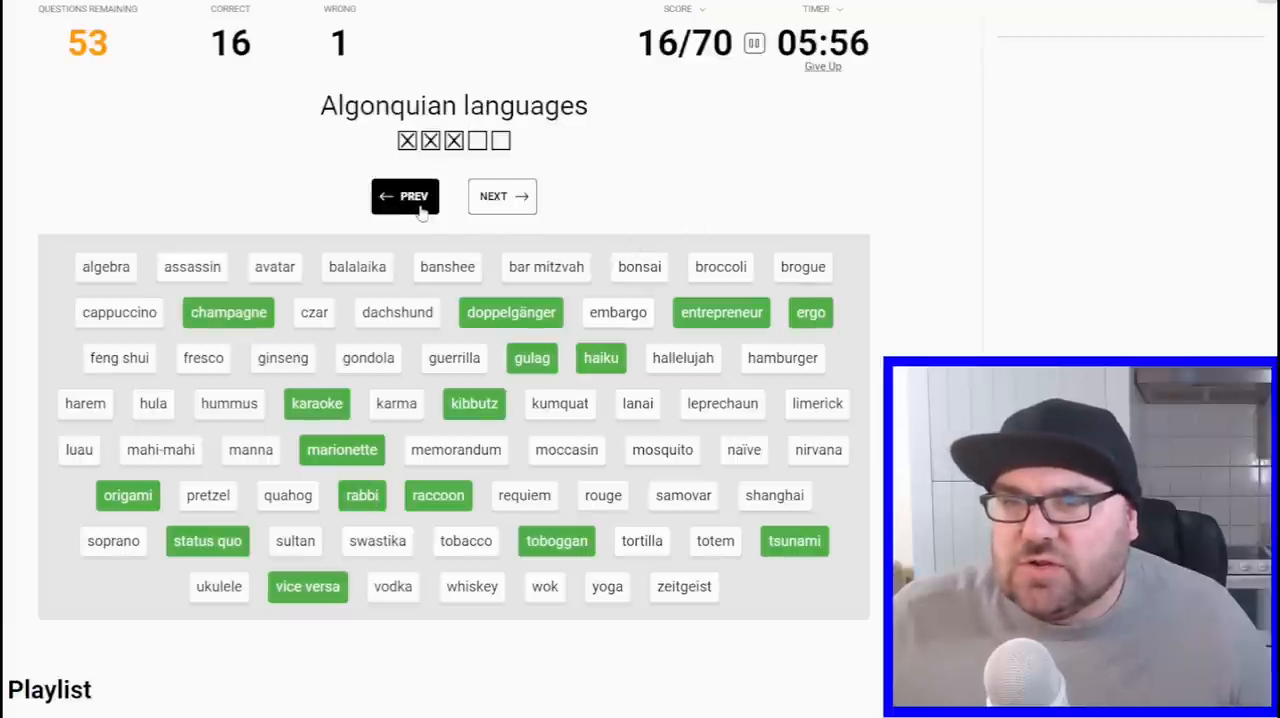
click(502, 196)
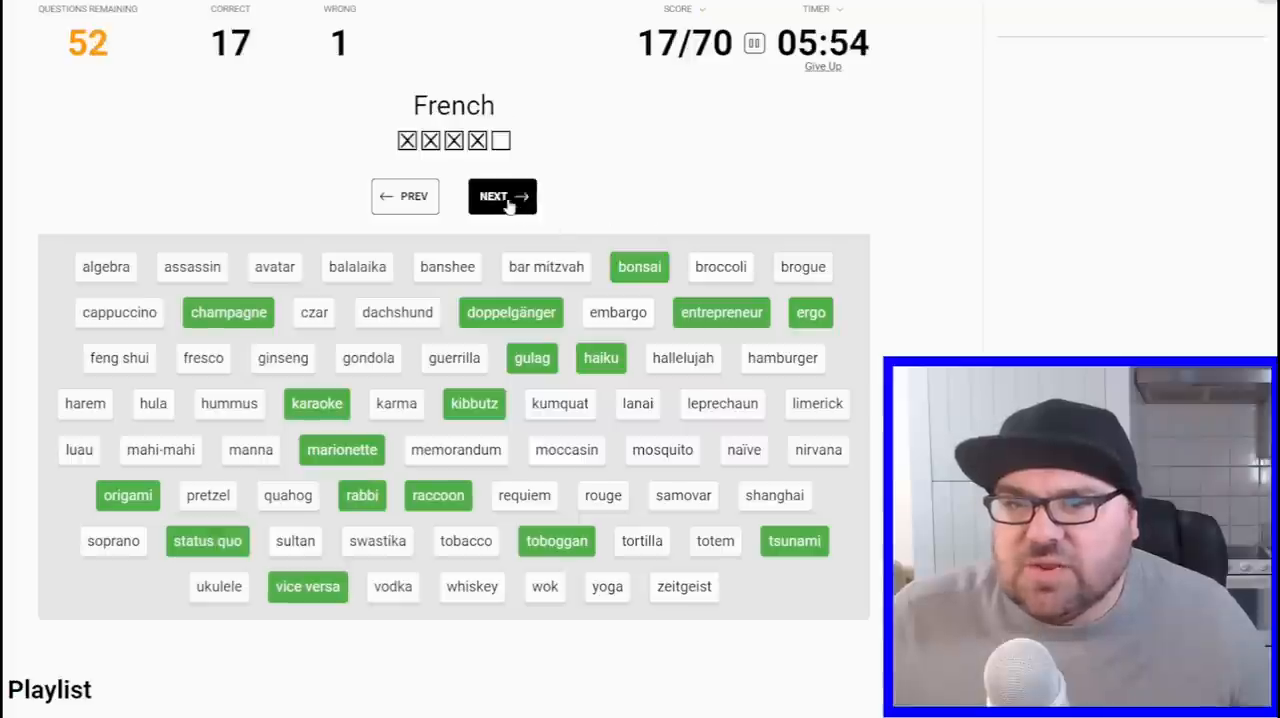
click(502, 196)
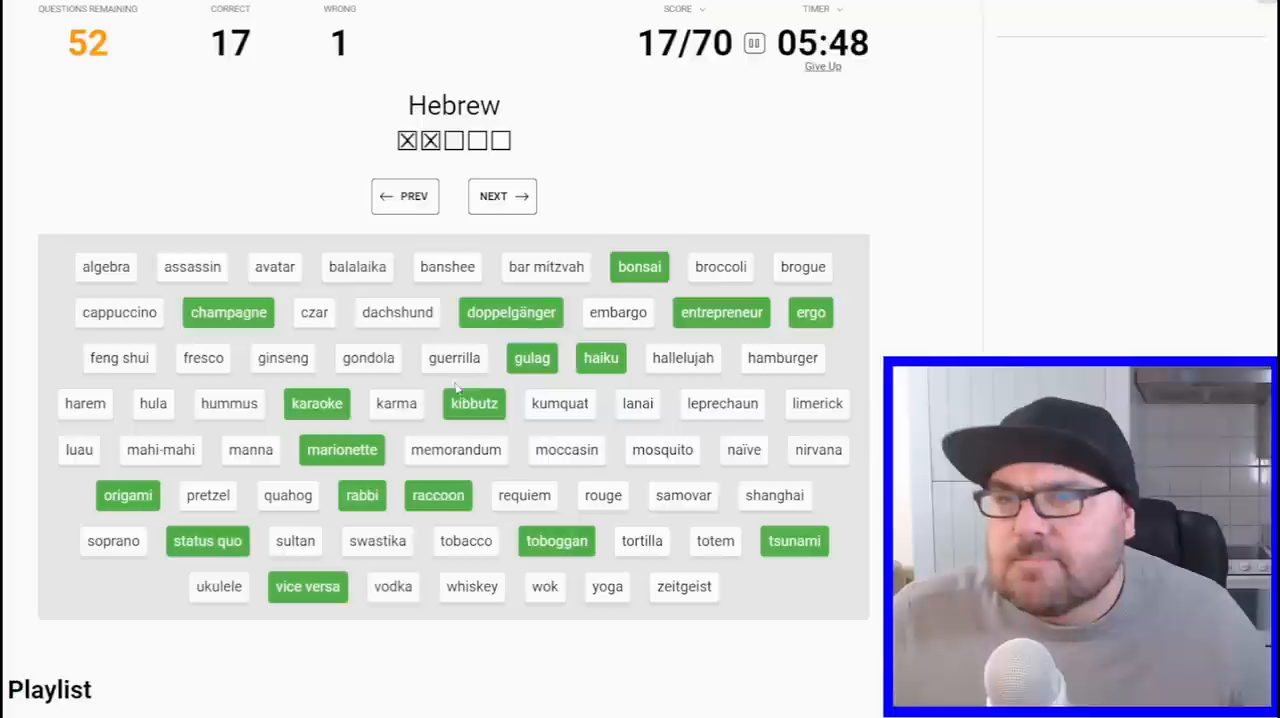
click(502, 196)
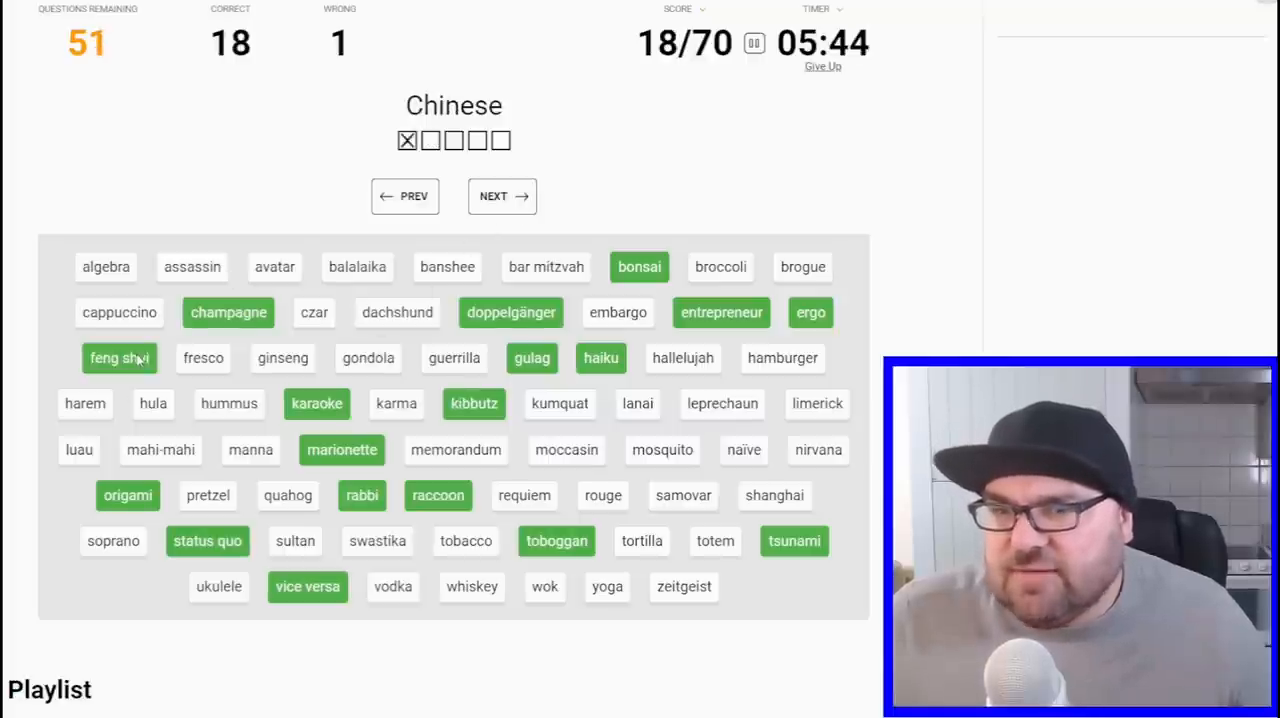
- Match shanghai, wok and ginseng to Chinese and bar mitzvah to Hebrew, reaching 22/70
click(774, 496)
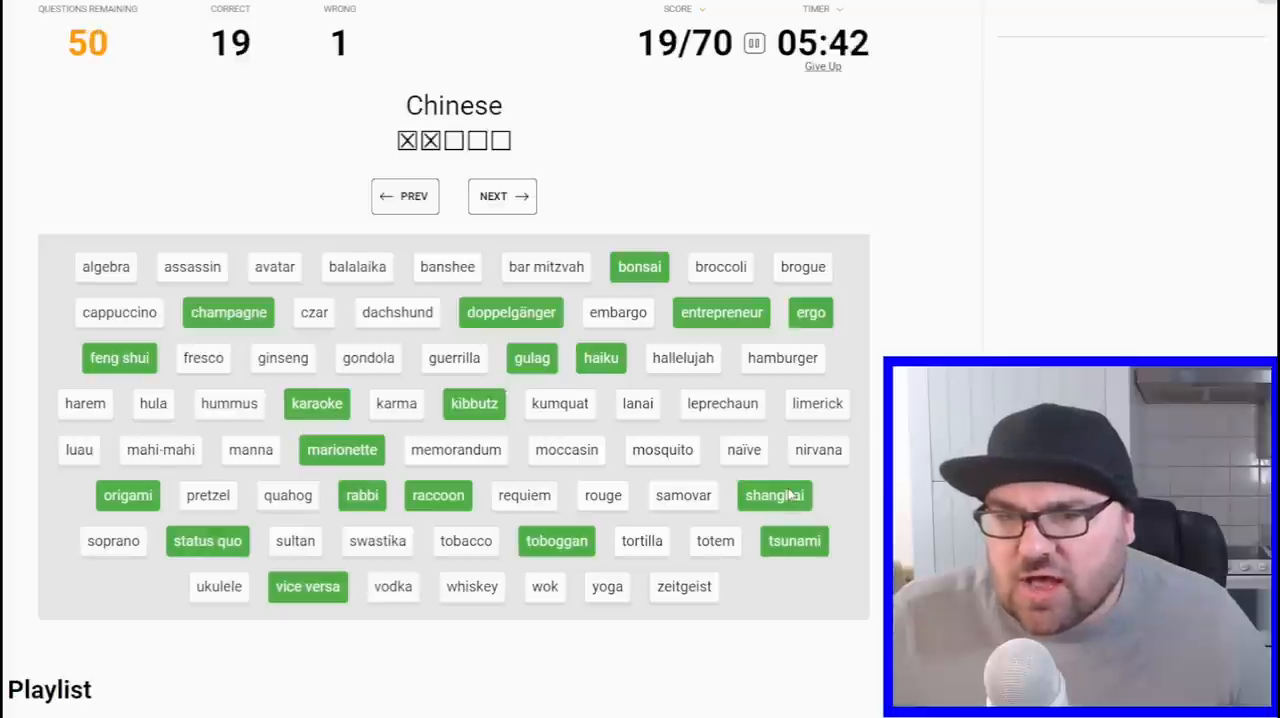
click(544, 588)
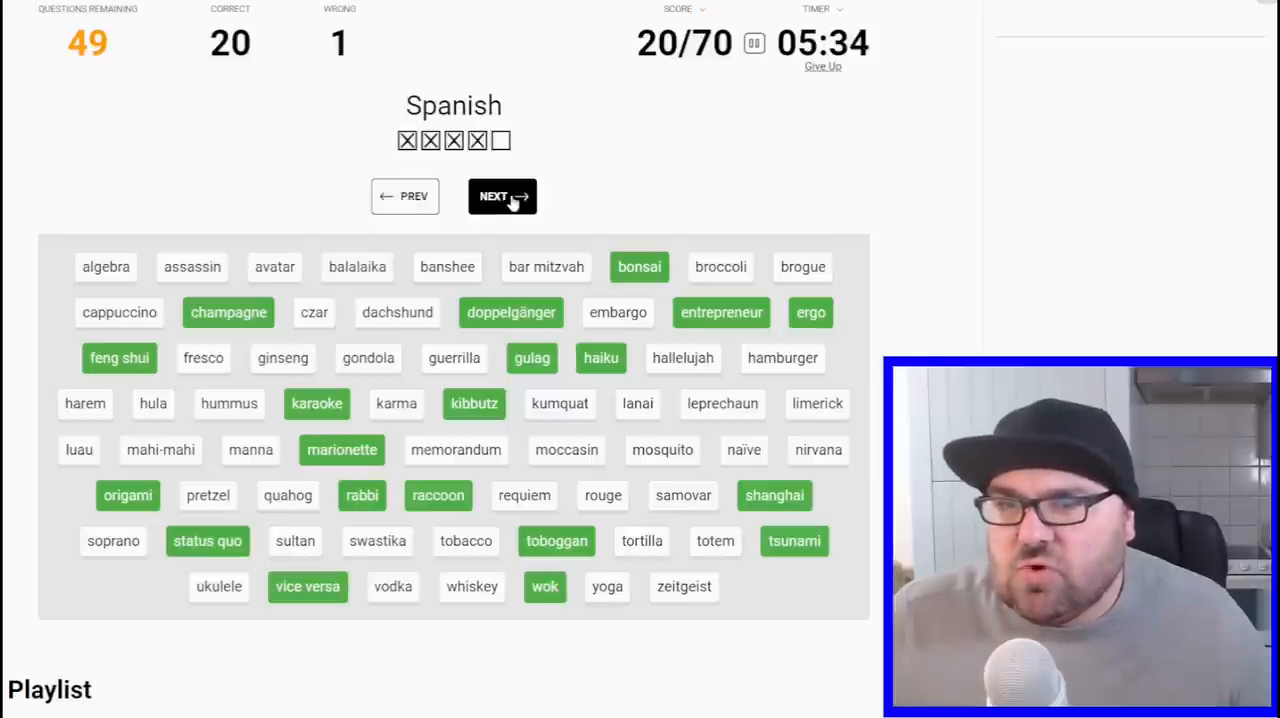
click(502, 196)
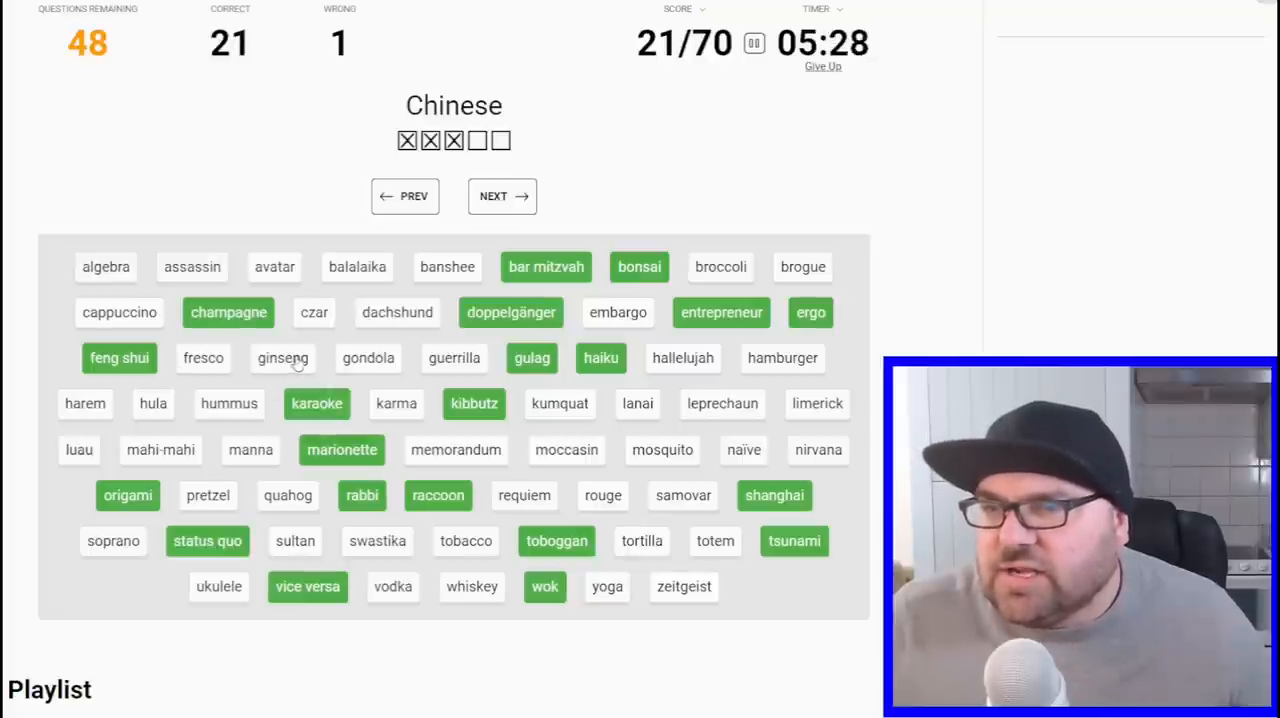
click(282, 356)
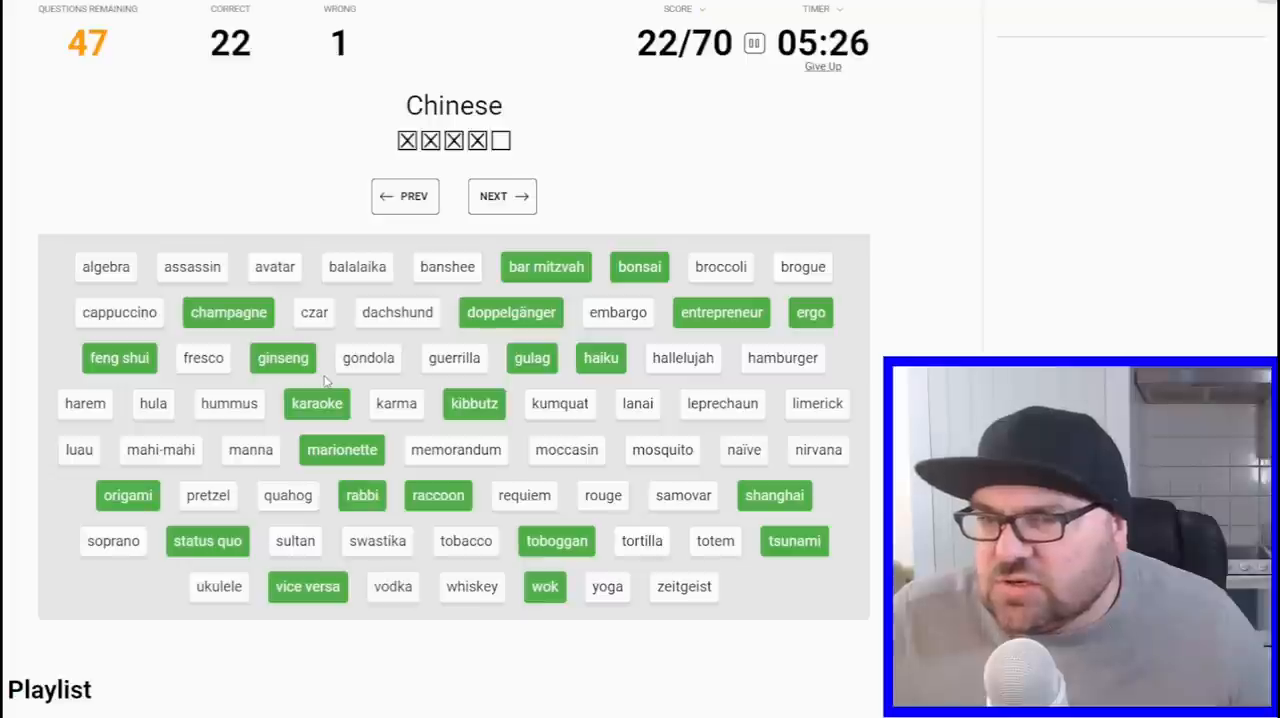
click(502, 196)
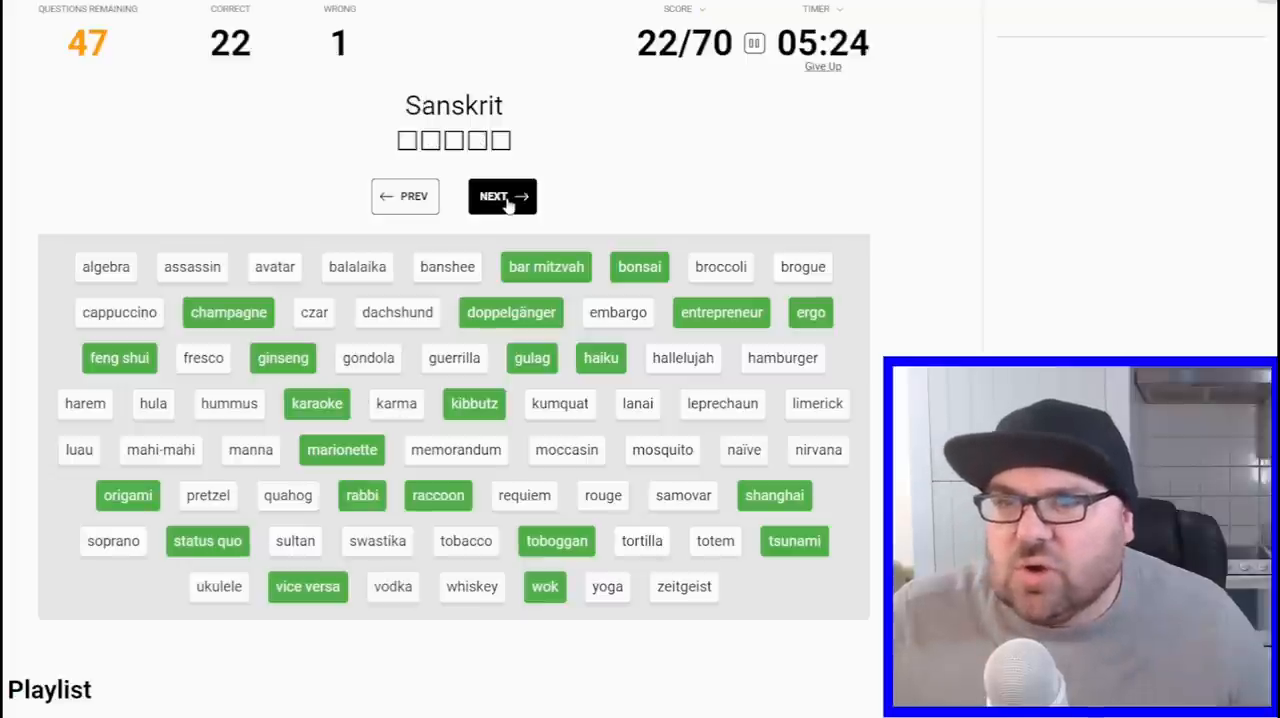
click(502, 196)
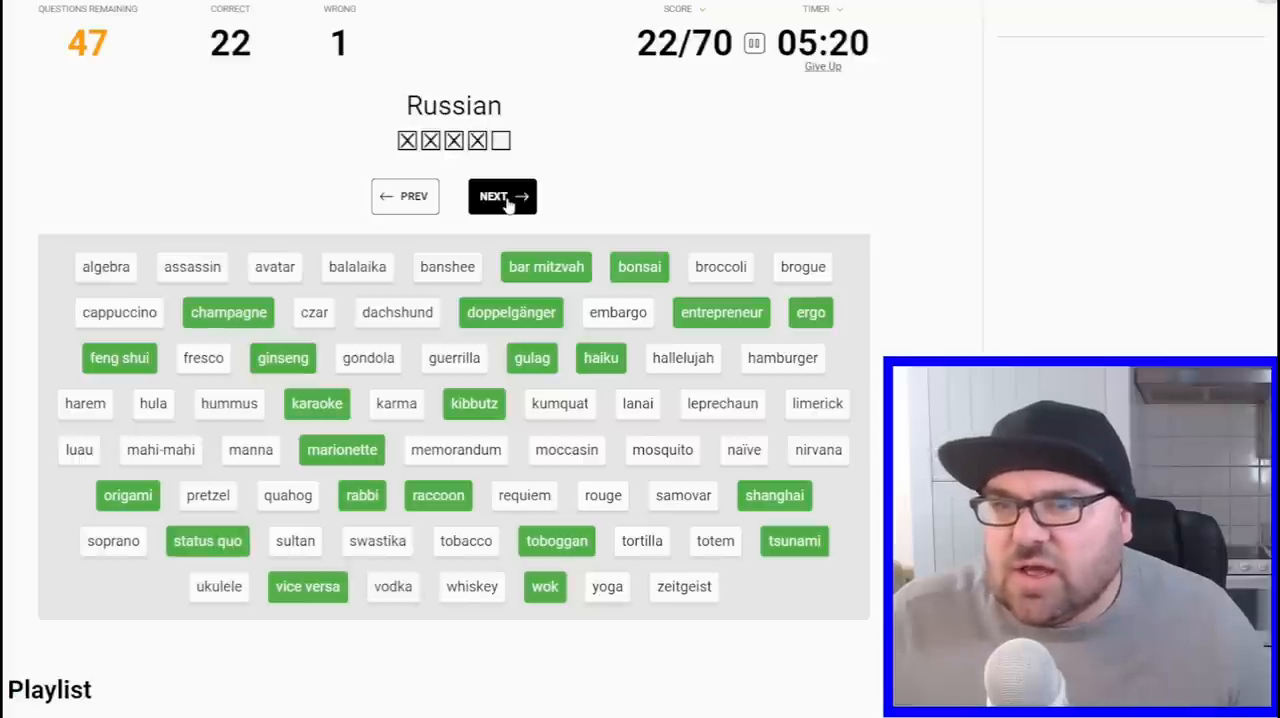
- Match Hawaiian hula, luau, mahi-mahi, lanai, ukulele and Italian fresco, cappuccino, soprano, gondola for 31/70
click(502, 196)
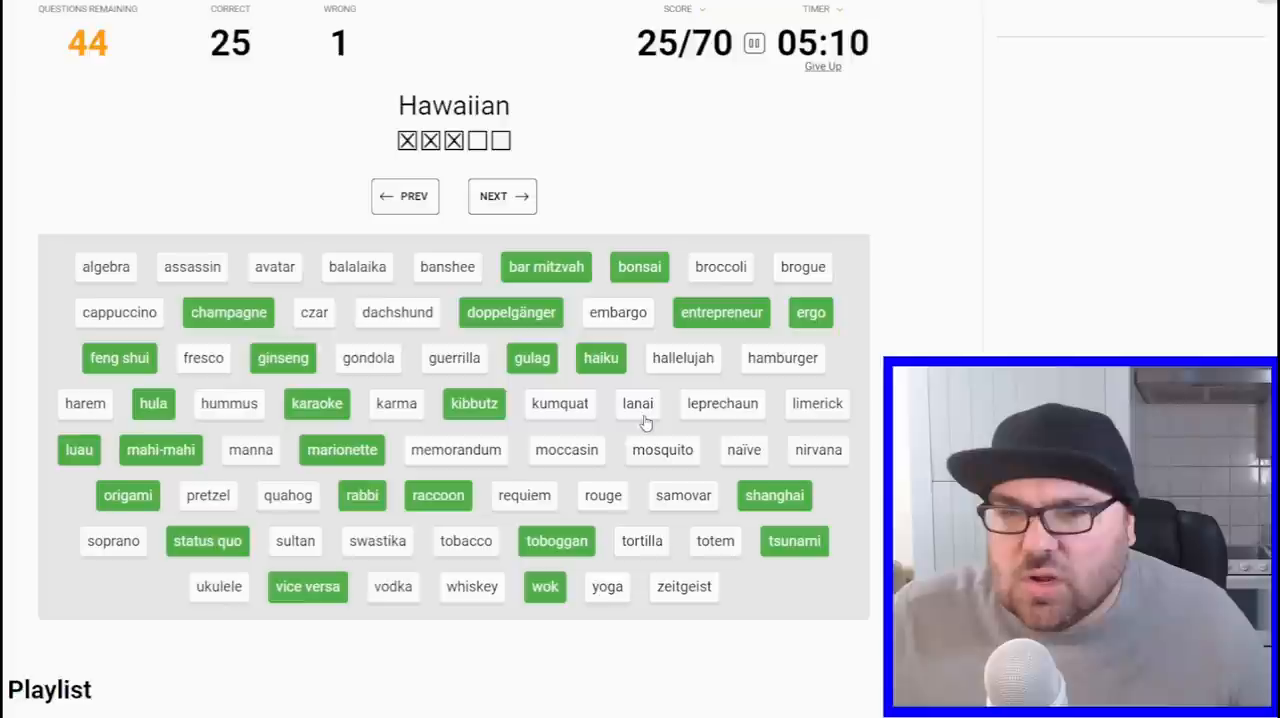
click(636, 404)
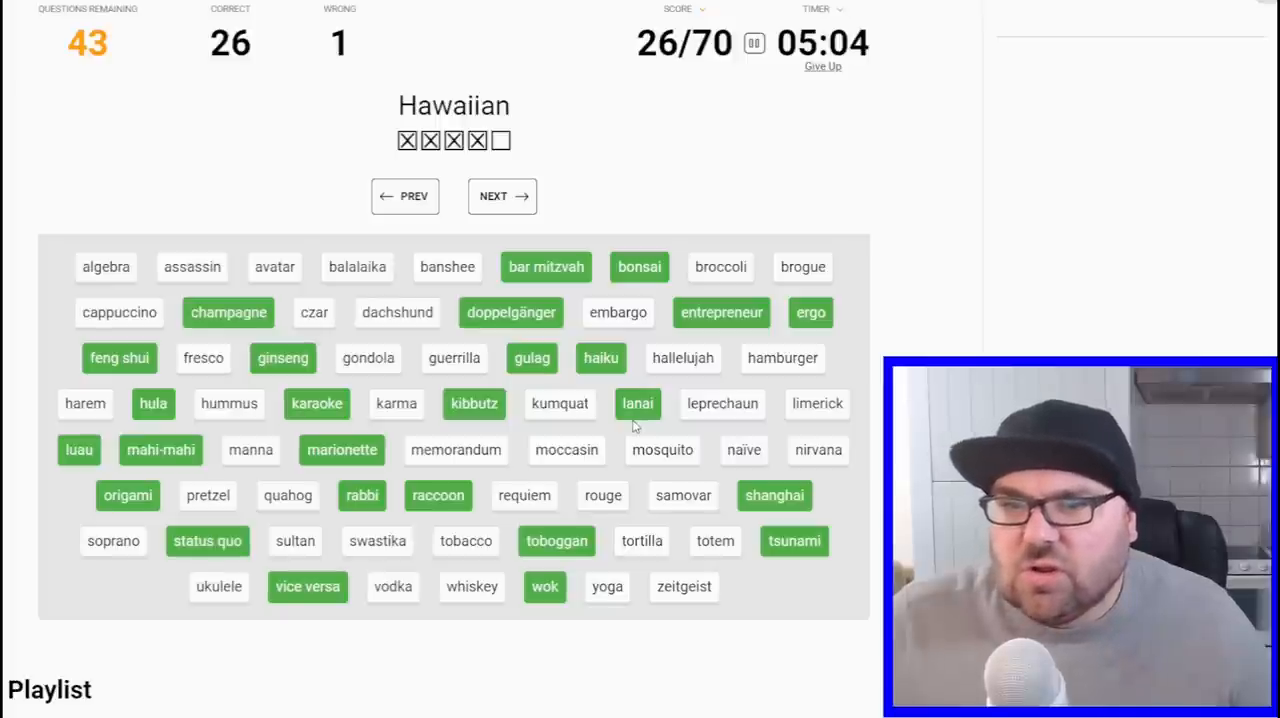
click(502, 196)
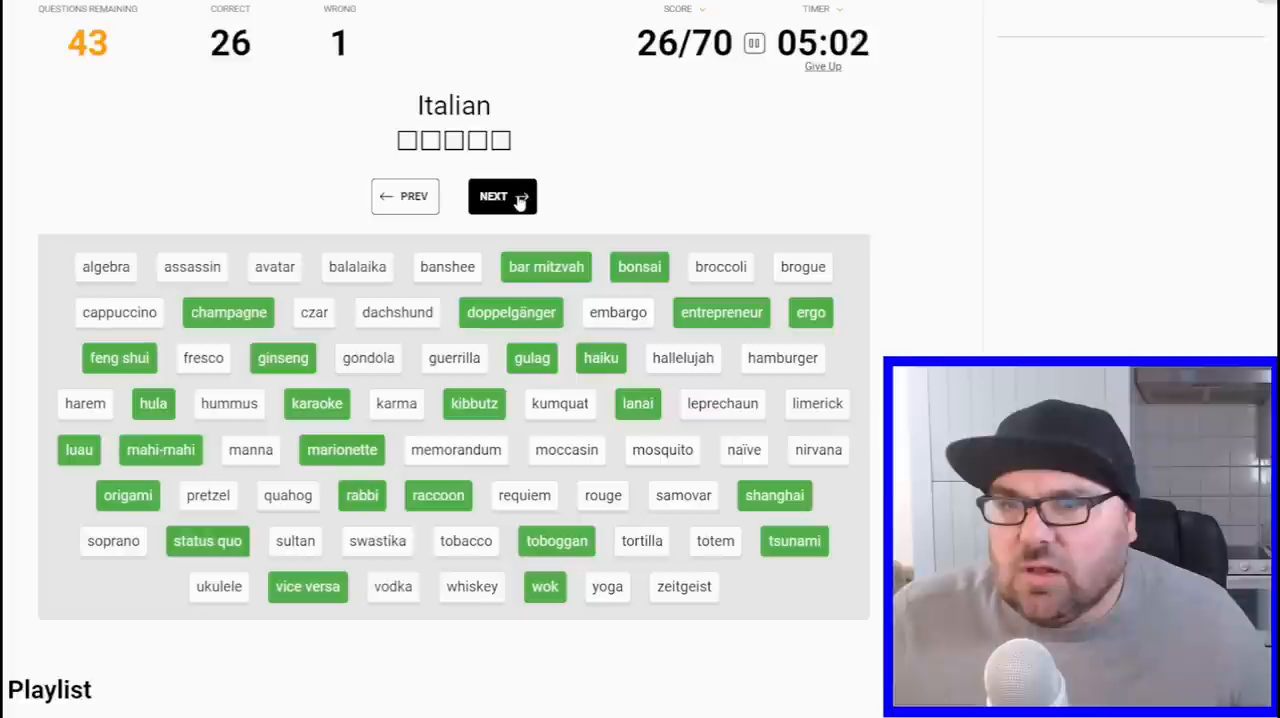
click(502, 196)
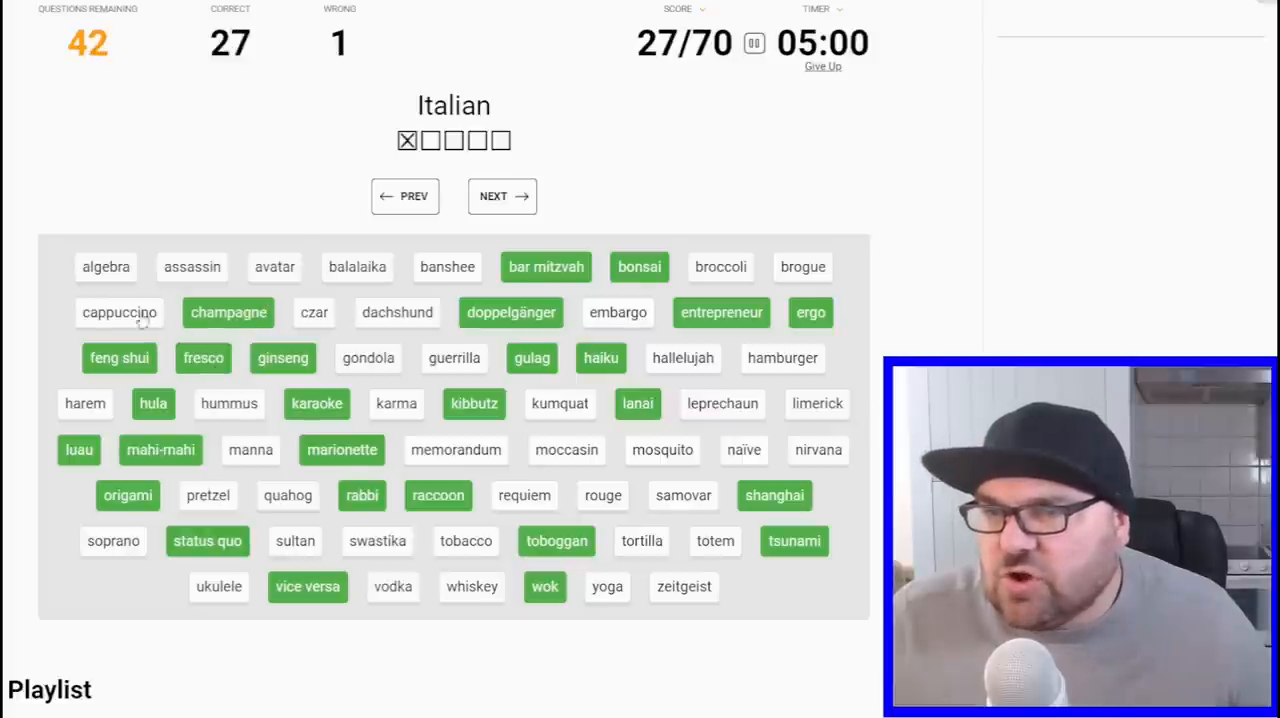
click(120, 312)
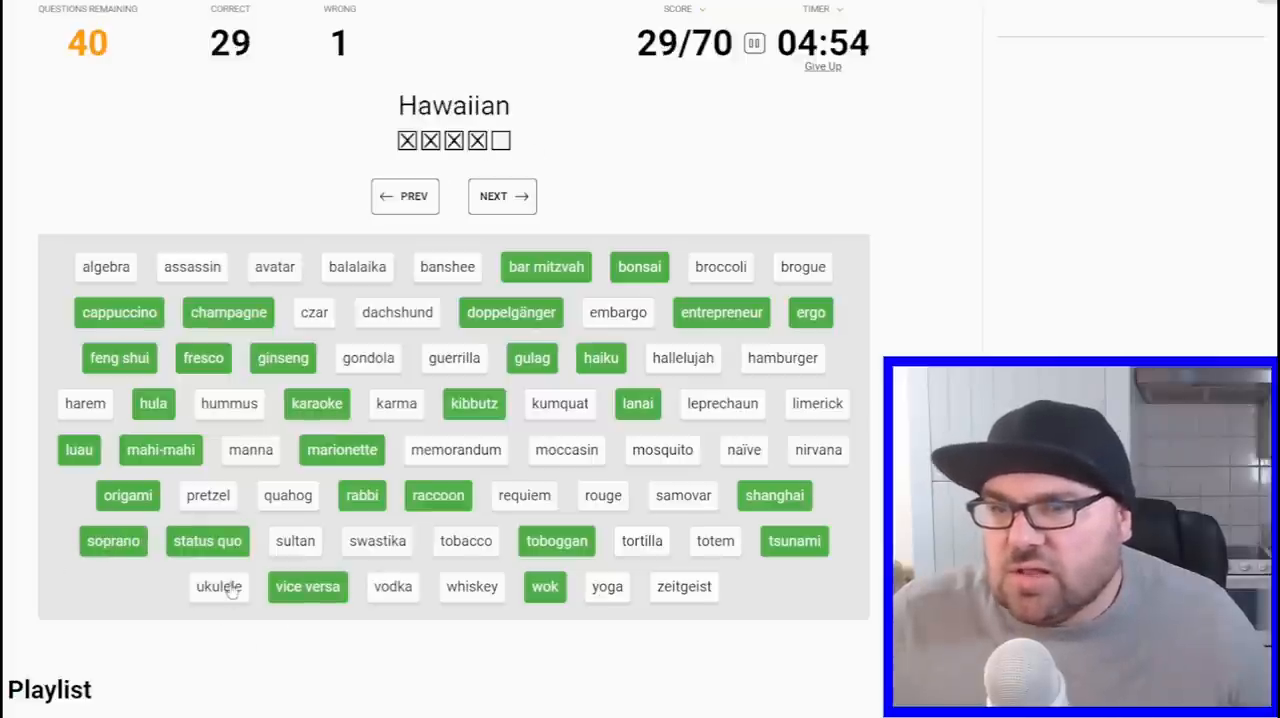
click(218, 588)
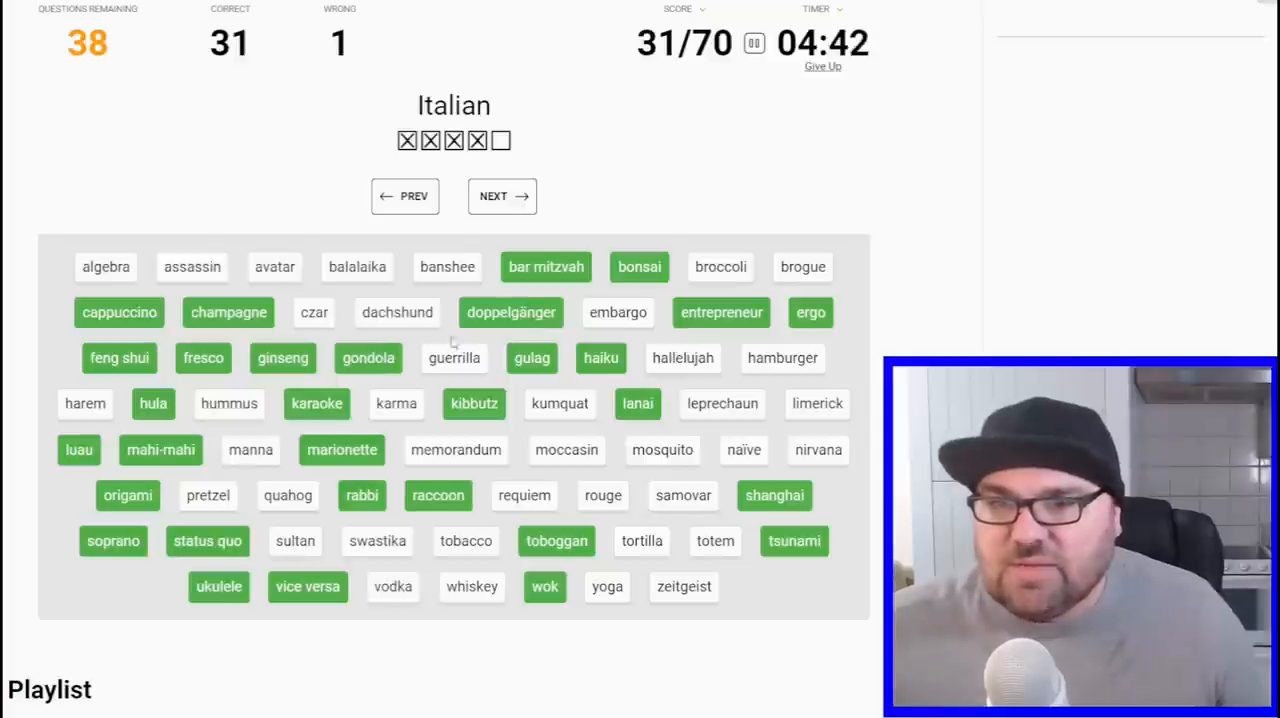
click(502, 196)
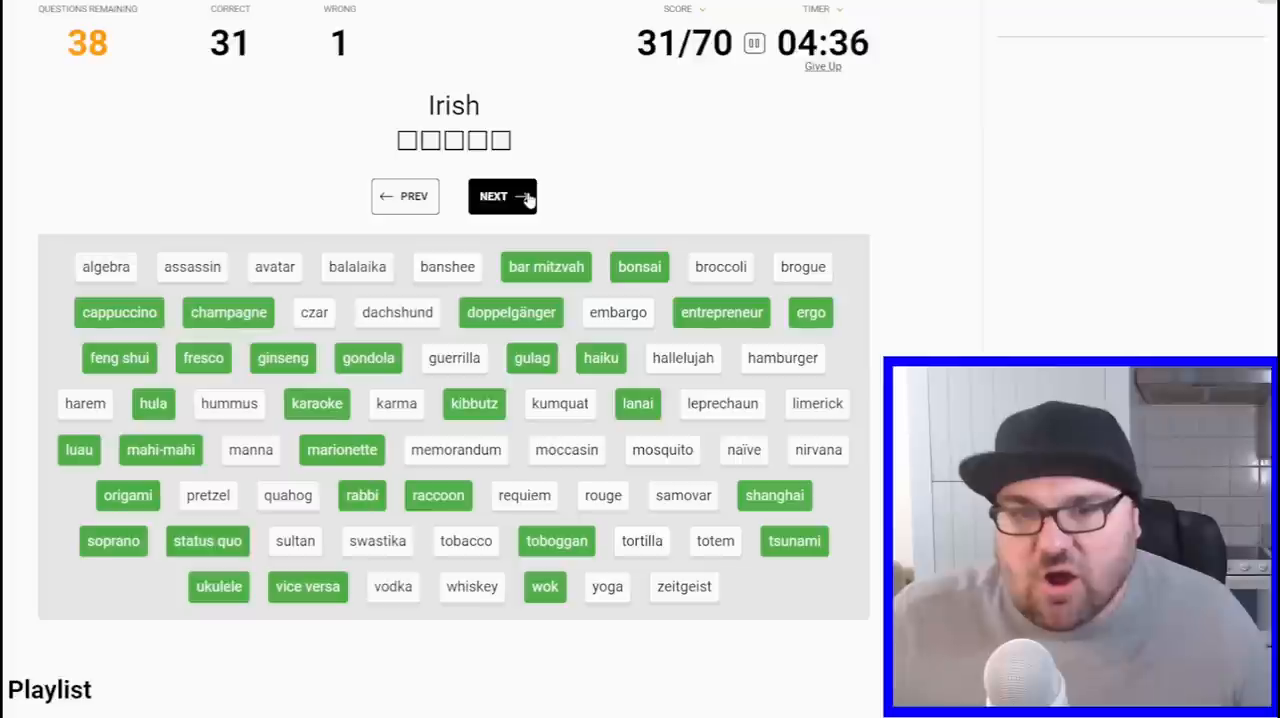
- Match Irish leprechaun, limerick, whiskey and Arabic sultan, harem, hummus for 37/70
click(502, 196)
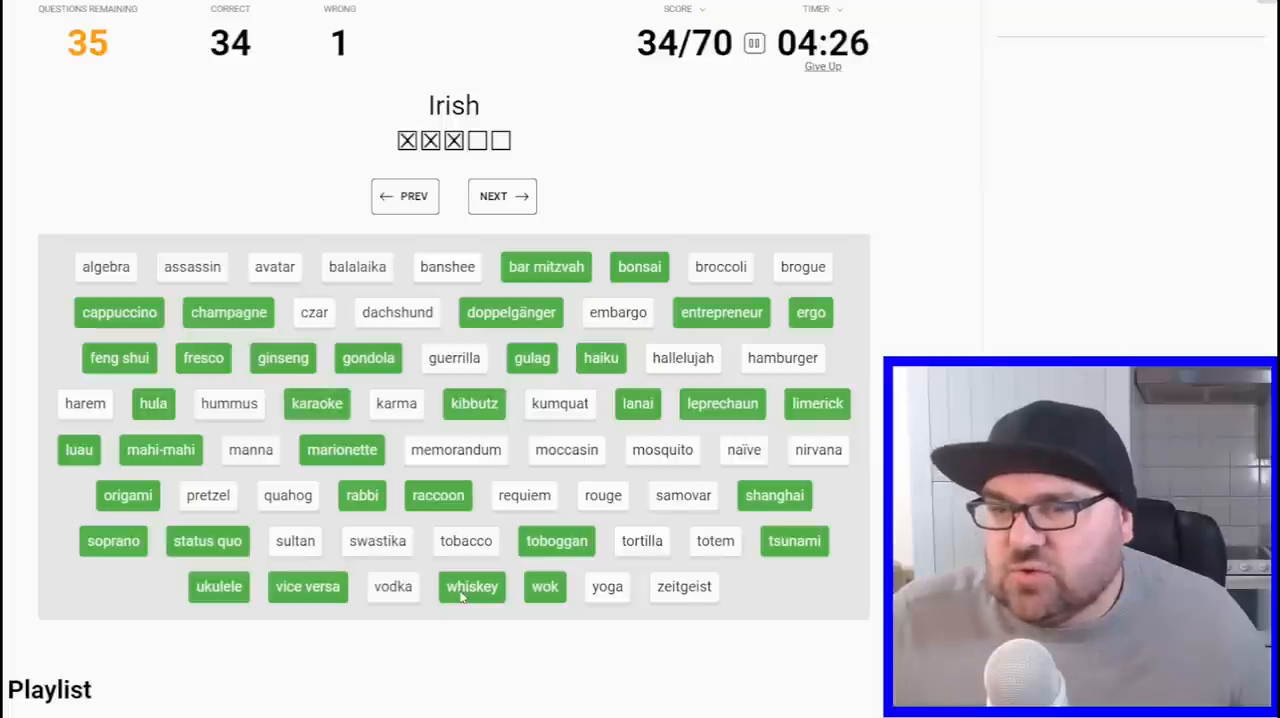
click(502, 196)
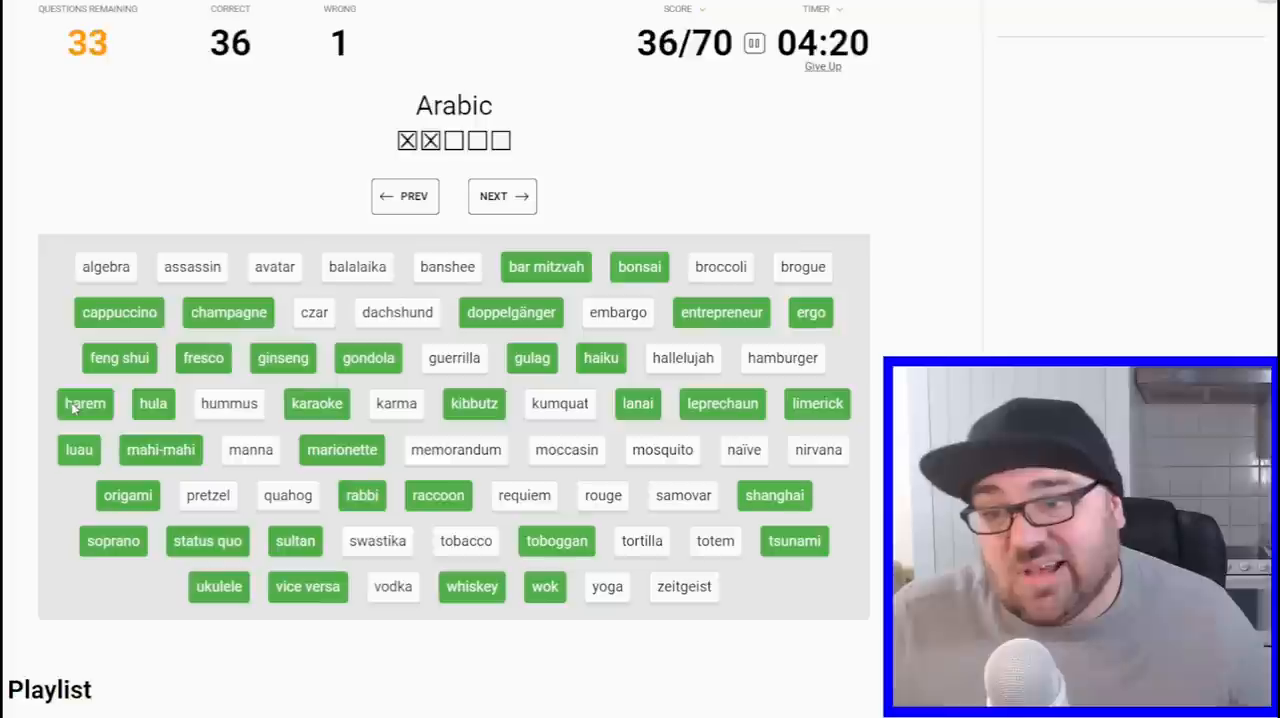
click(228, 404)
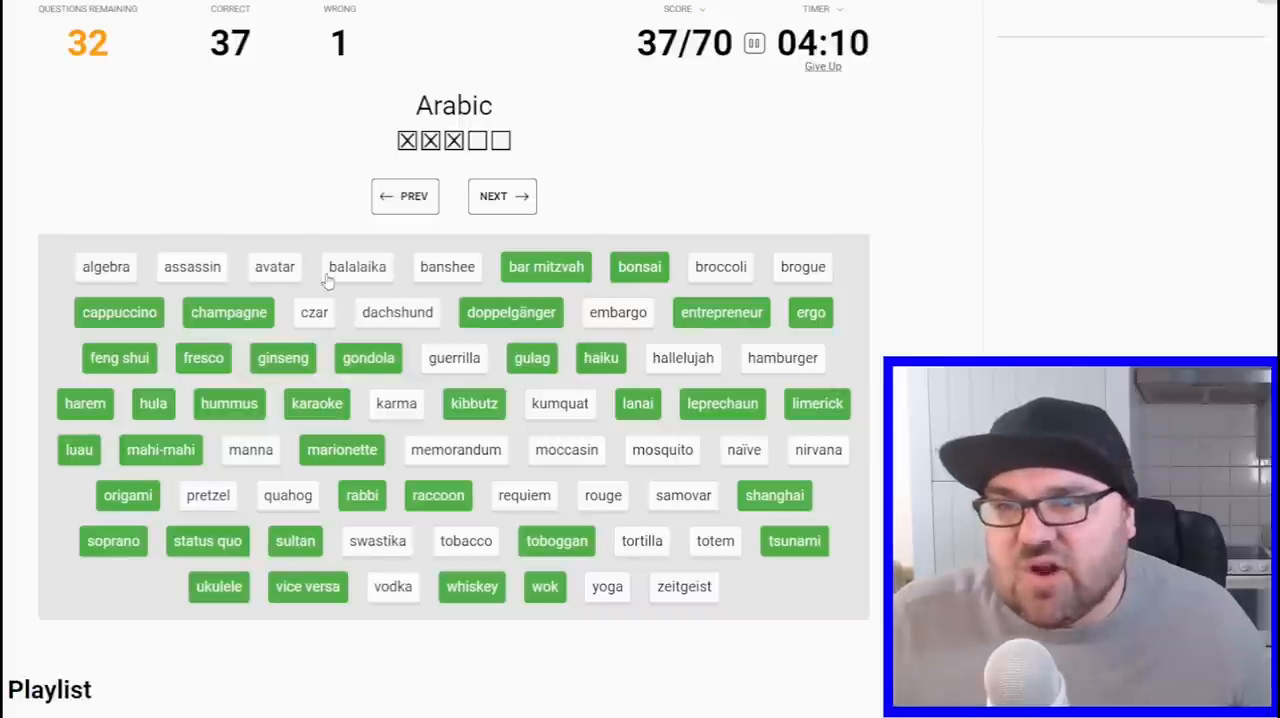
- Match hamburger, pretzel and dachshund to German plus moccasin to Algonquian, reaching 41/70
click(502, 196)
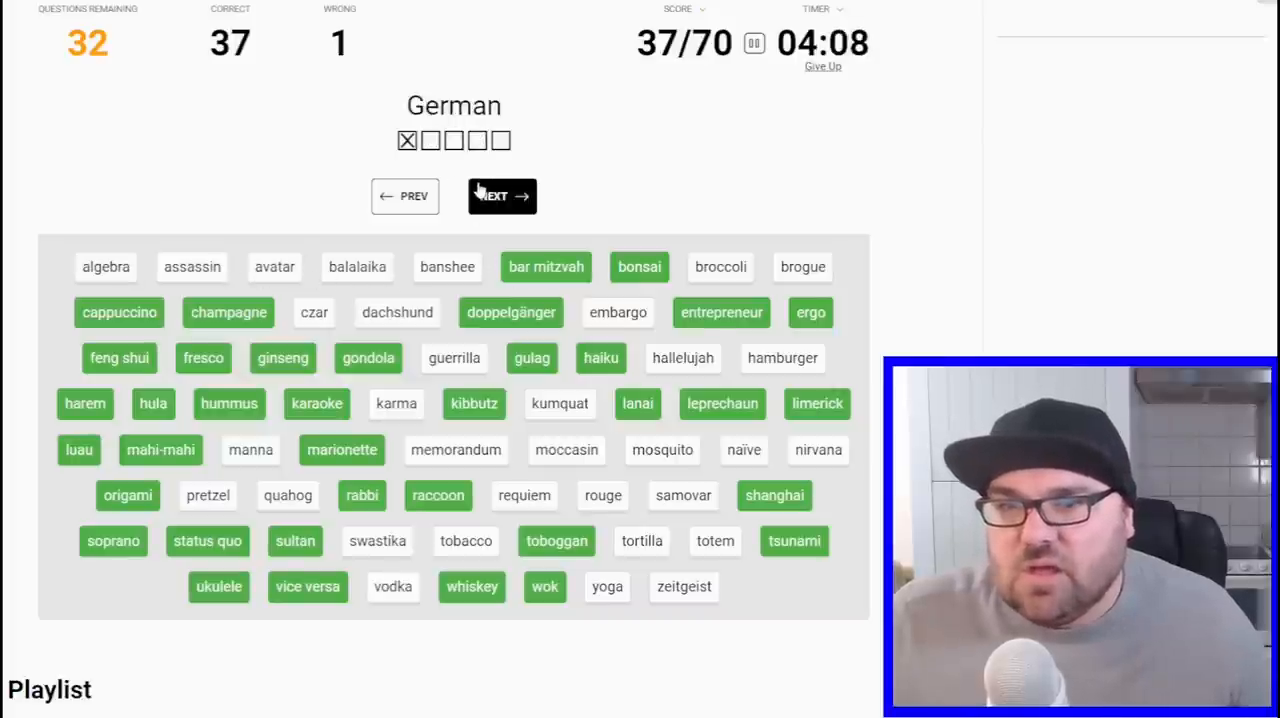
click(782, 356)
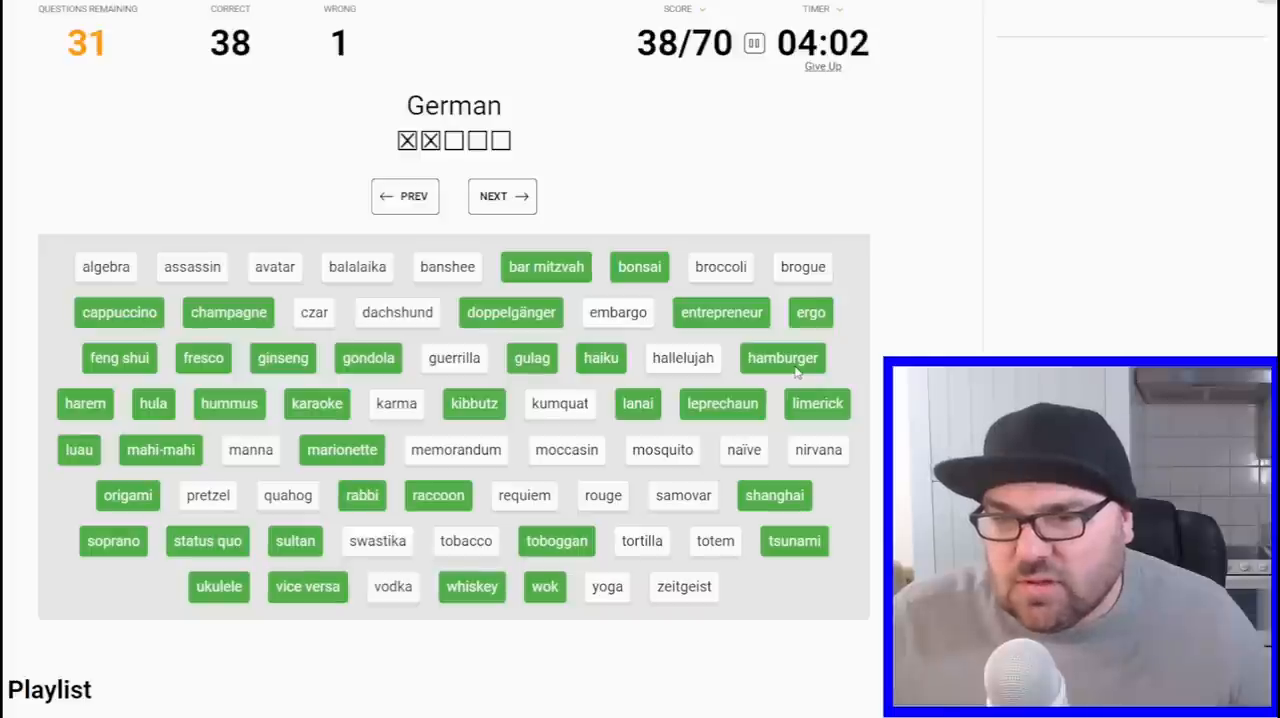
mouse_move(212, 478)
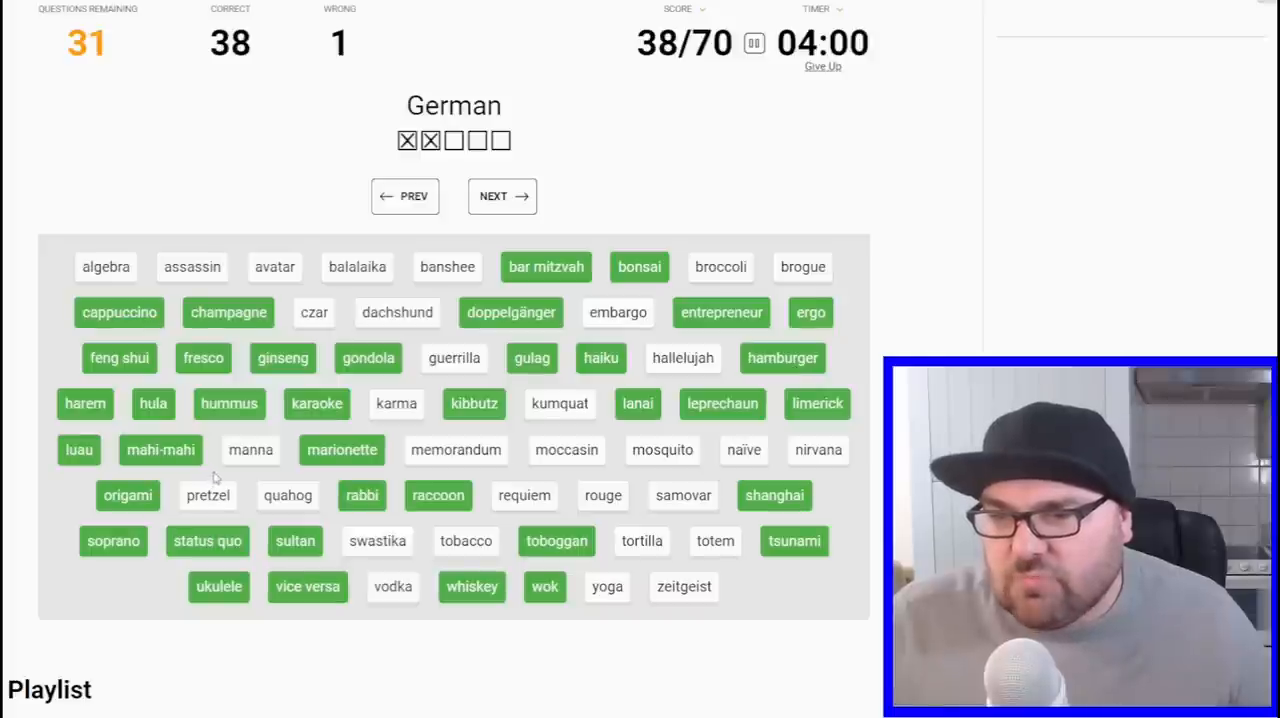
click(208, 496)
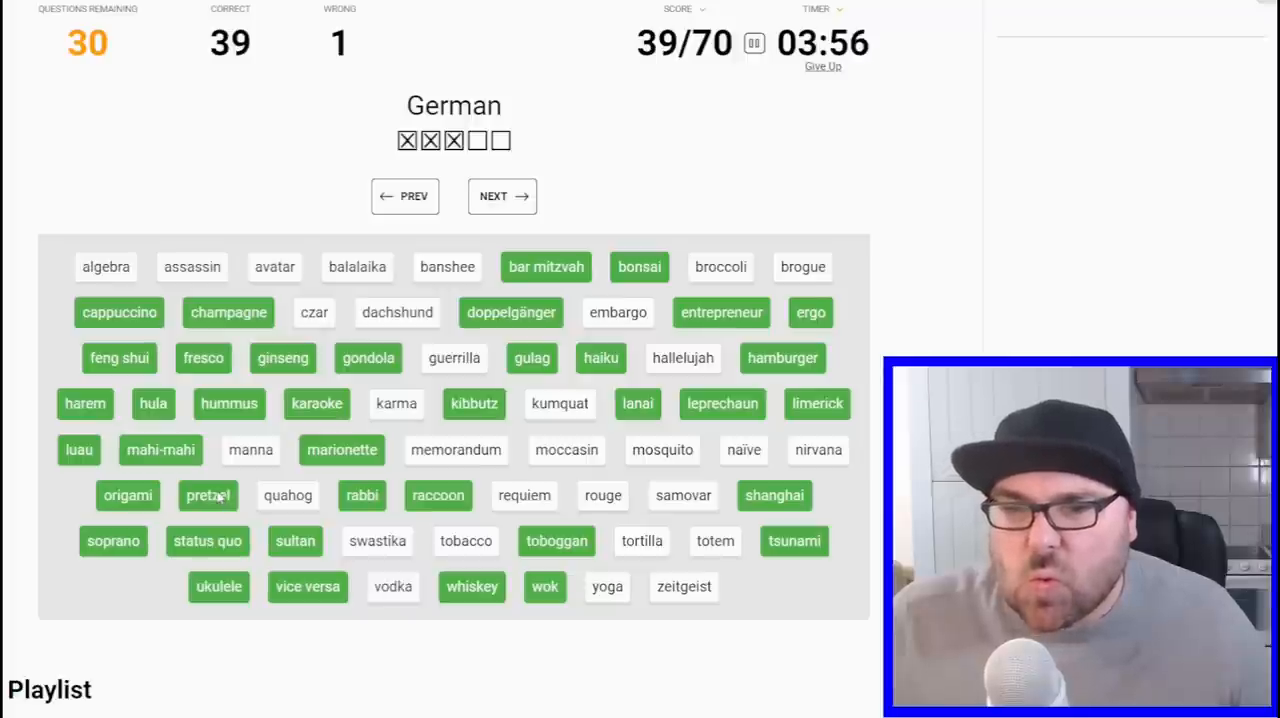
click(502, 196)
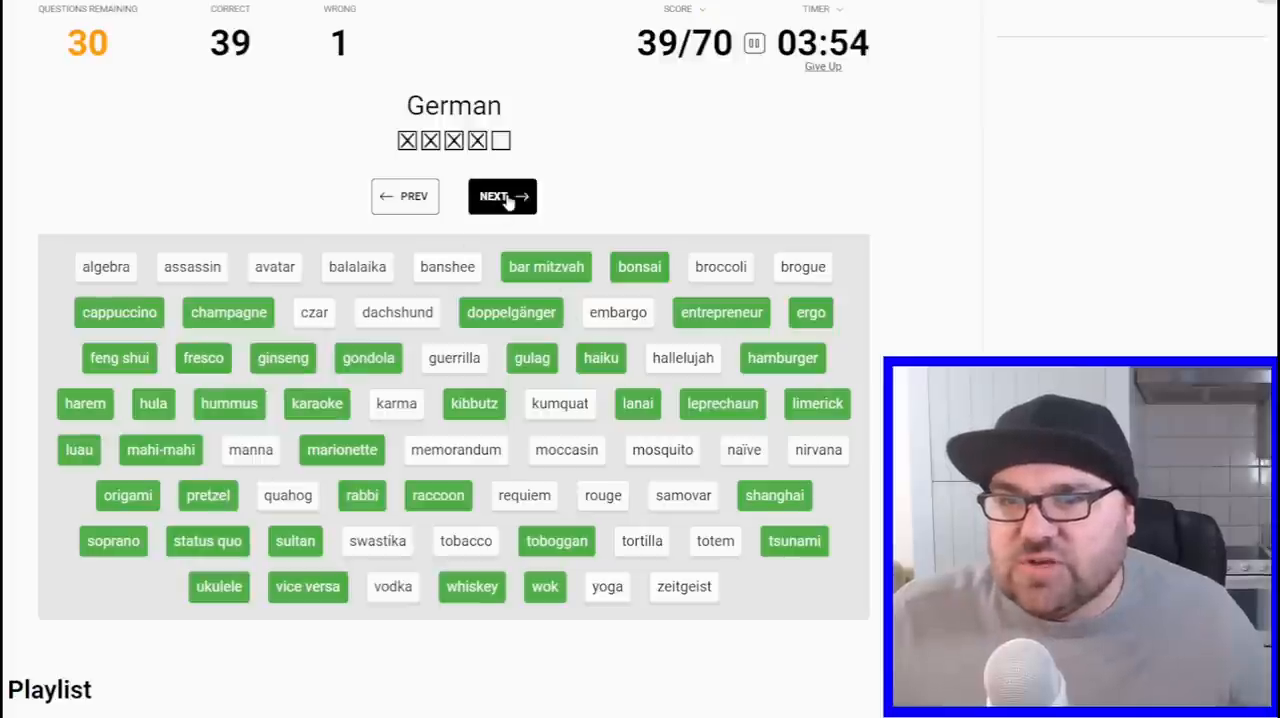
click(502, 196)
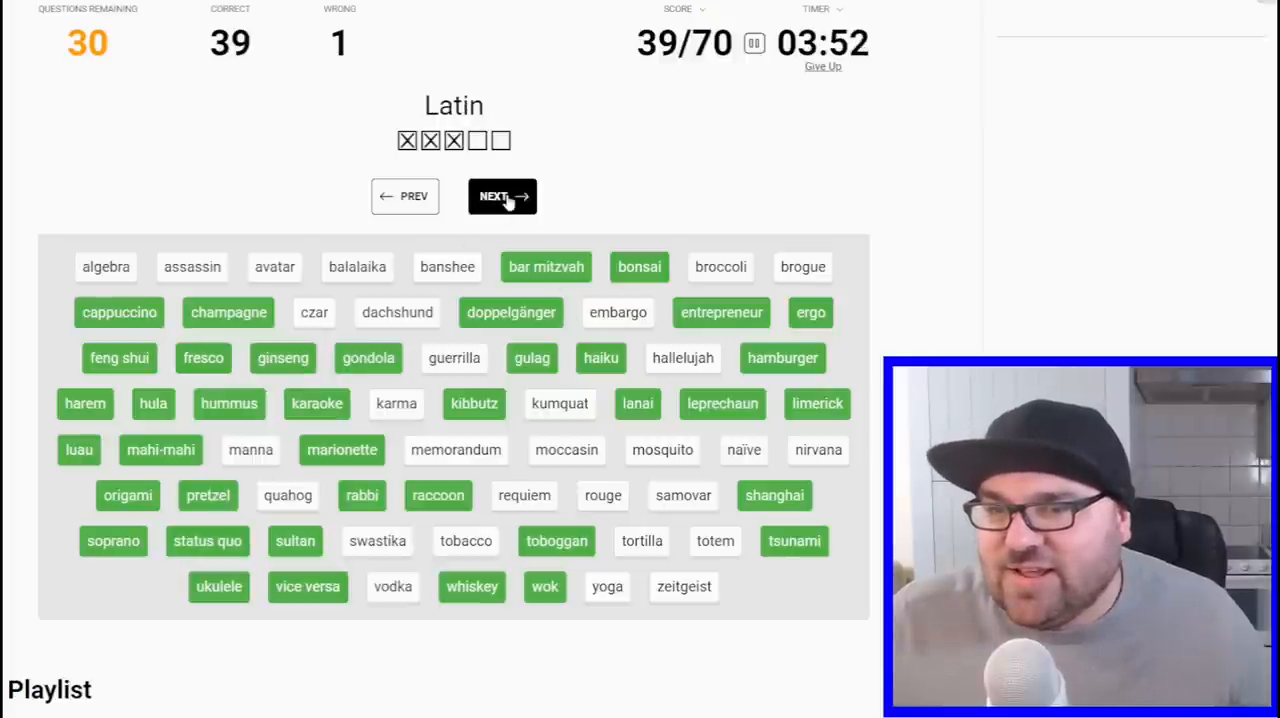
click(502, 196)
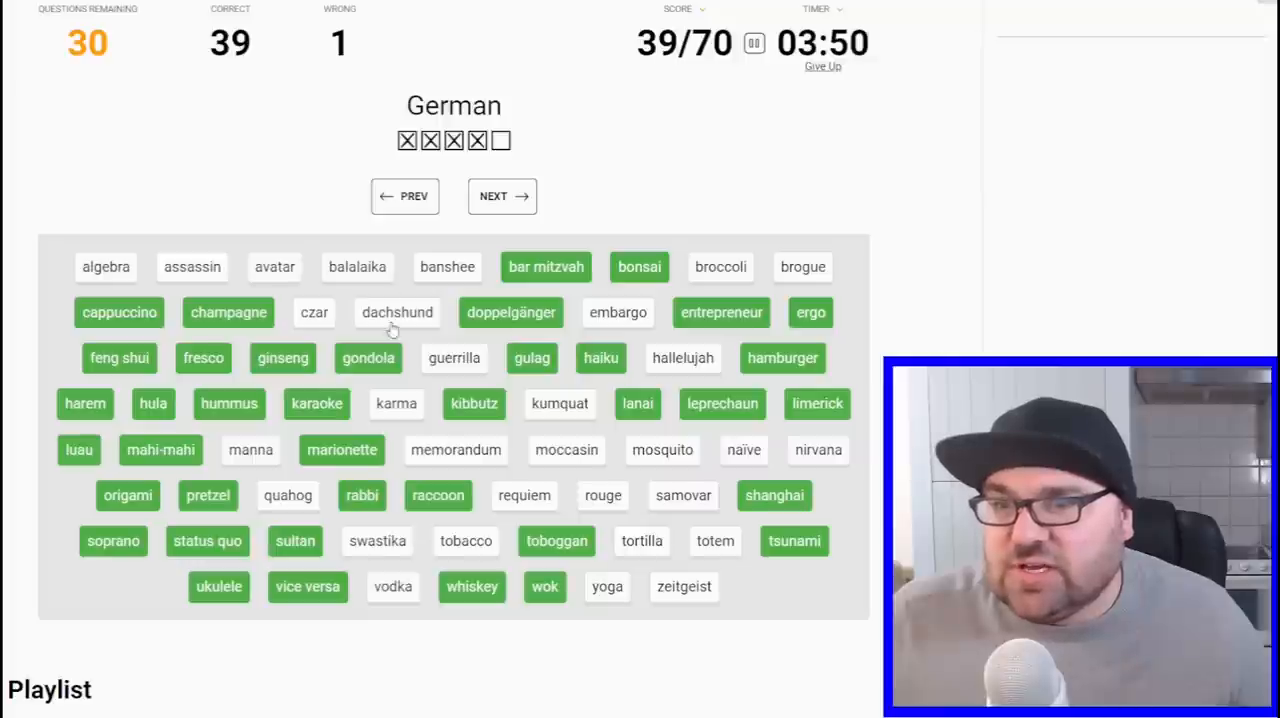
click(396, 312)
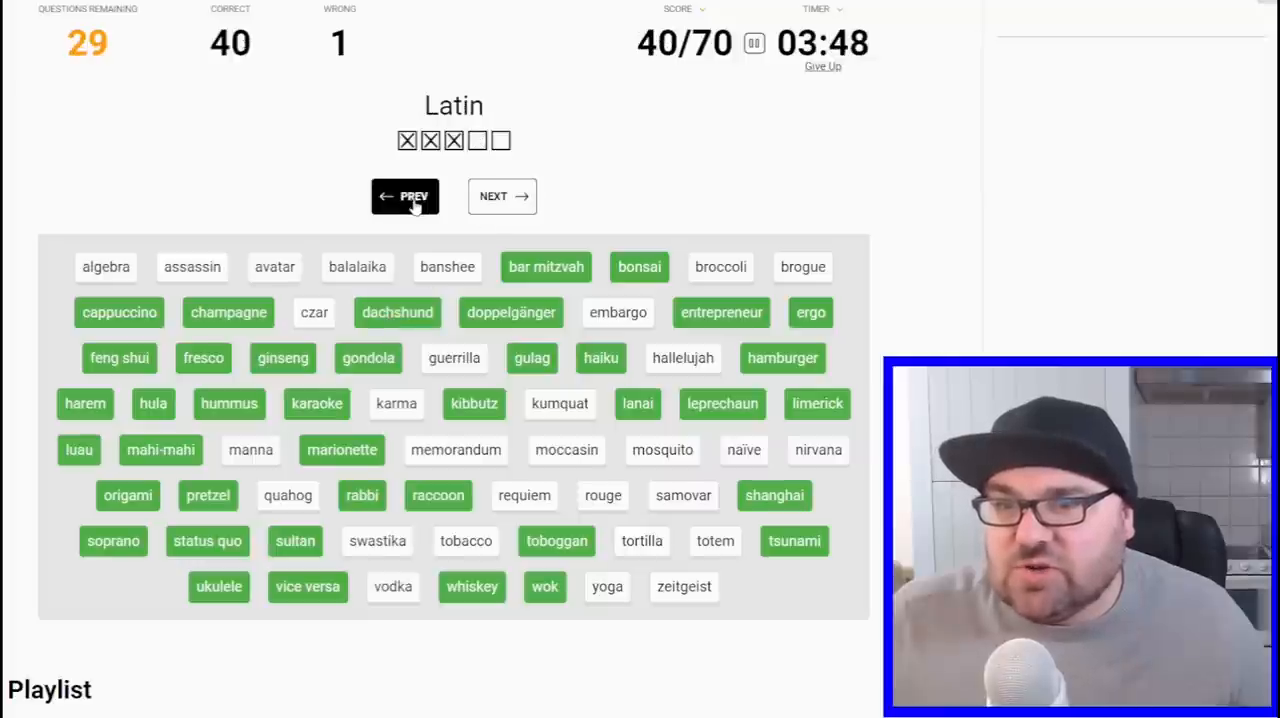
click(502, 196)
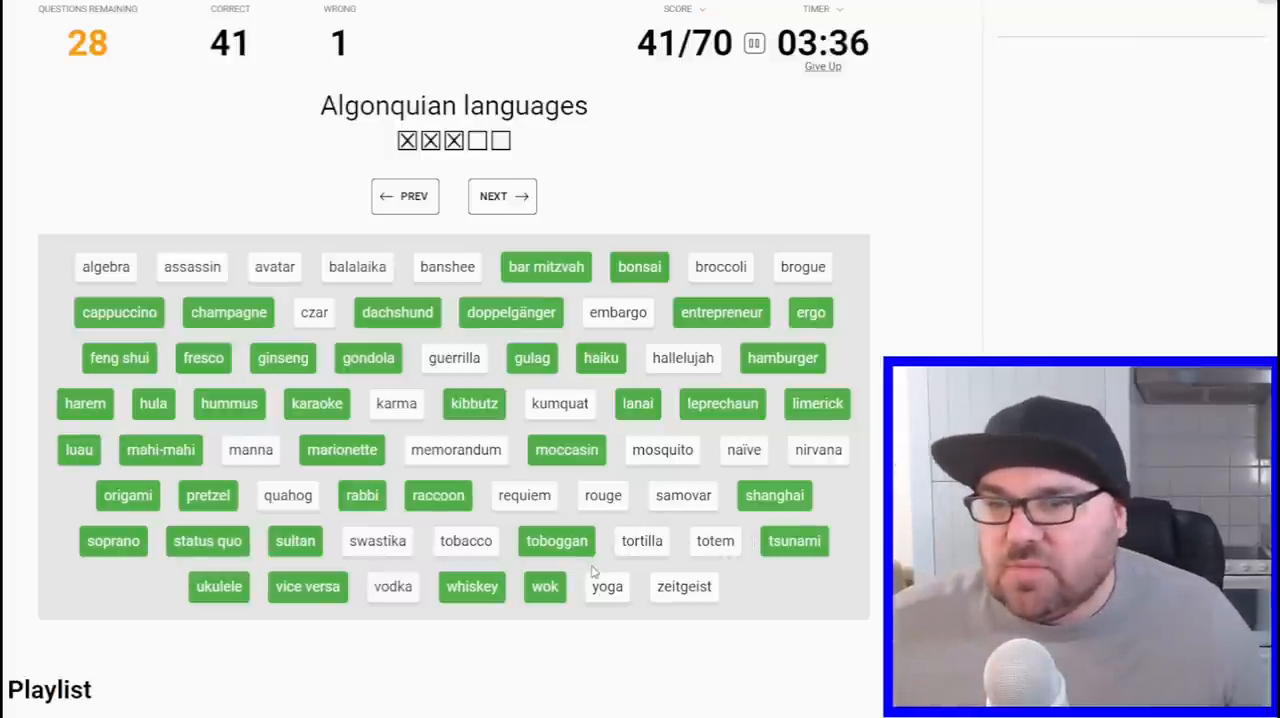
- Answer quahog for Algonquian and tortilla for Spanish, skipping clues in between
click(502, 196)
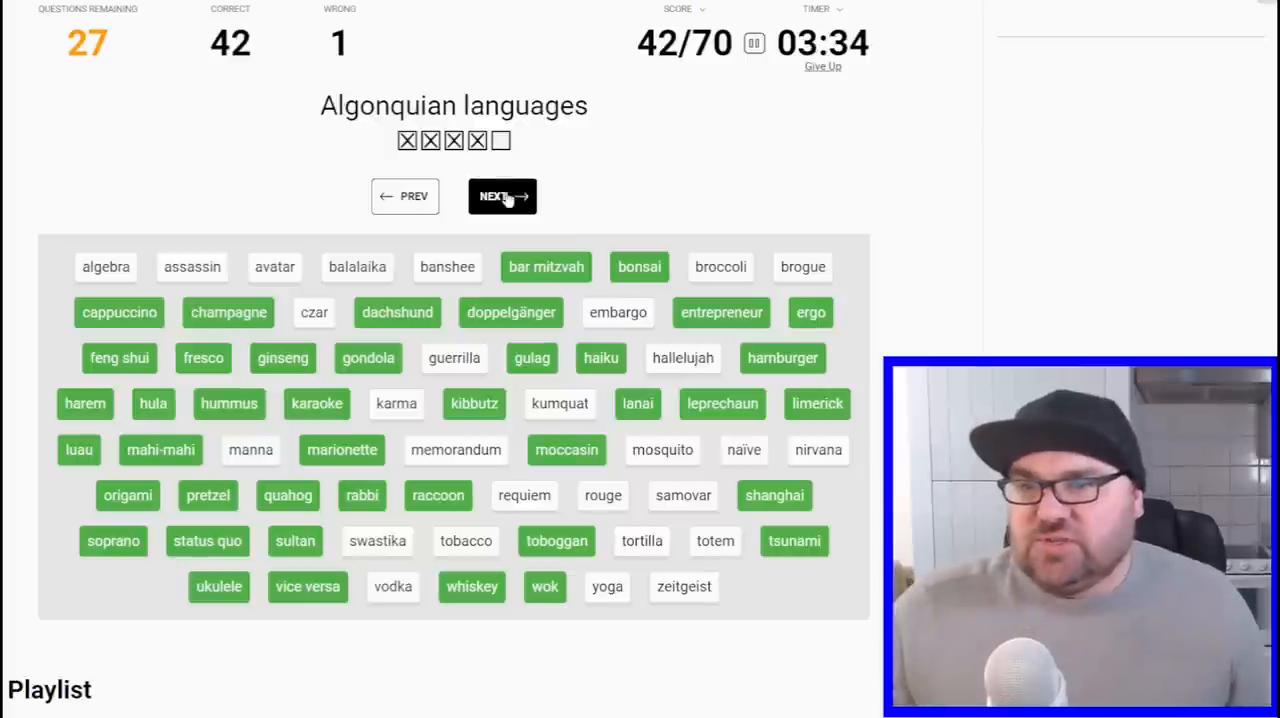
click(502, 196)
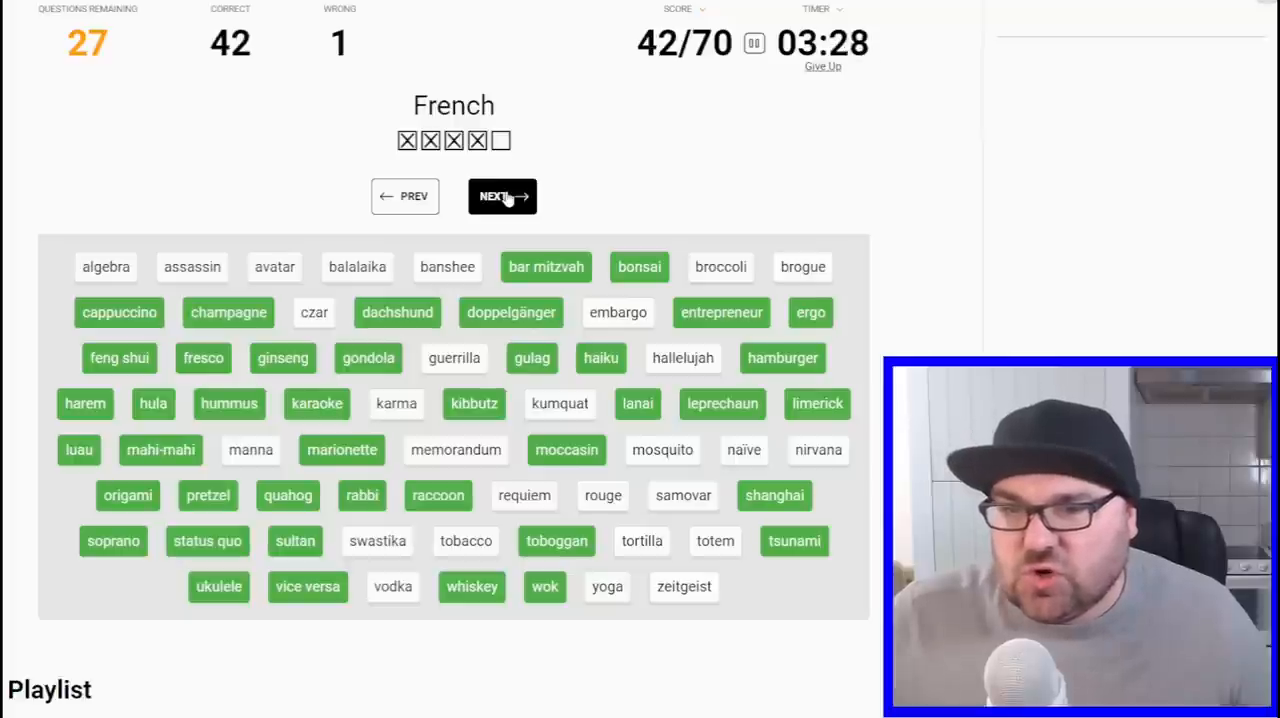
click(502, 196)
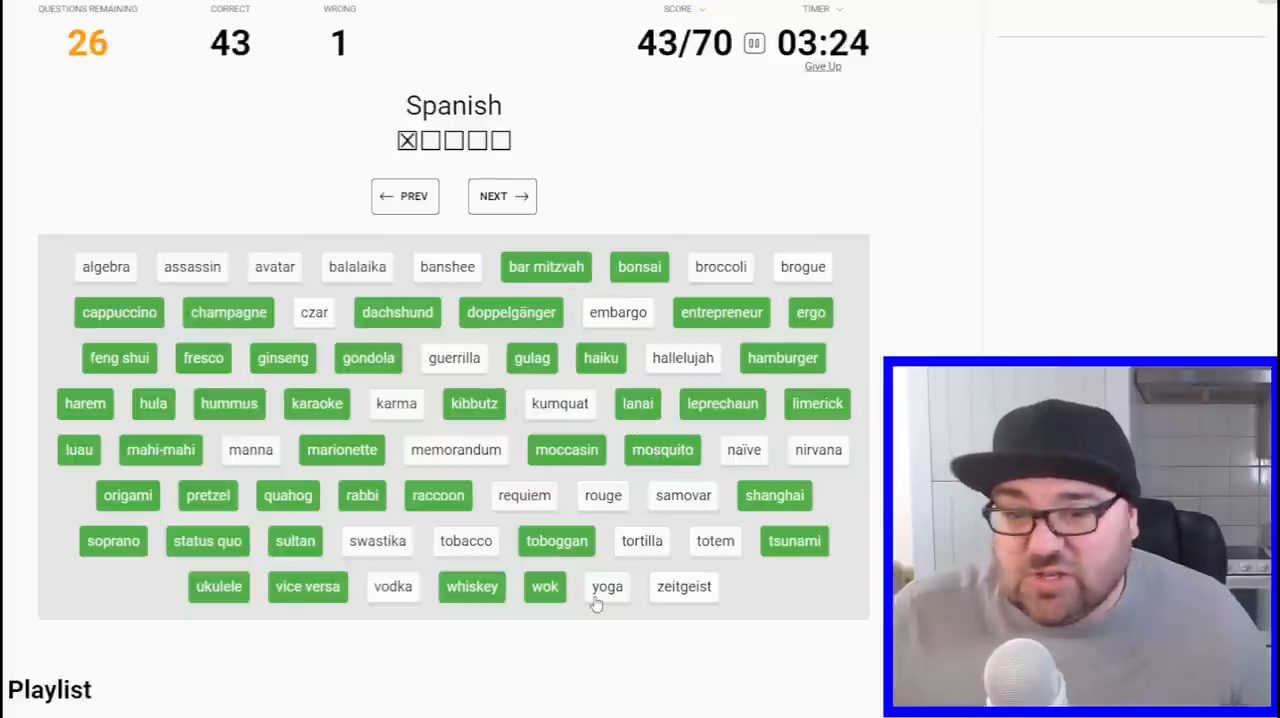
click(640, 540)
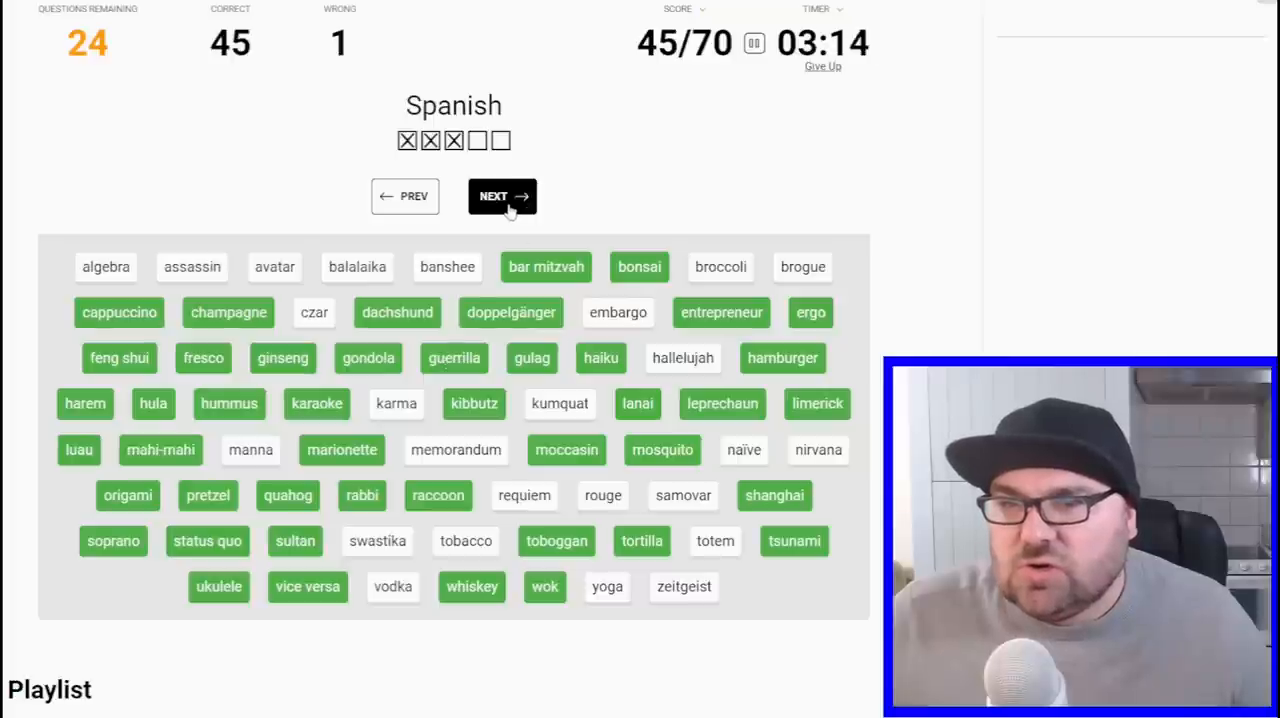
- Skip the French, Hebrew and Chinese clues, reaching 45/70
click(502, 196)
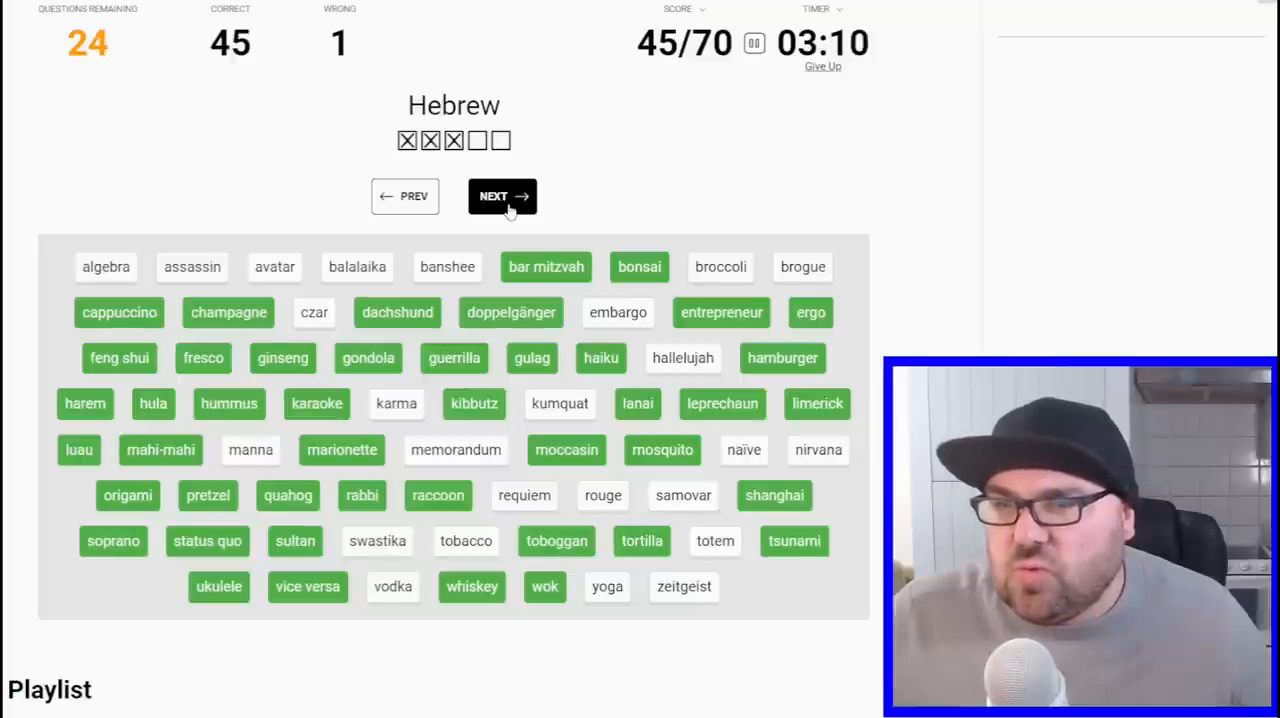
click(502, 196)
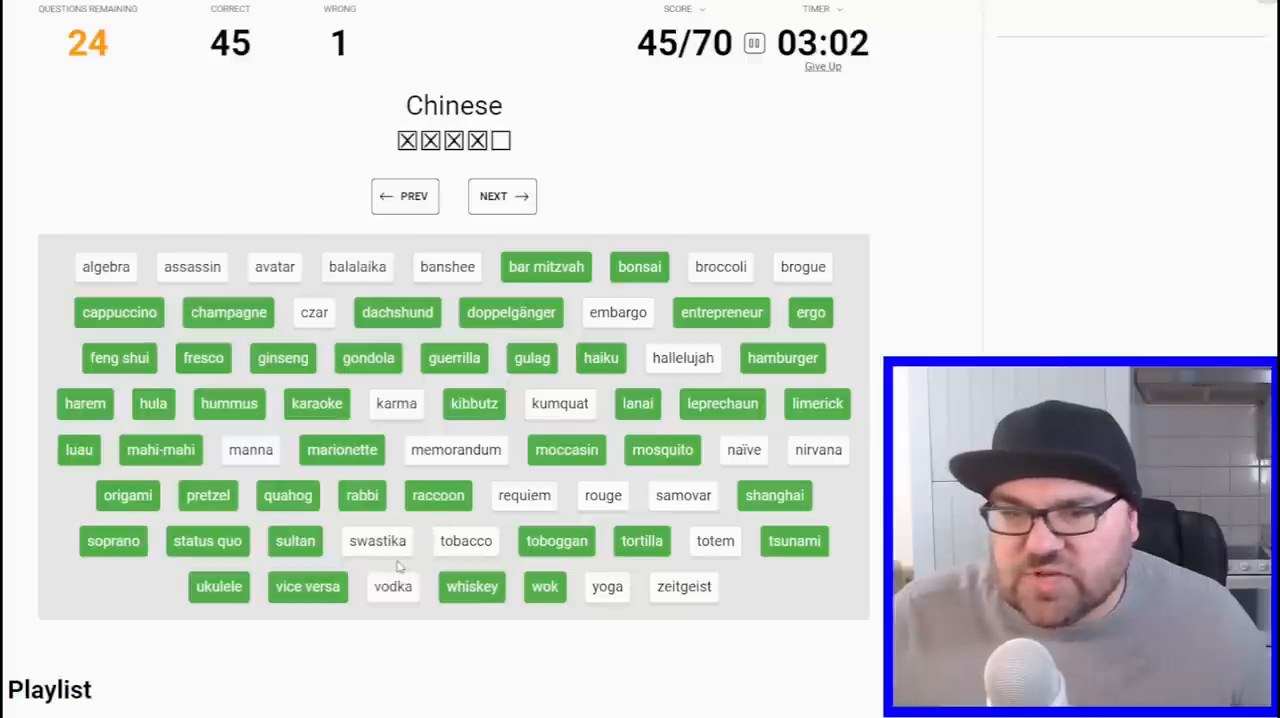
click(502, 196)
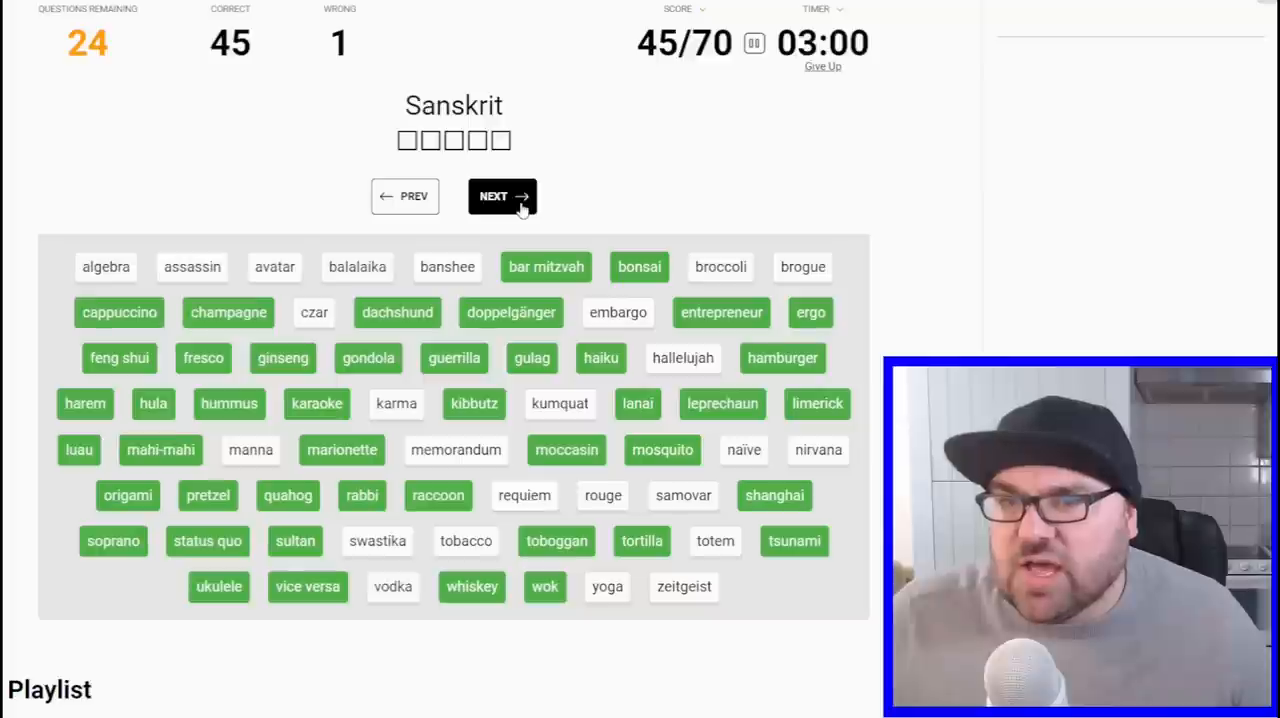
- Answer nirvana for Sanskrit, then balalaika and czar for the Russian clue
click(502, 196)
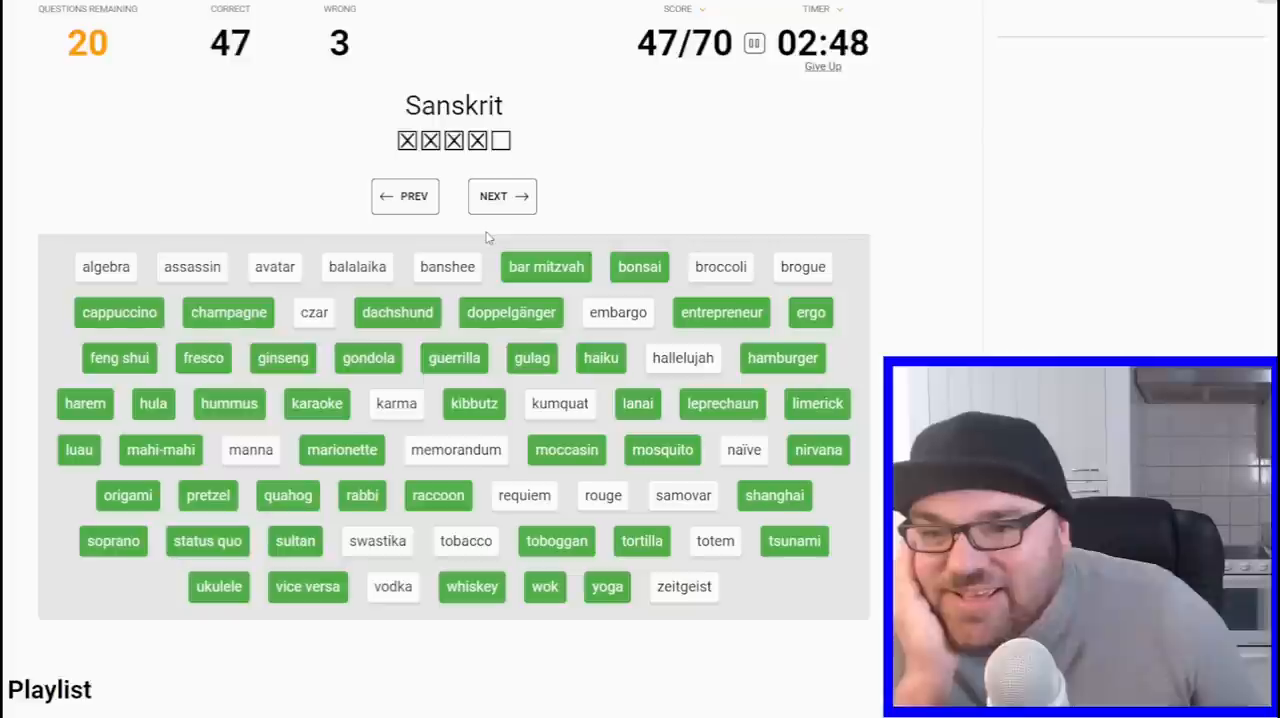
click(502, 196)
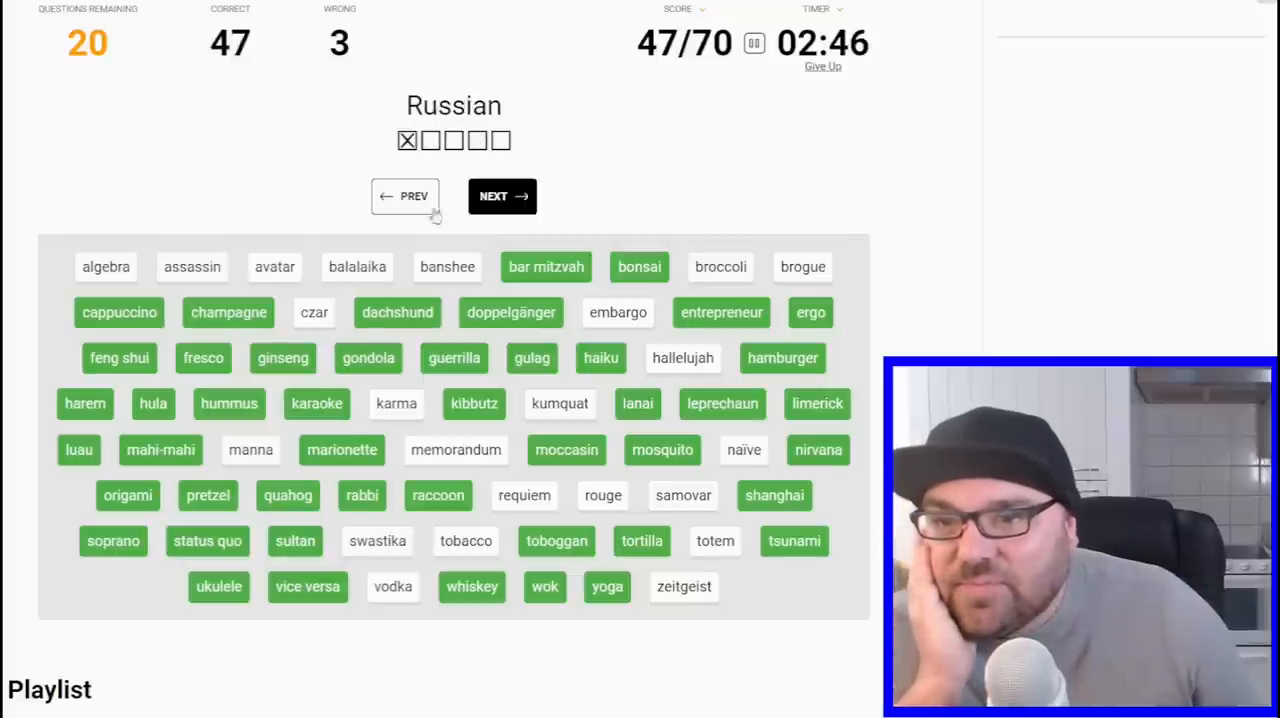
click(396, 404)
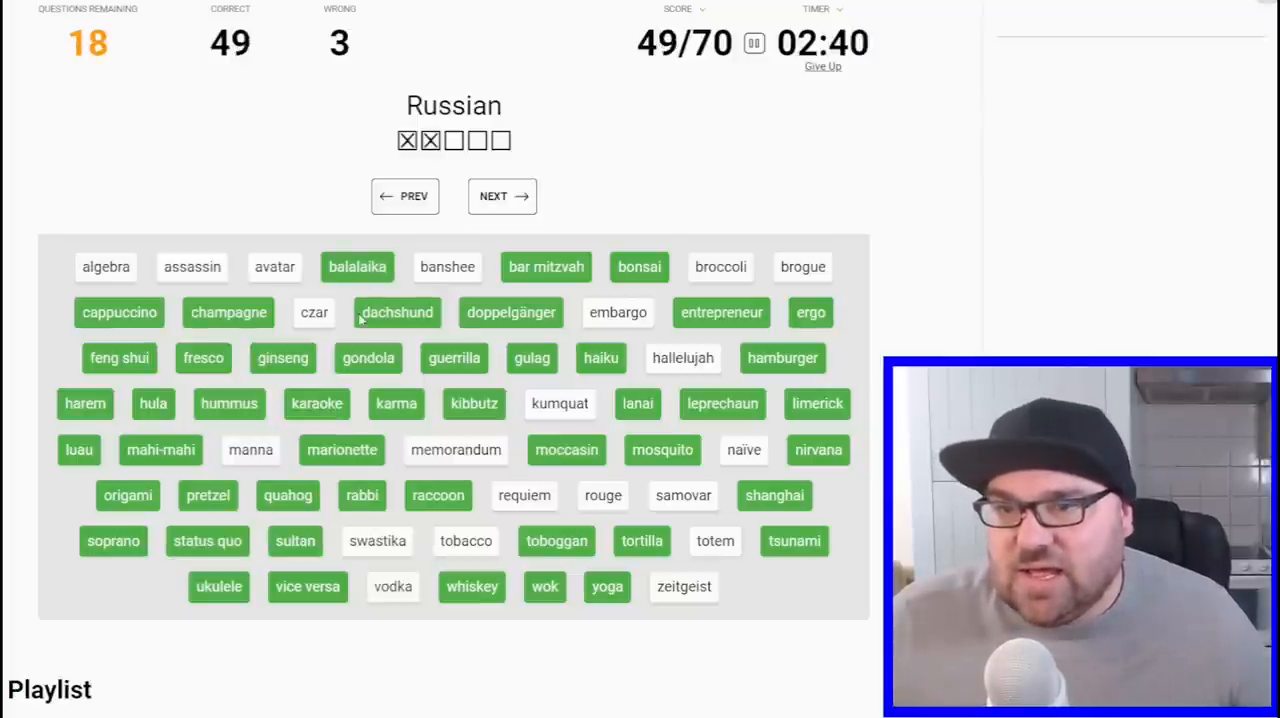
click(314, 312)
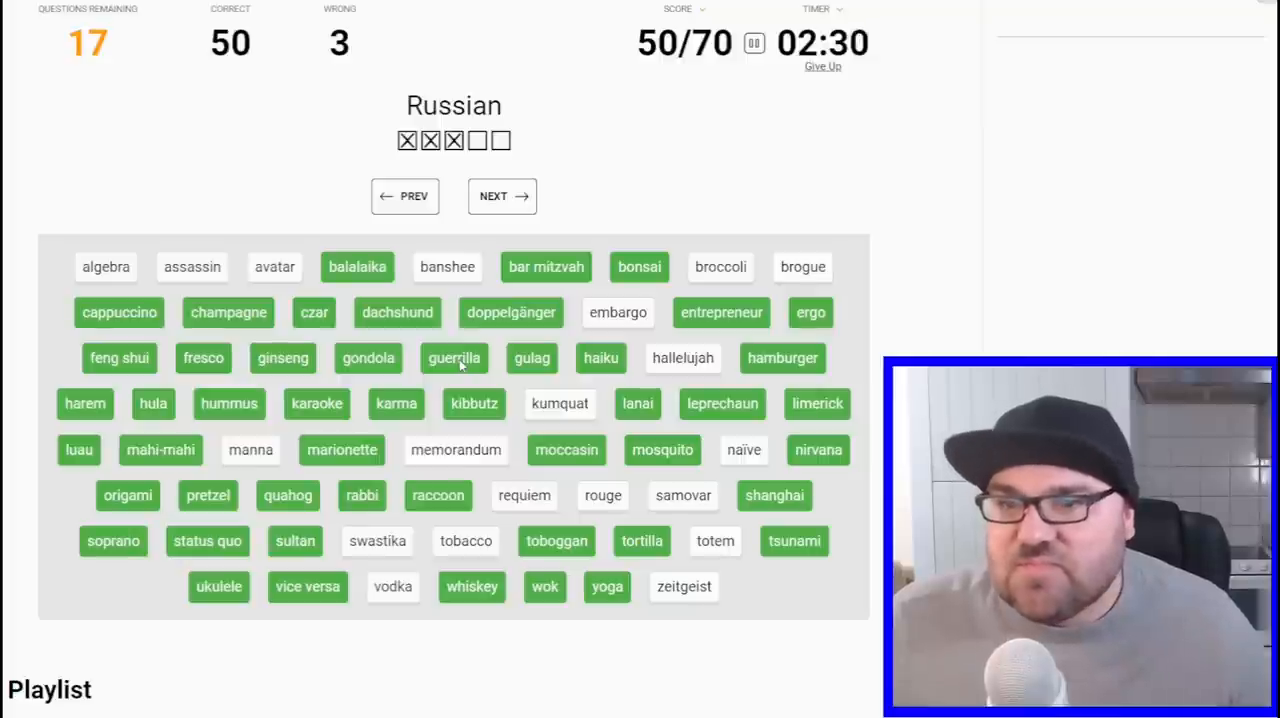
- Skip ahead to the Irish clue and answer brogue and banshee, reaching 53/70
click(502, 196)
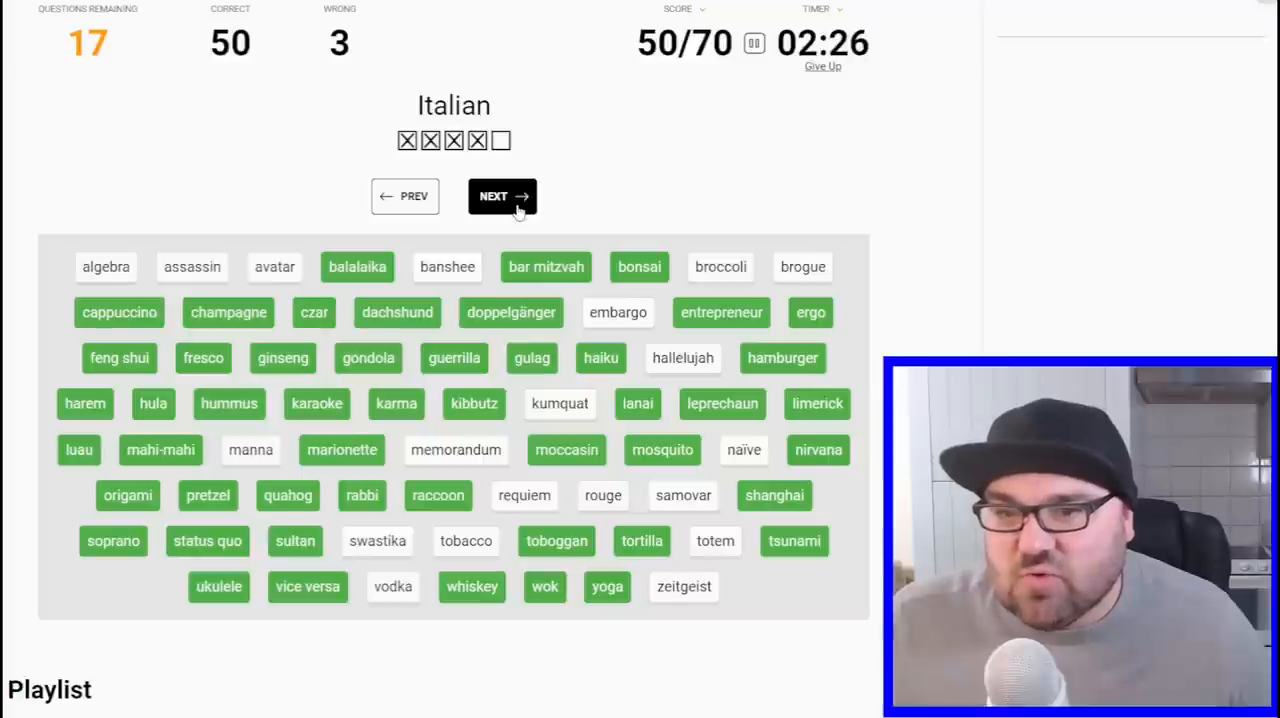
click(502, 196)
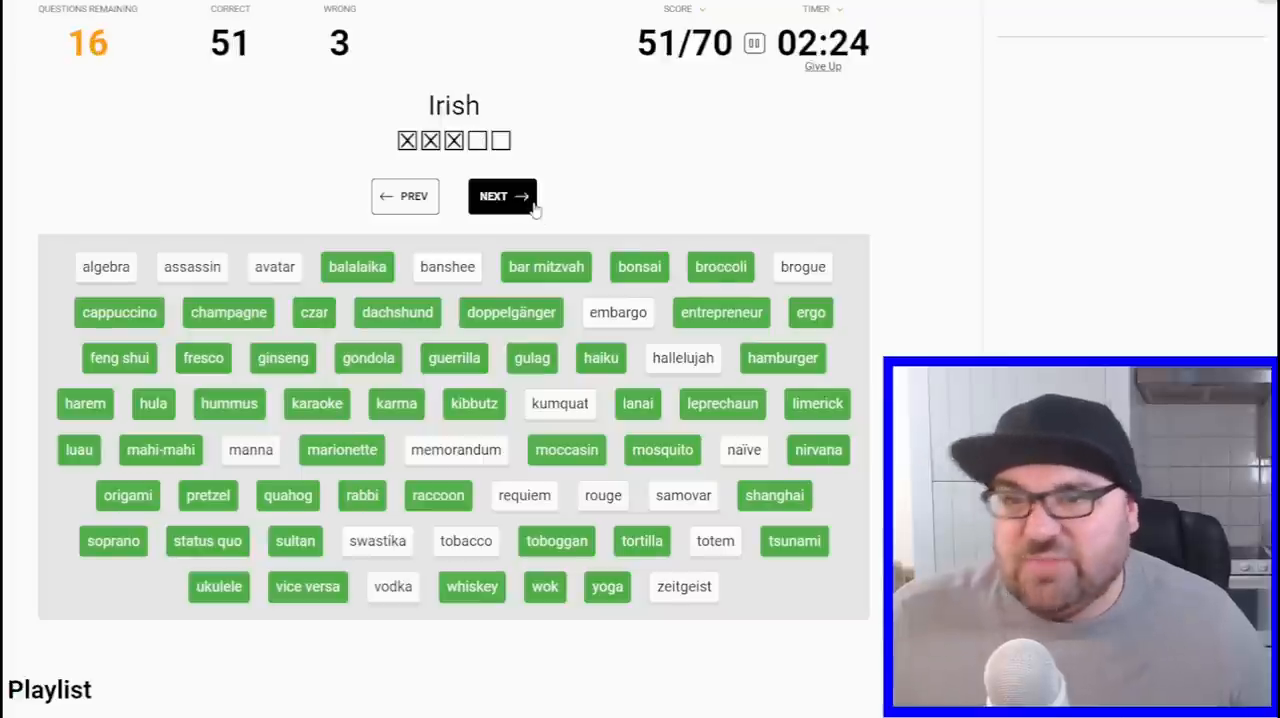
click(502, 196)
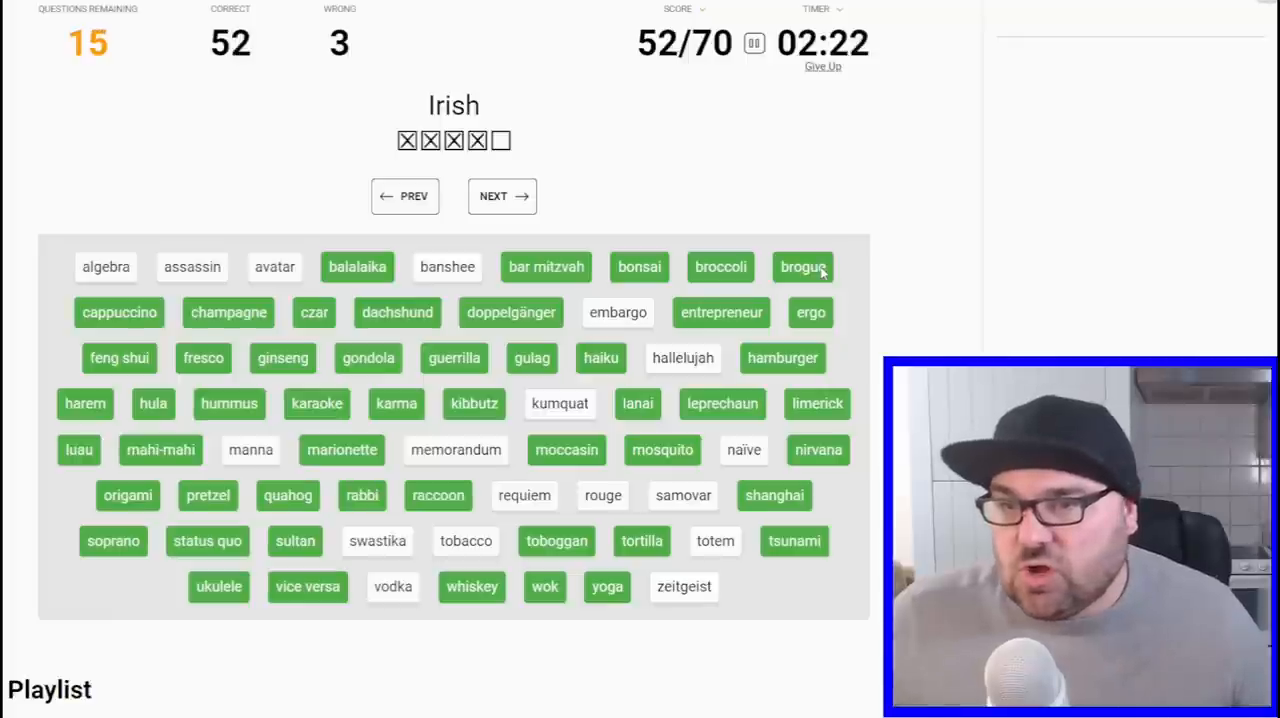
click(448, 266)
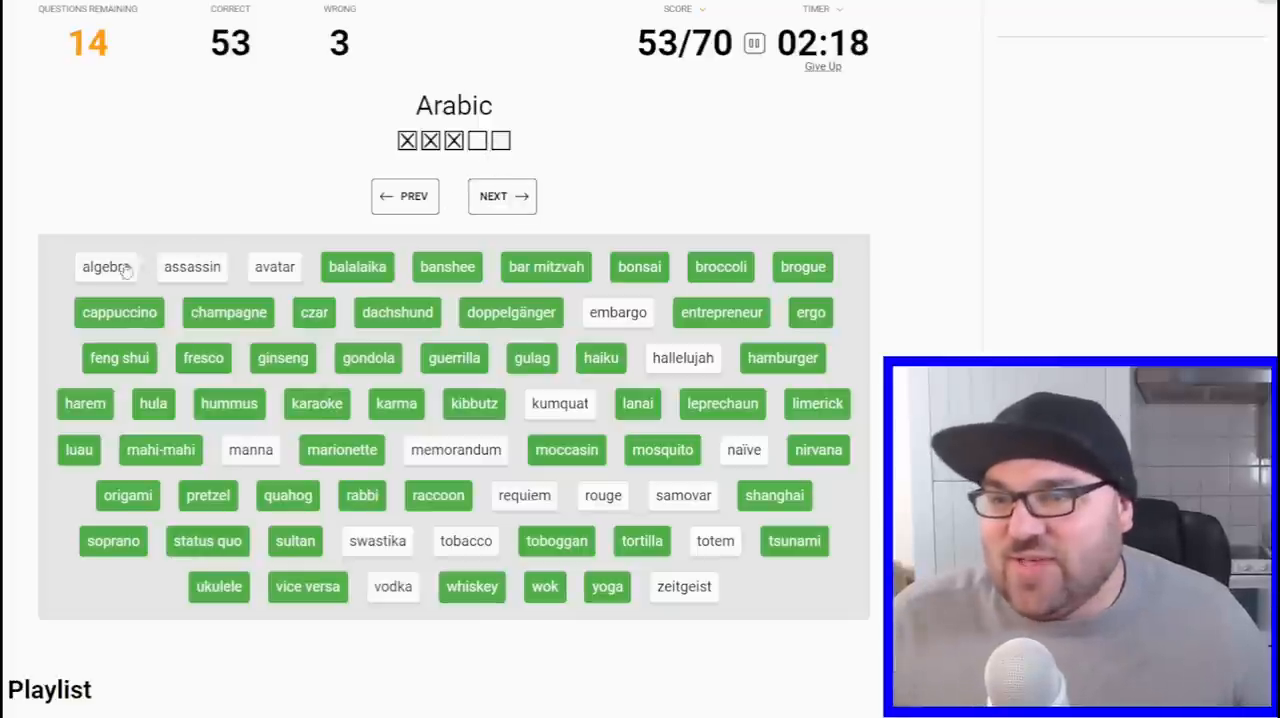
- Answer algebra for the Arabic clue and move through the next clues
click(104, 266)
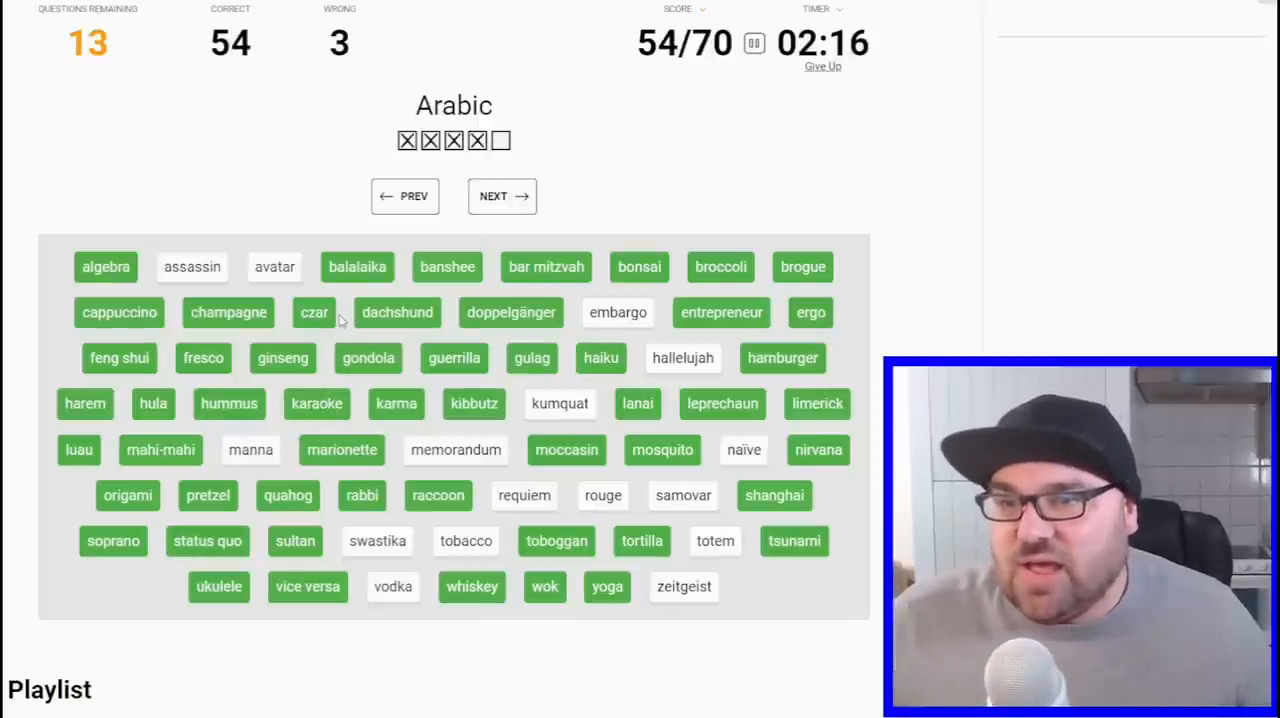
mouse_move(224, 298)
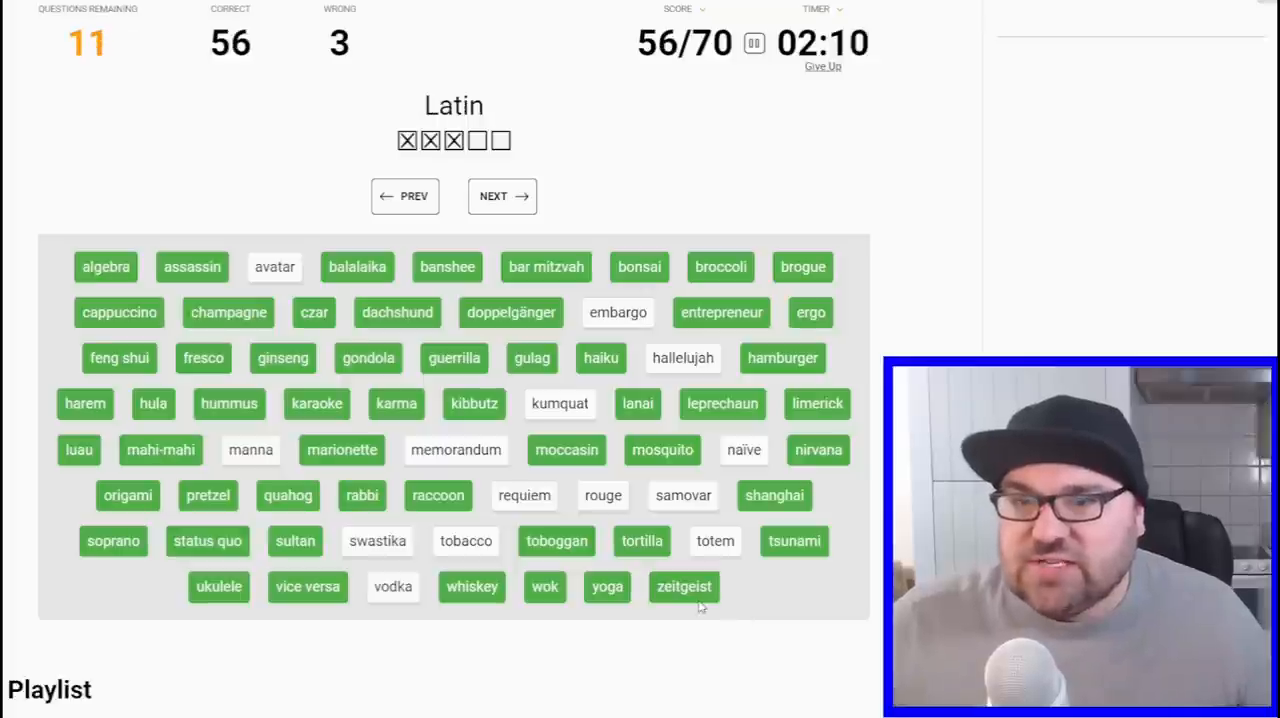
click(502, 196)
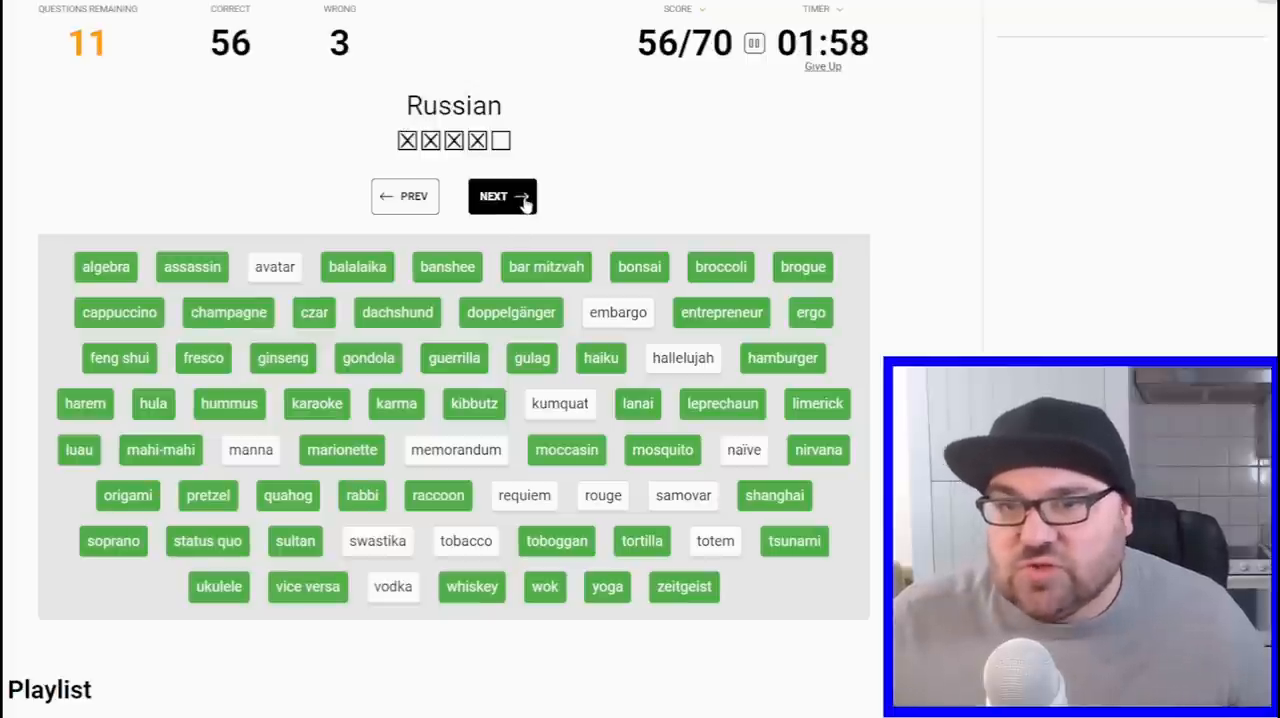
click(502, 196)
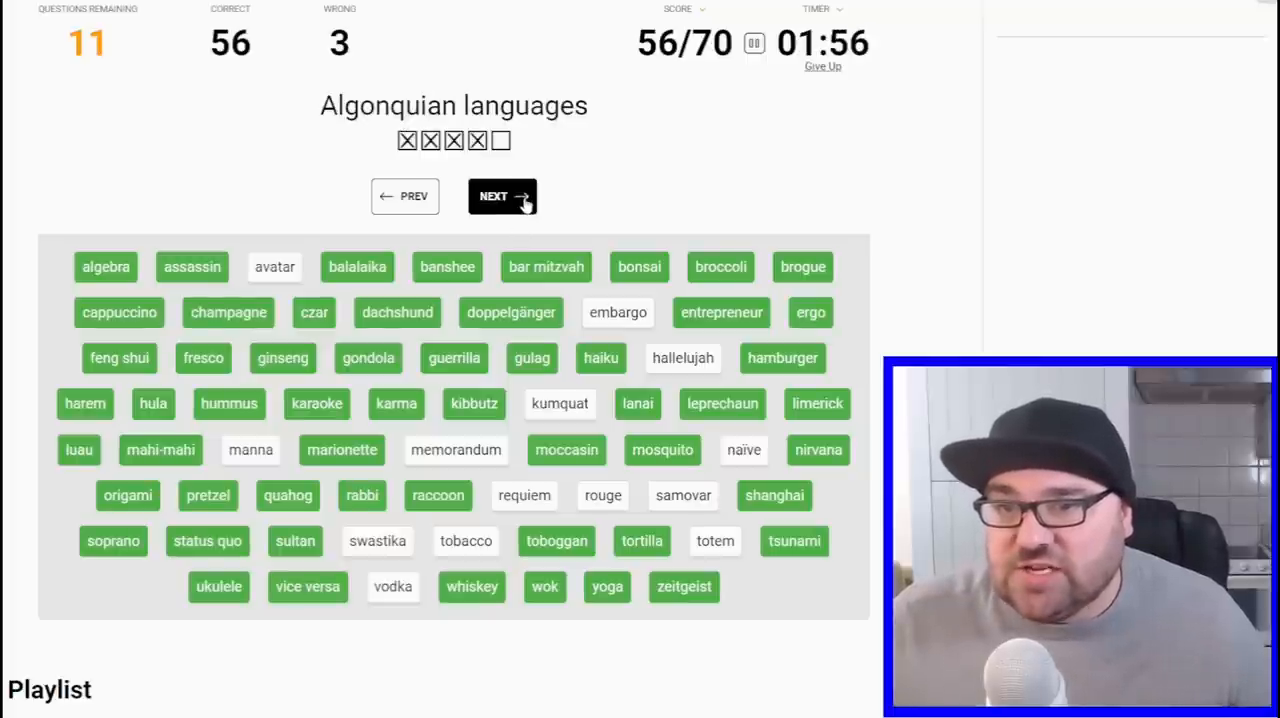
click(502, 196)
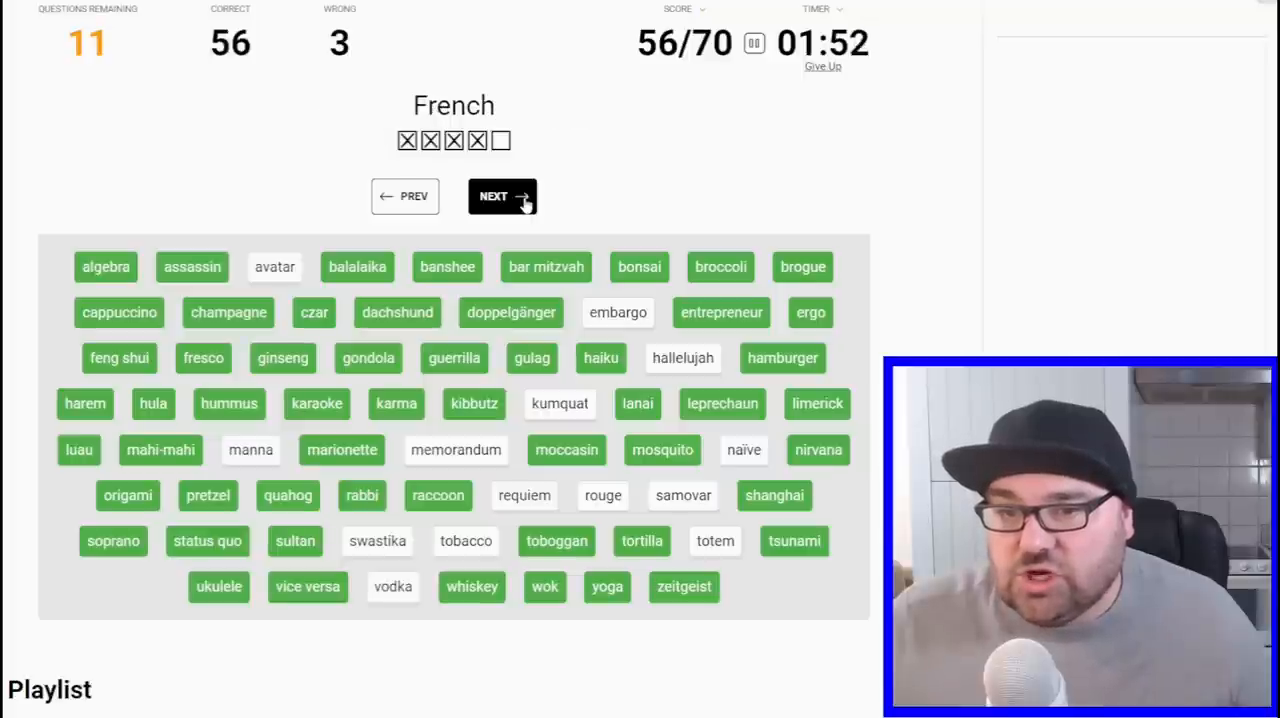
- Skip French, Spanish and Chinese, then answer vodka for Russian, reaching 57/70
click(502, 196)
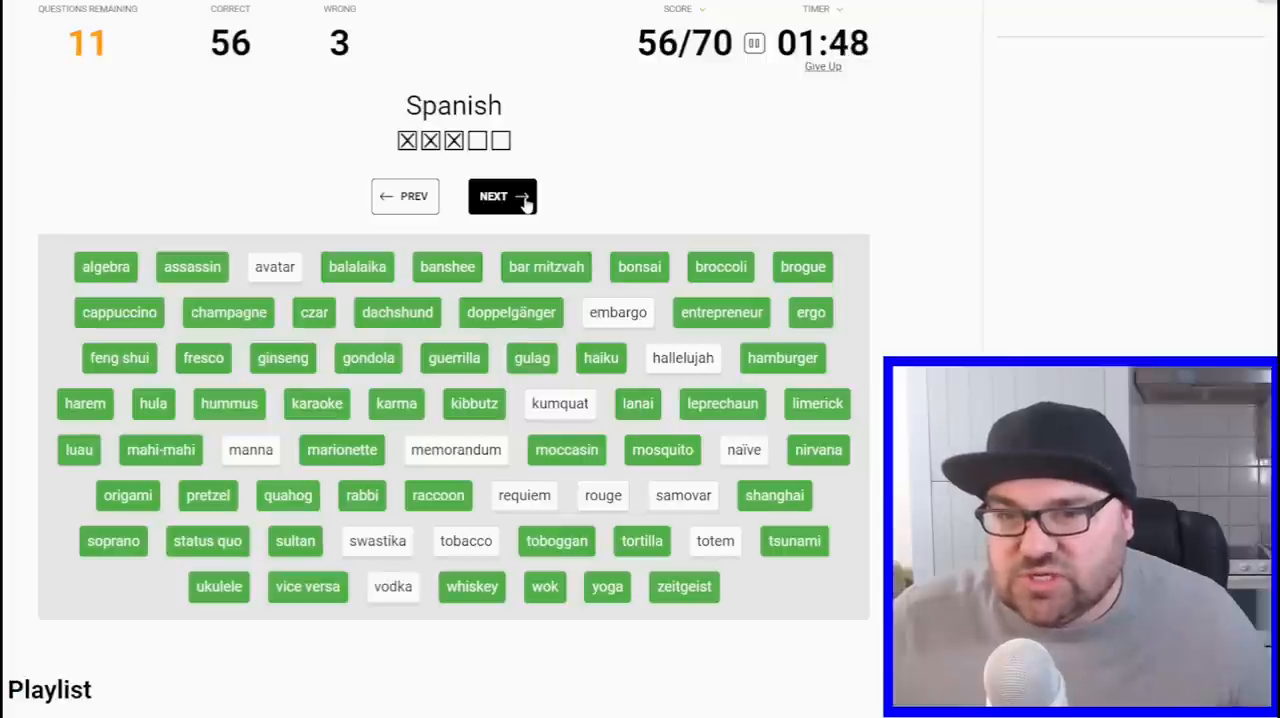
click(502, 196)
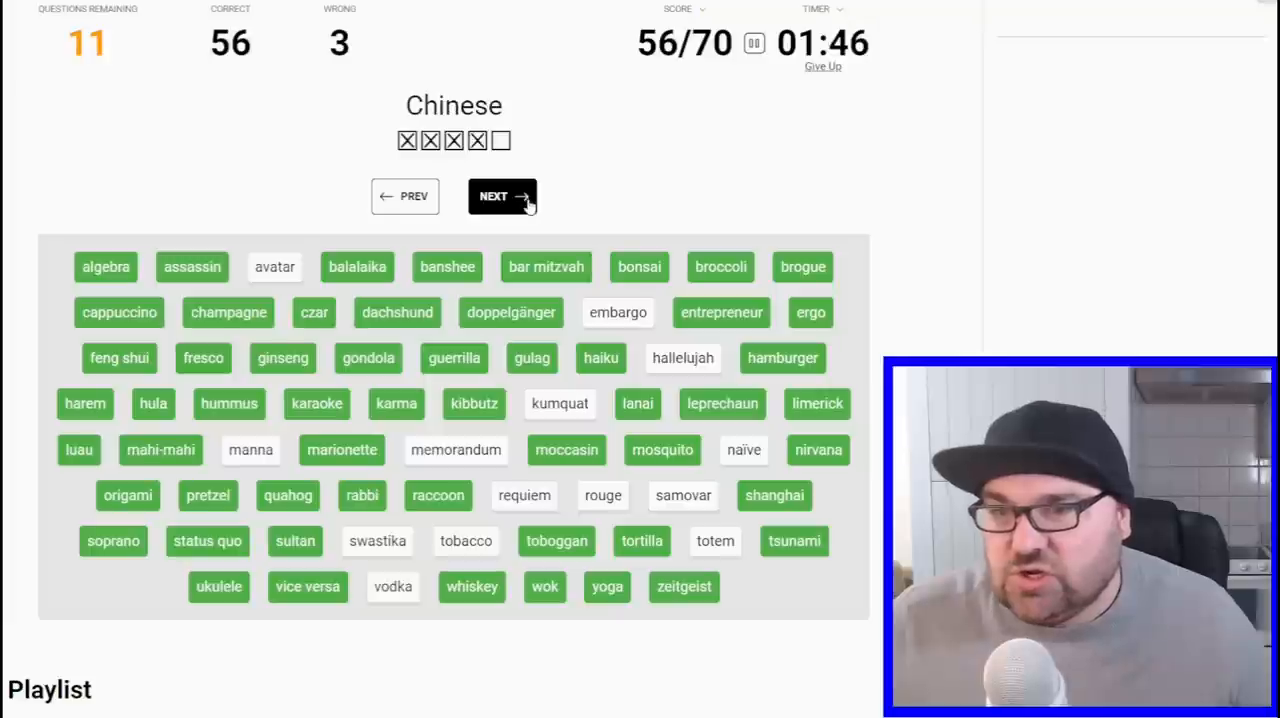
click(502, 196)
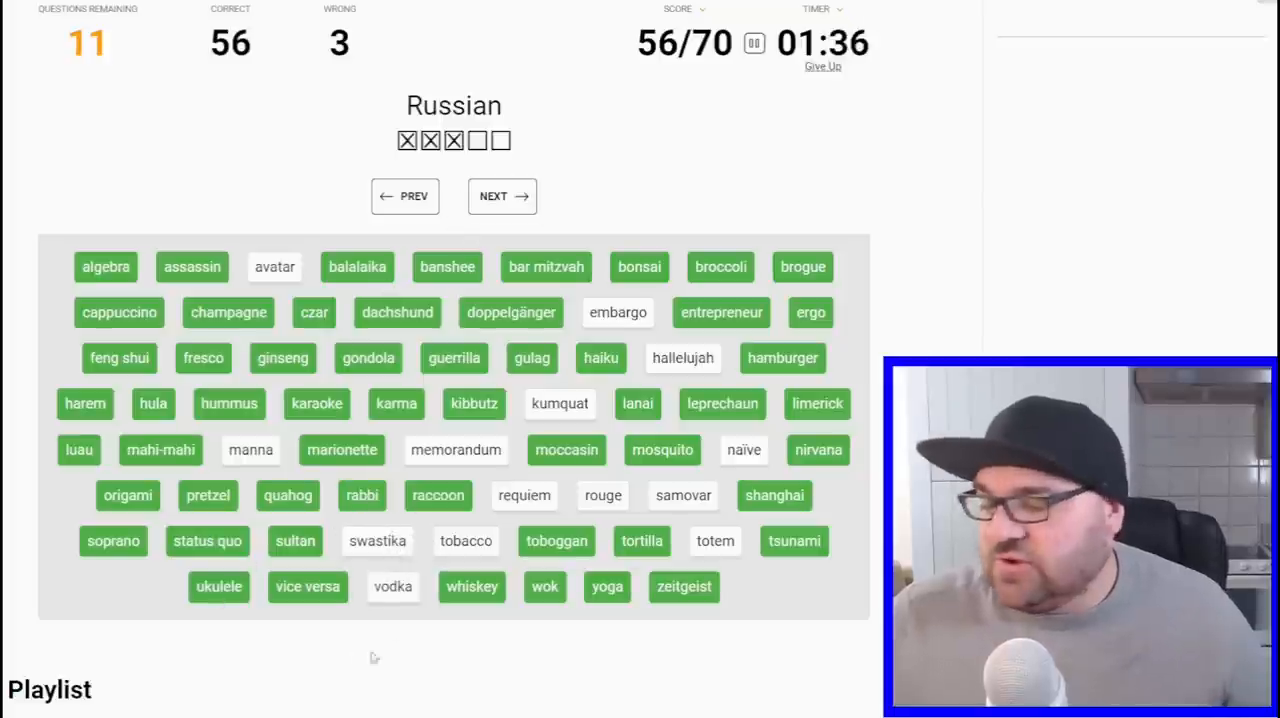
mouse_move(408, 608)
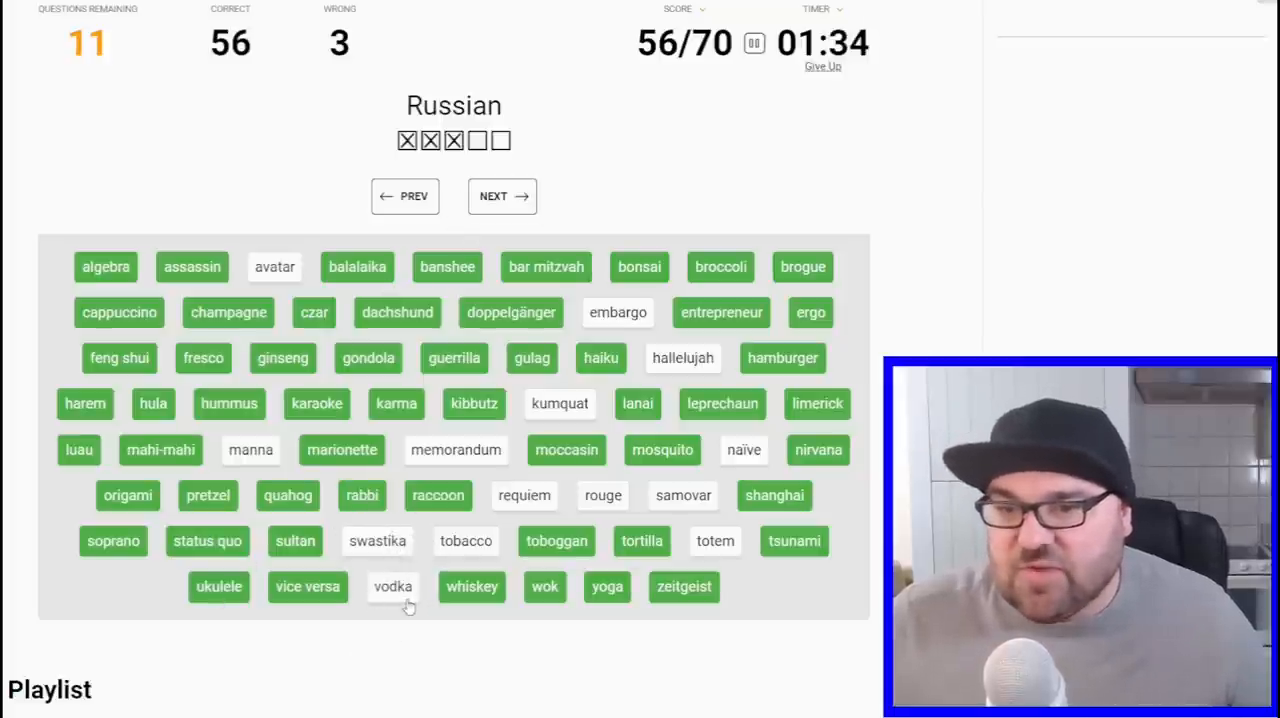
click(502, 196)
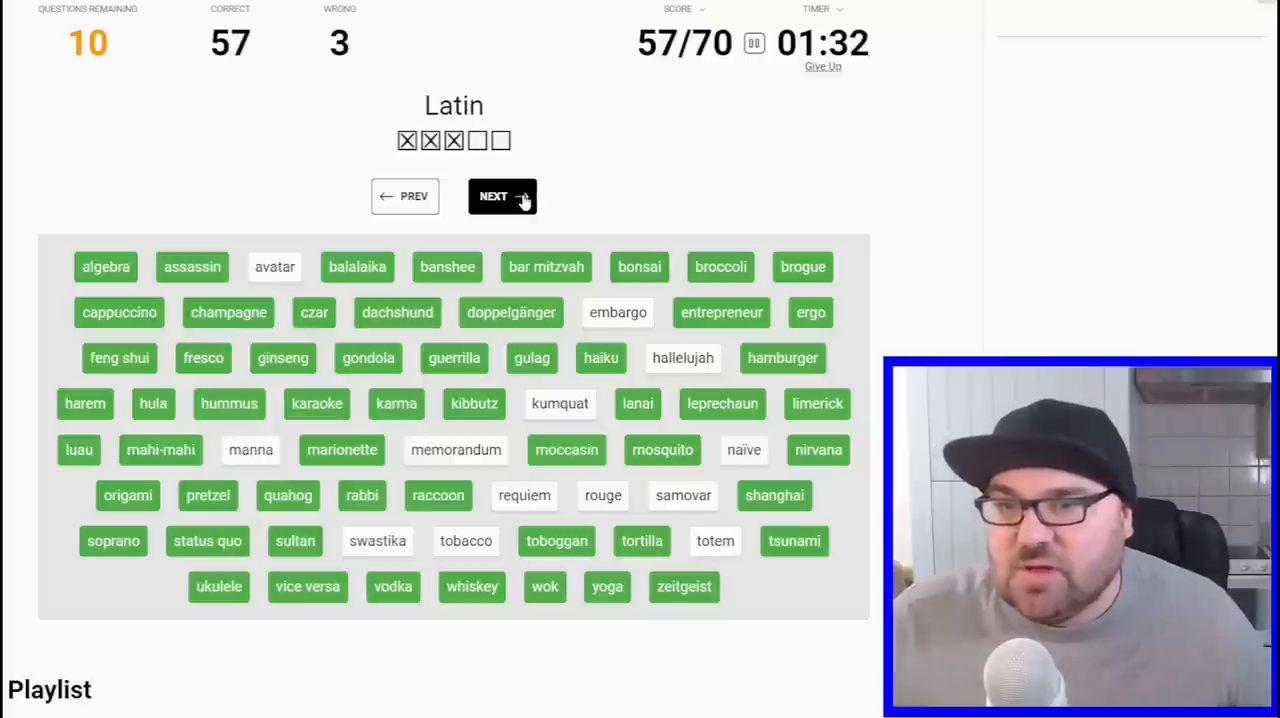
mouse_move(610, 318)
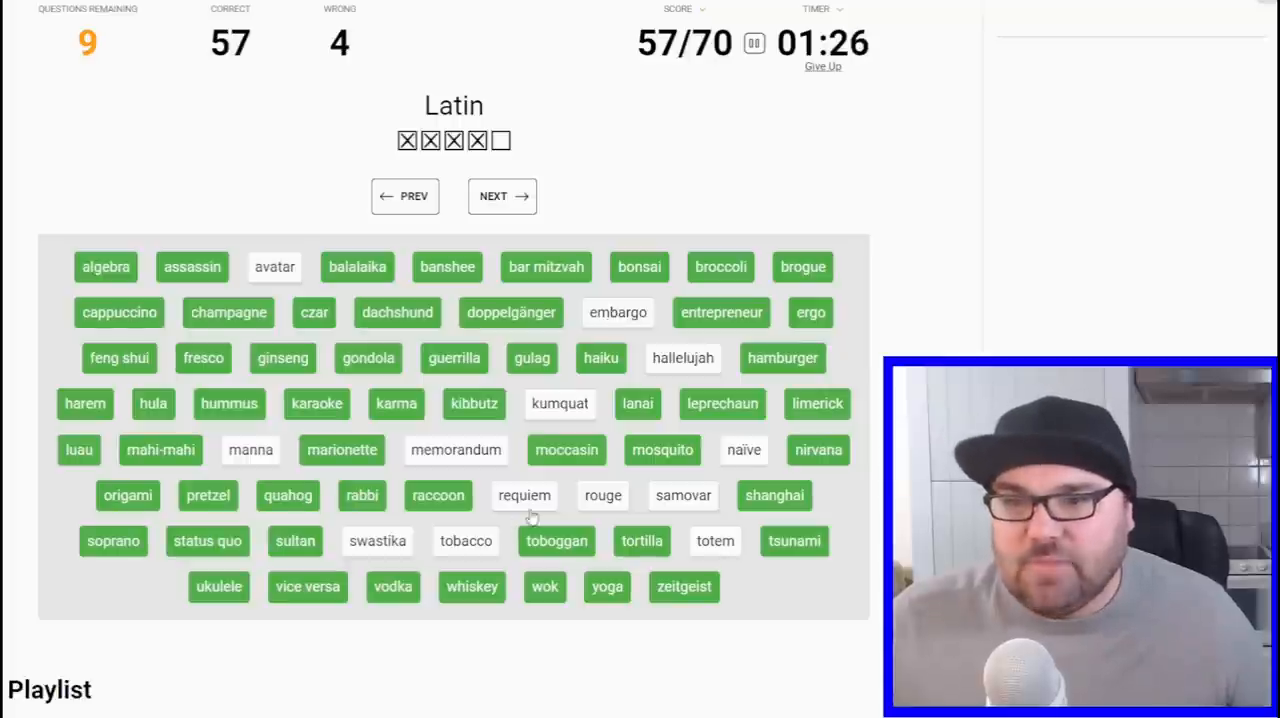
- Answer requiem for the Latin clue and skip the Algonquian and following clues
click(524, 496)
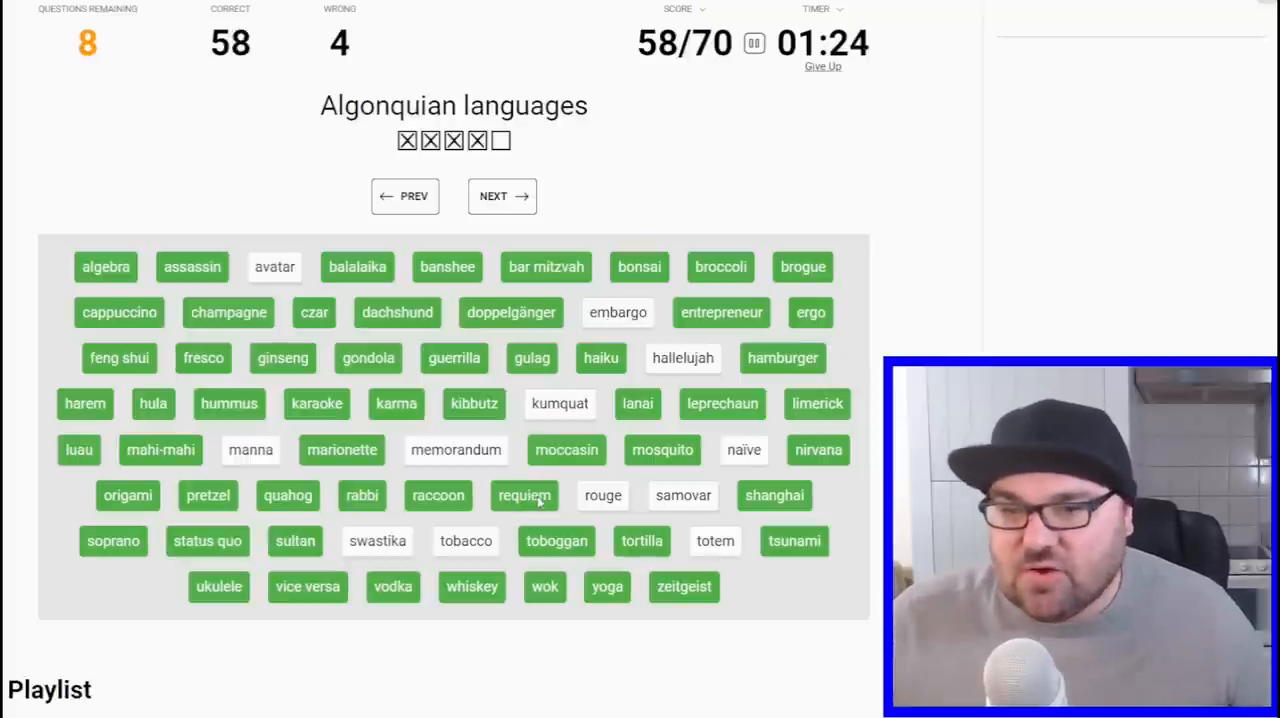
mouse_move(556, 178)
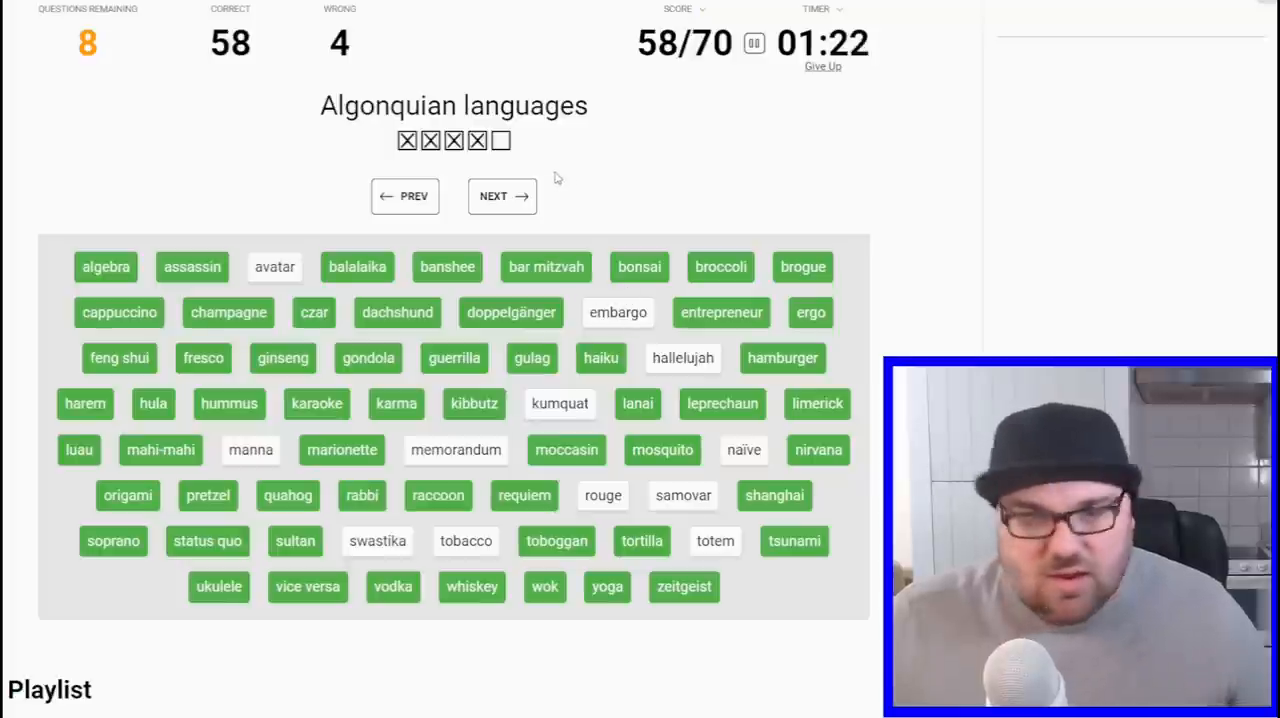
click(502, 196)
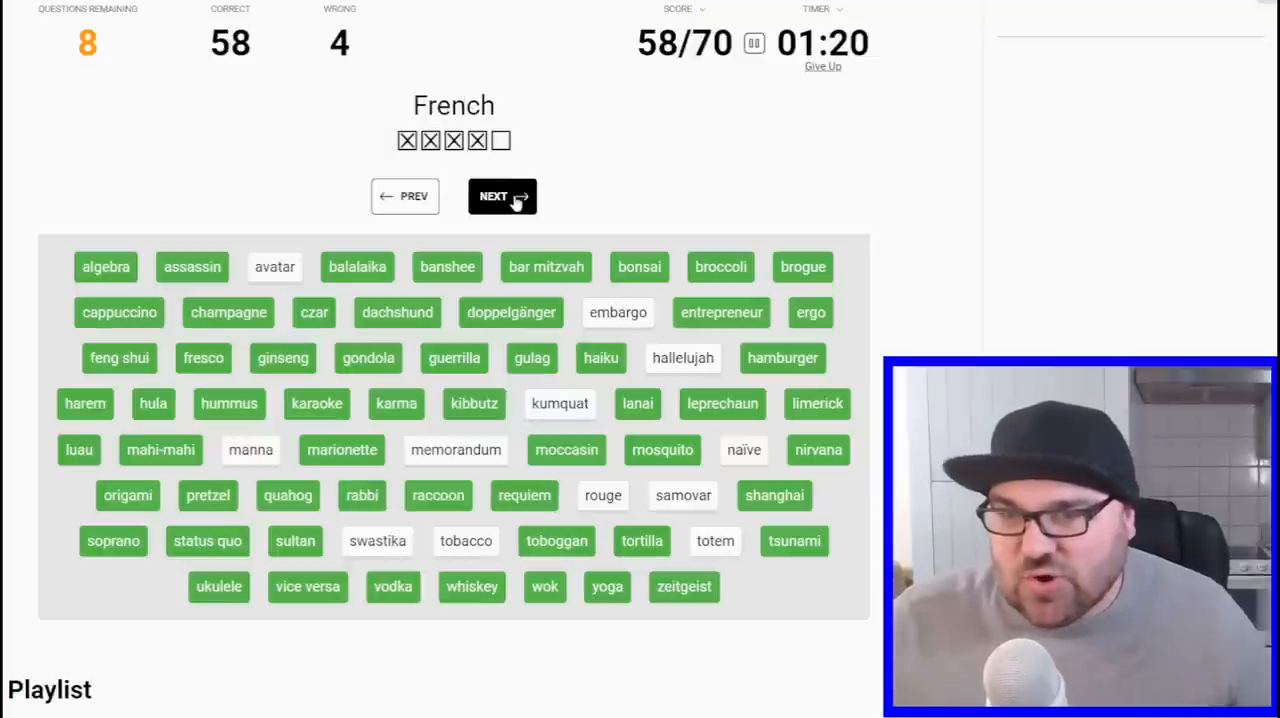
click(502, 196)
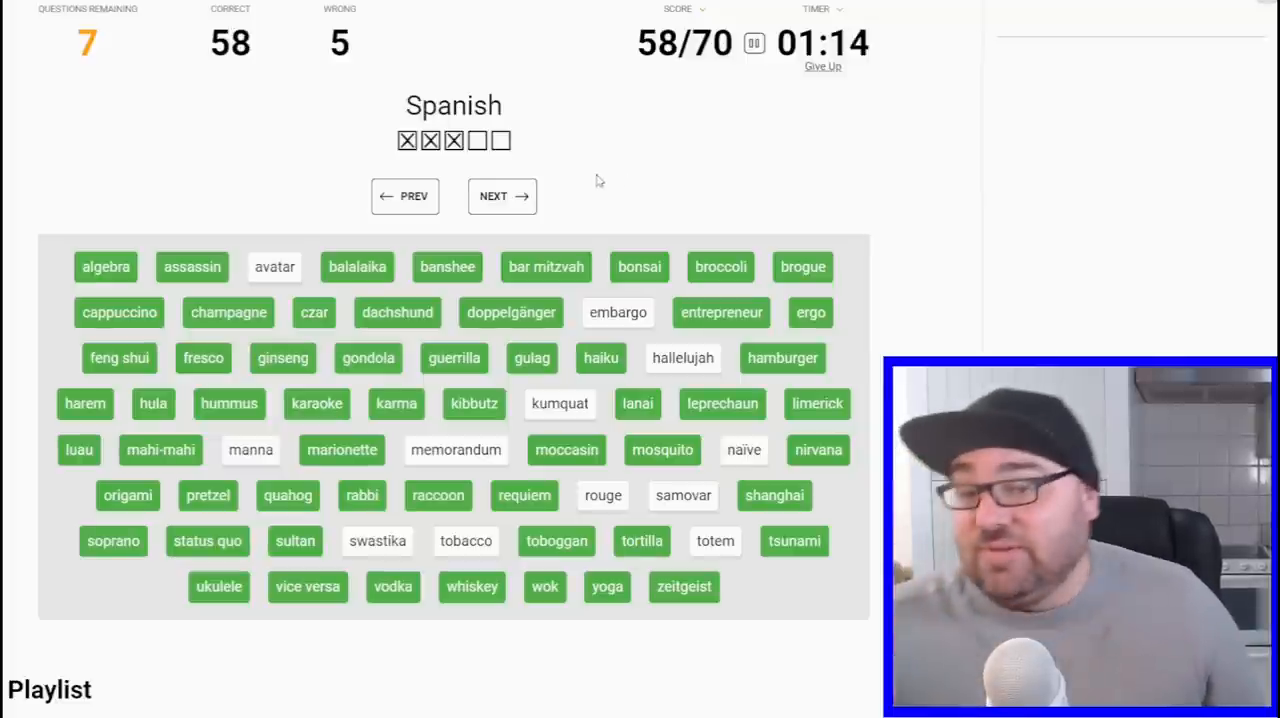
click(502, 196)
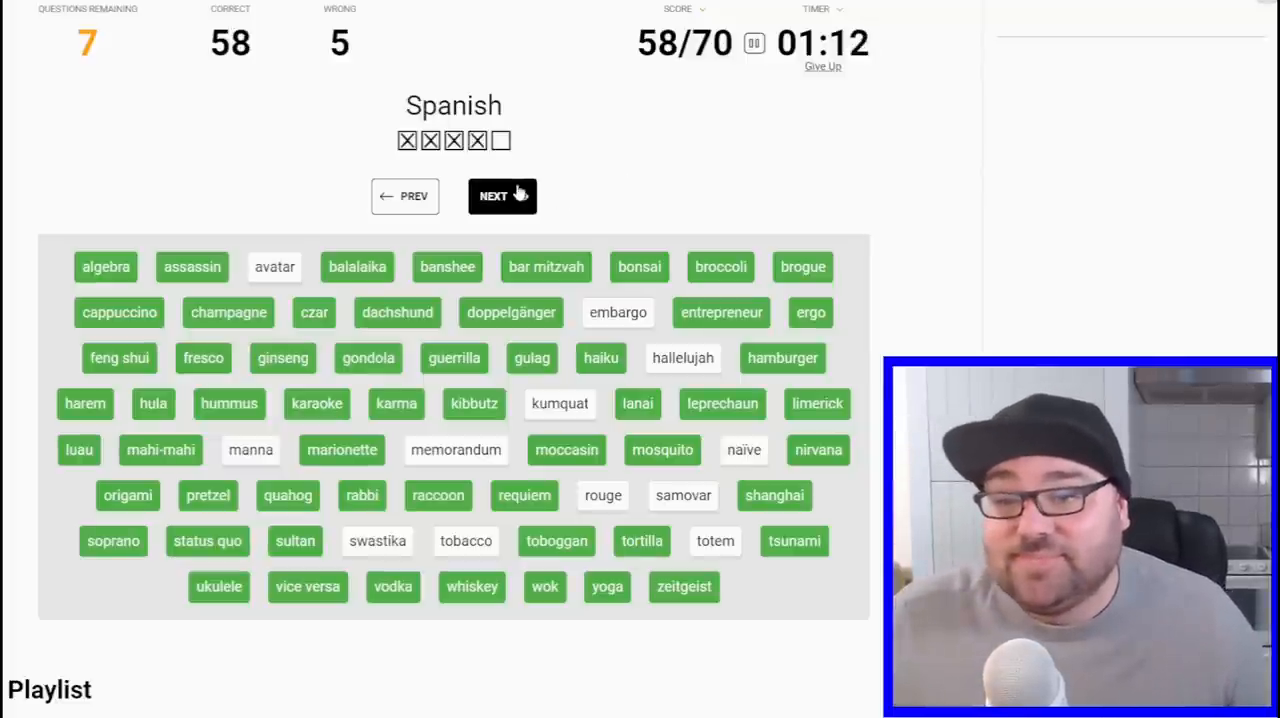
- Skip the Spanish, Hebrew, Chinese and Russian clues, score at 59/70
click(502, 196)
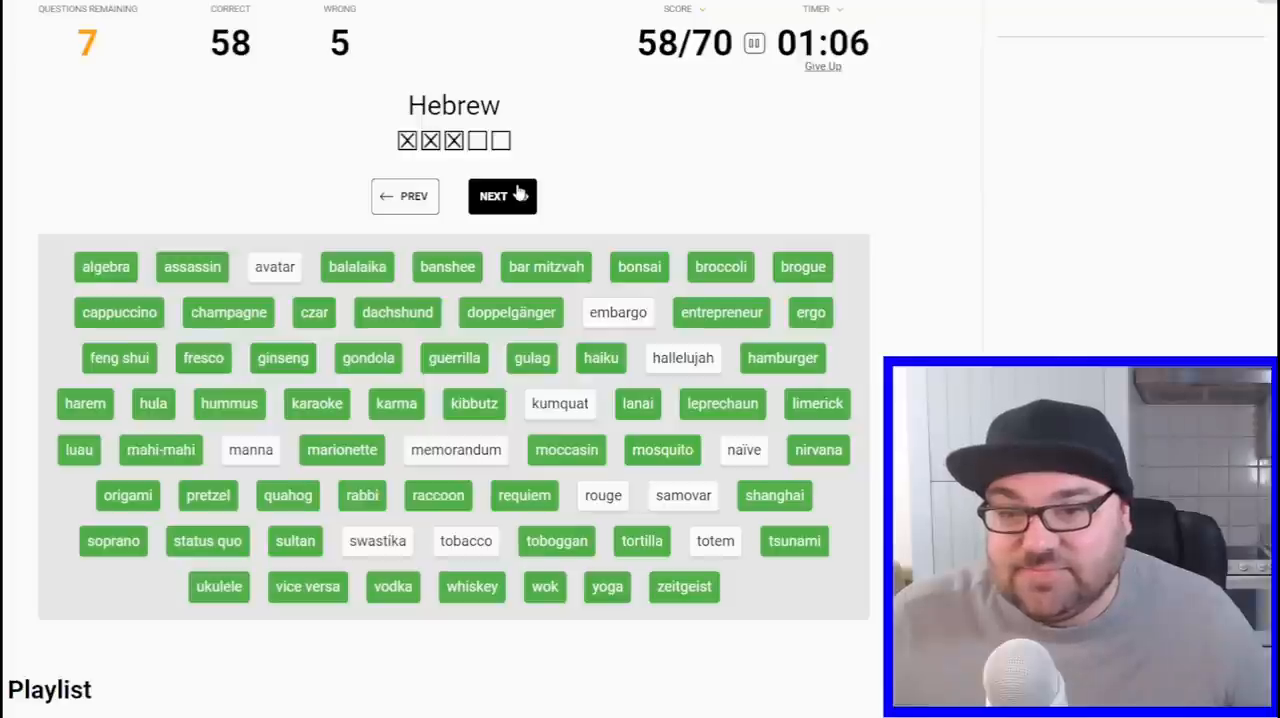
click(502, 196)
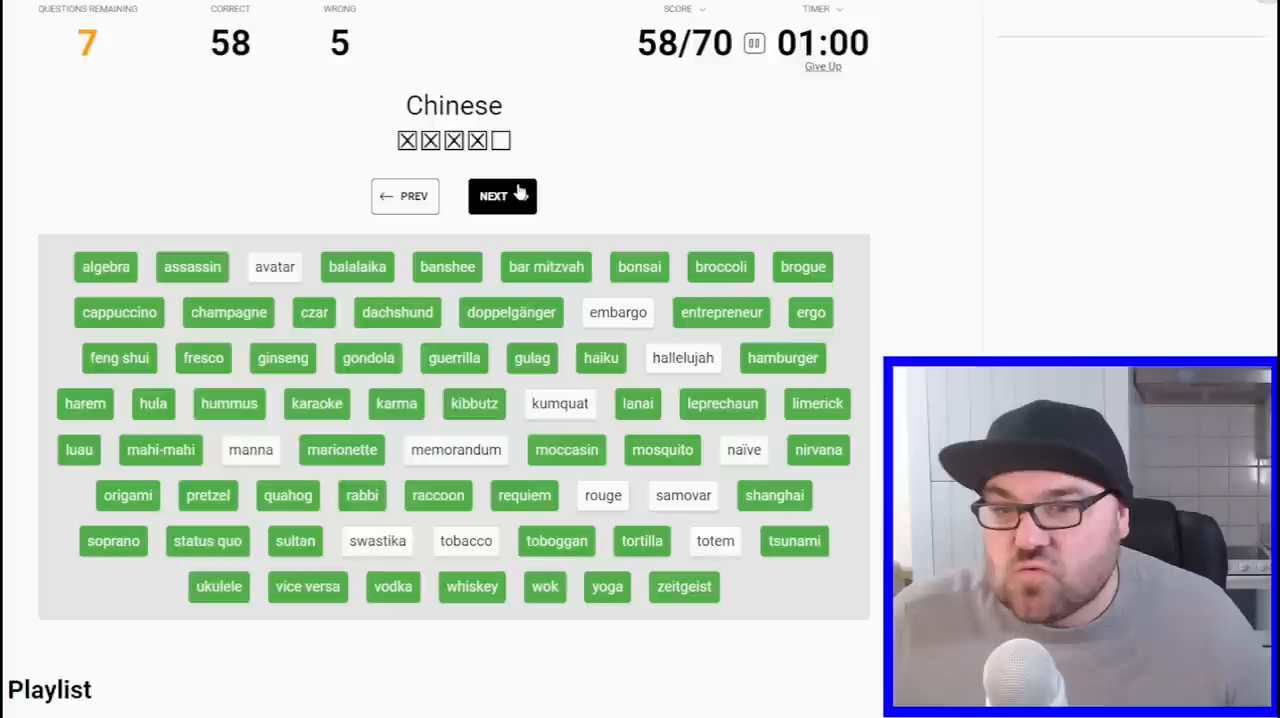
click(502, 196)
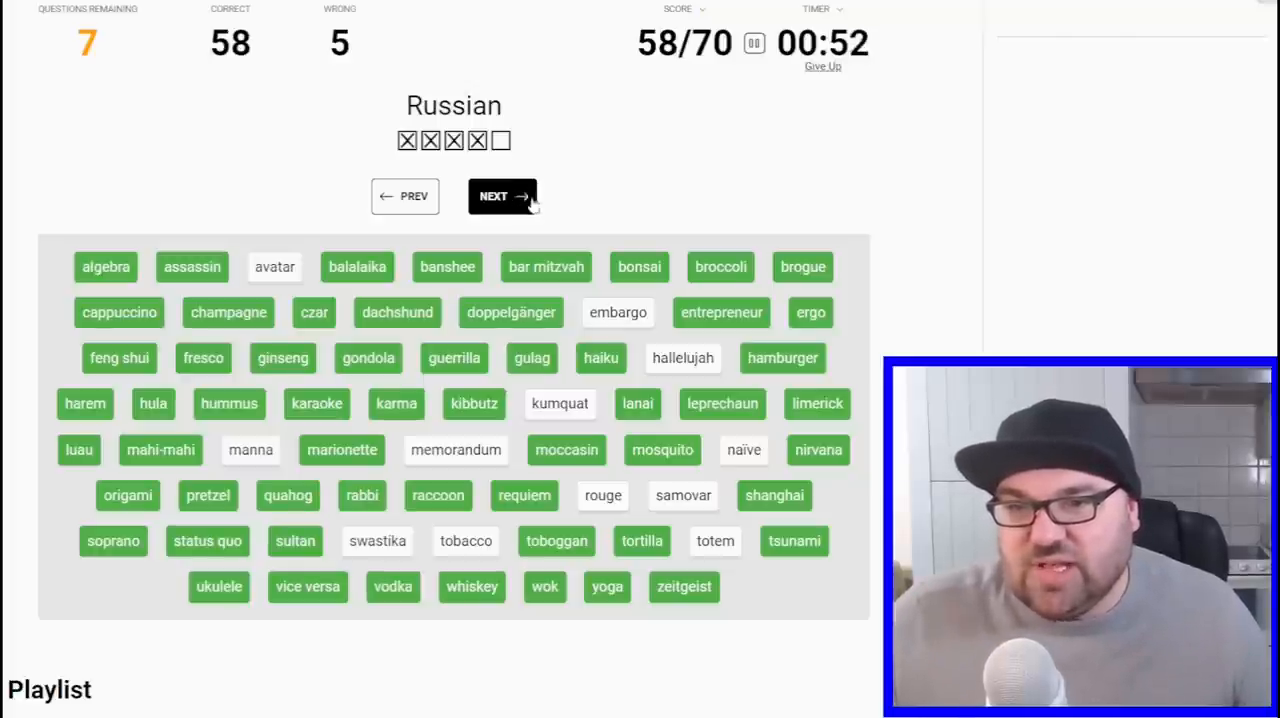
click(502, 196)
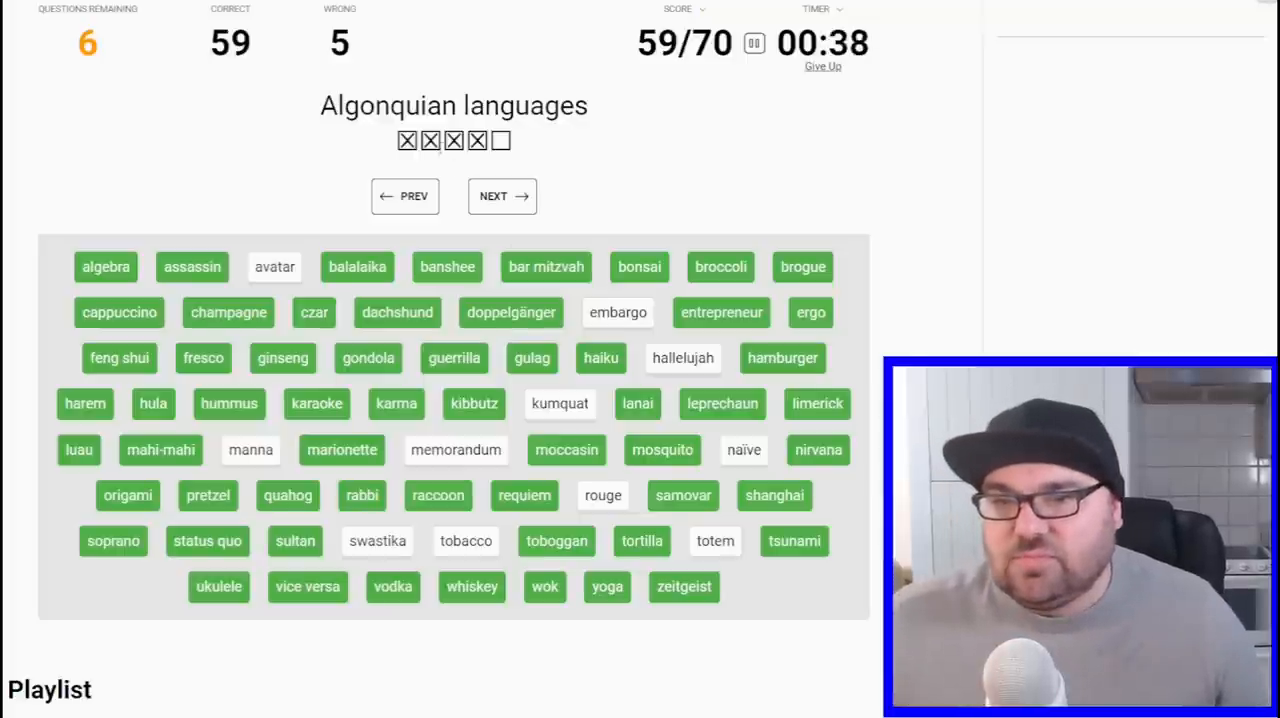
- Answer tobacco and the Algonquian word while skipping Spanish, Hebrew and Chinese, reaching 63/70
click(502, 196)
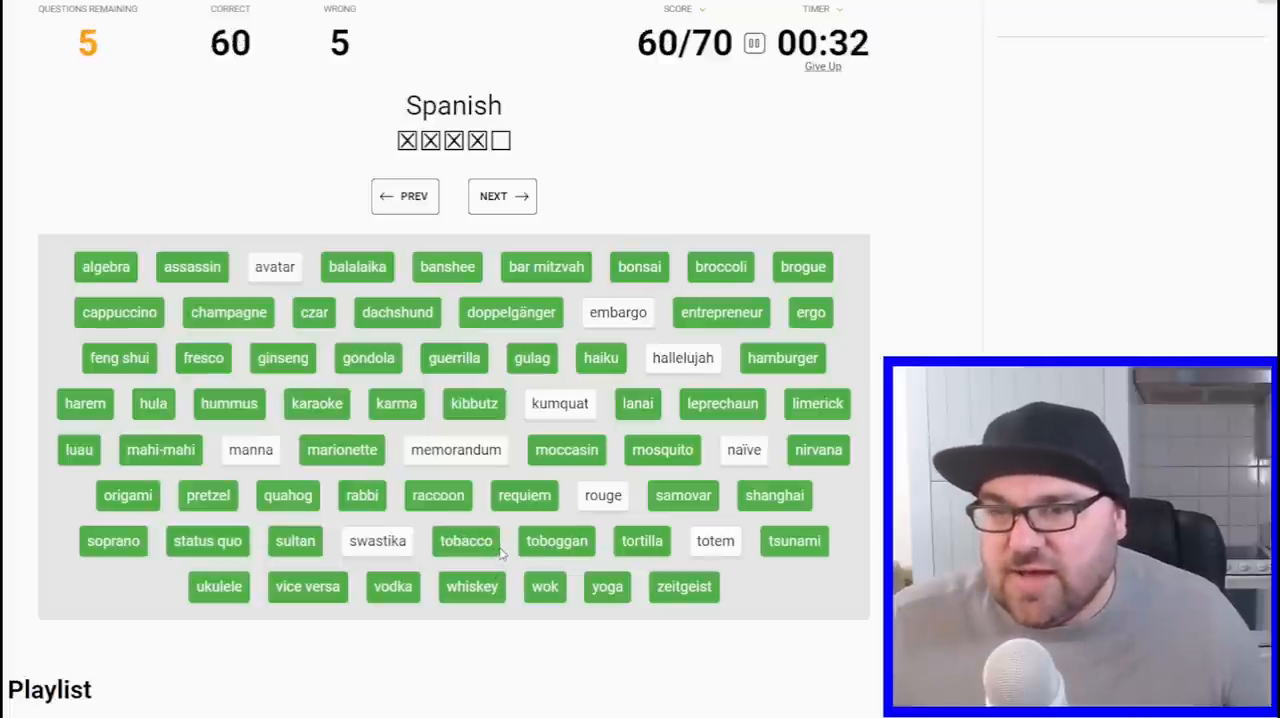
click(502, 196)
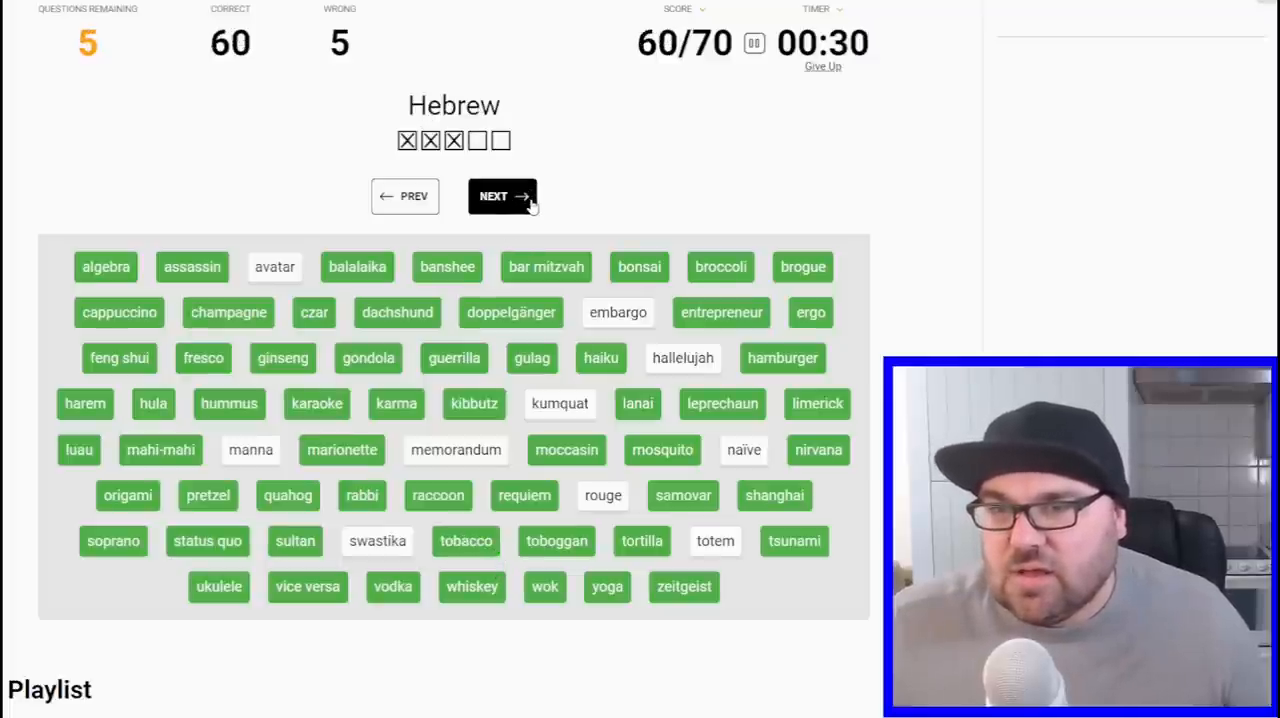
click(502, 196)
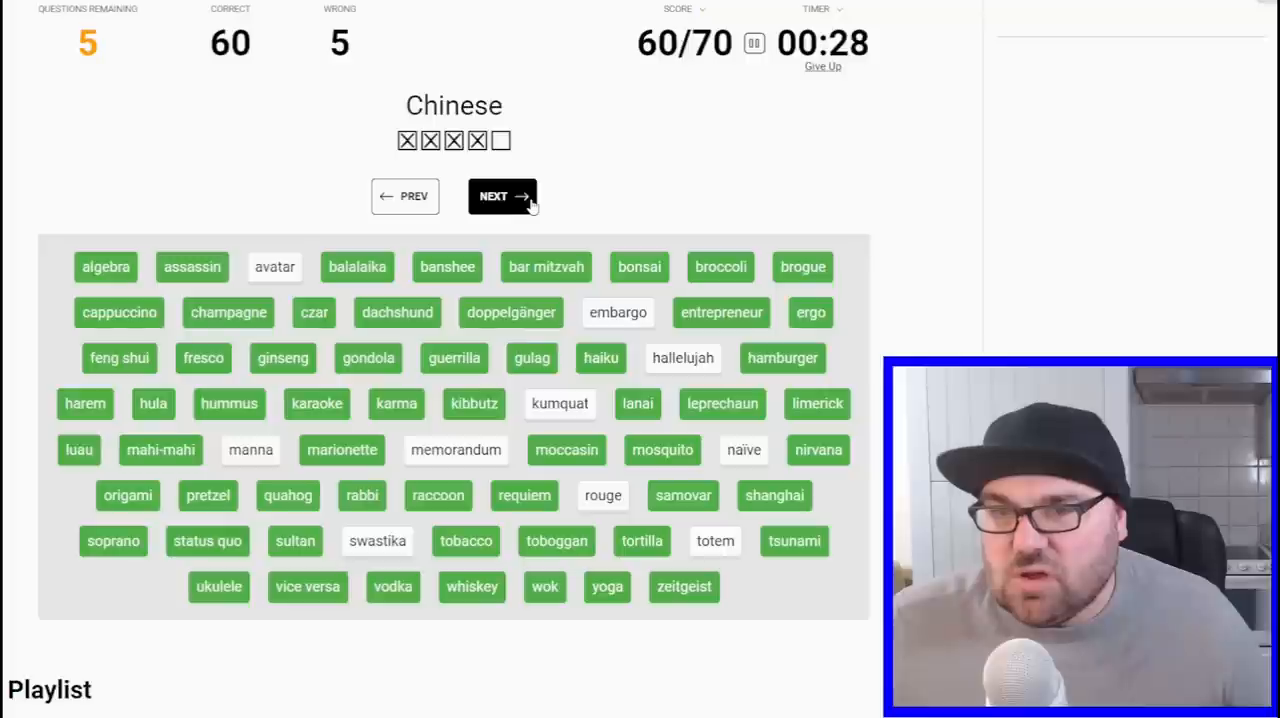
click(502, 196)
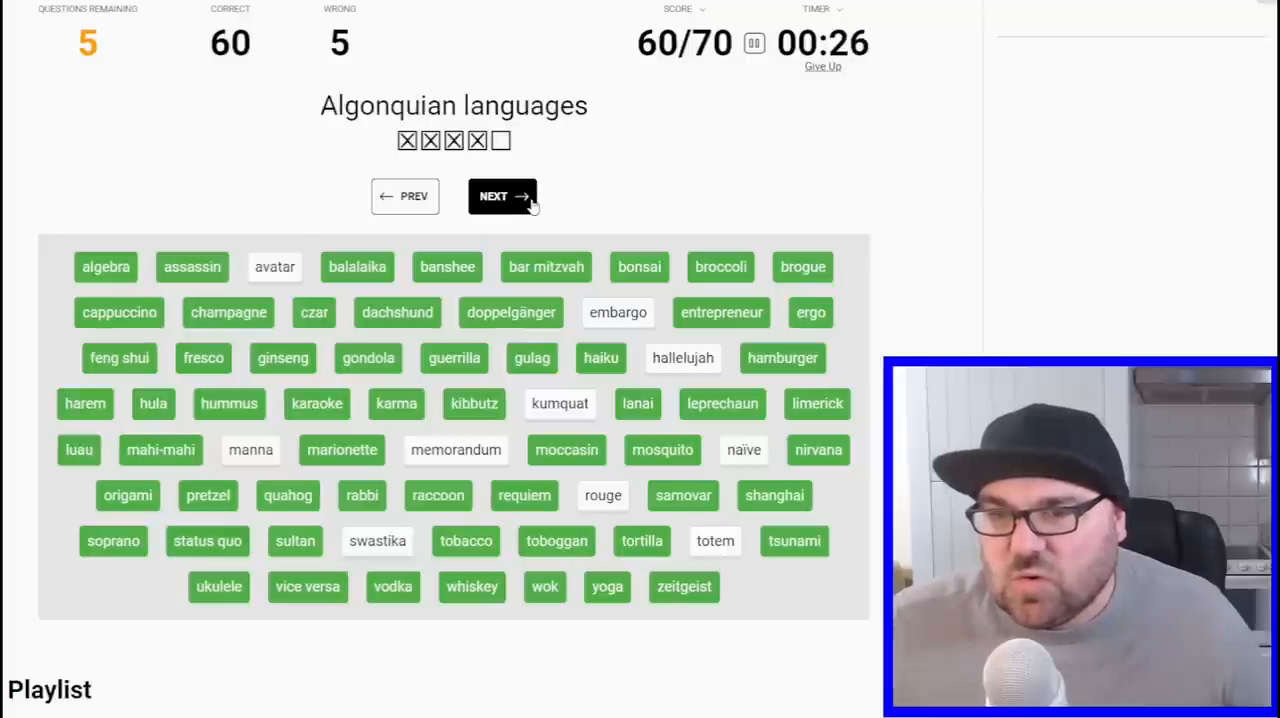
click(502, 196)
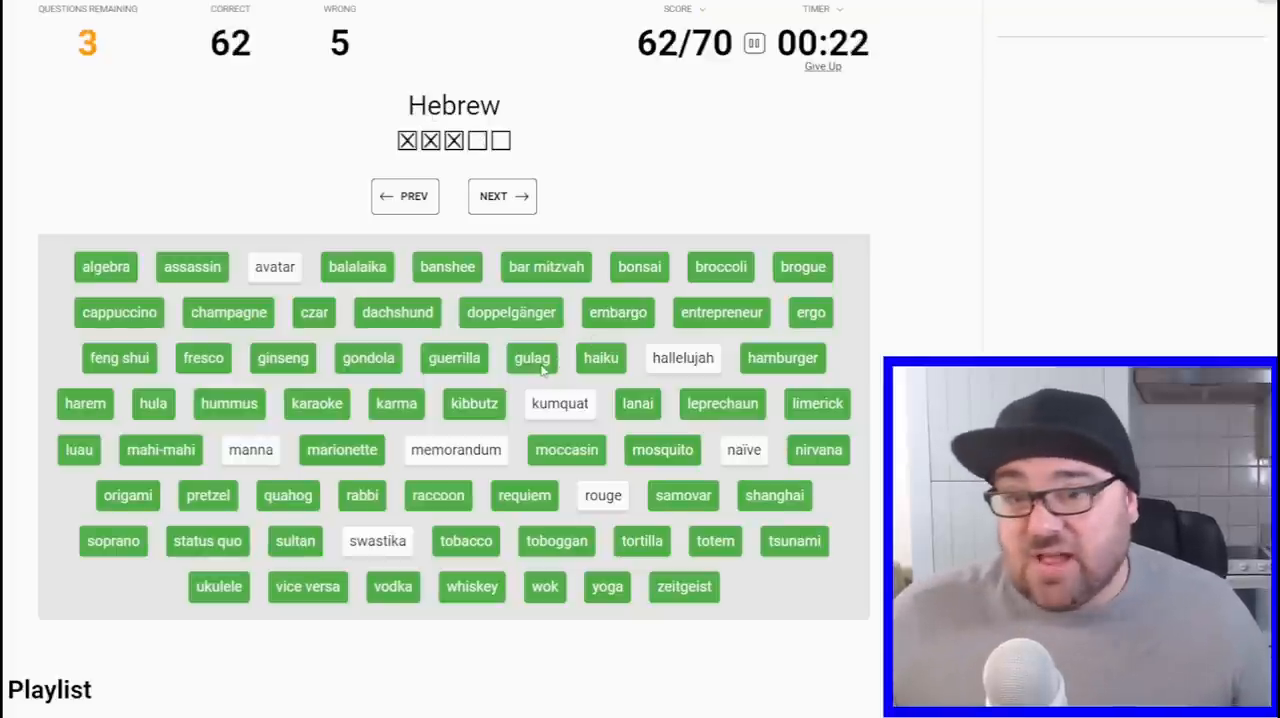
mouse_move(496, 344)
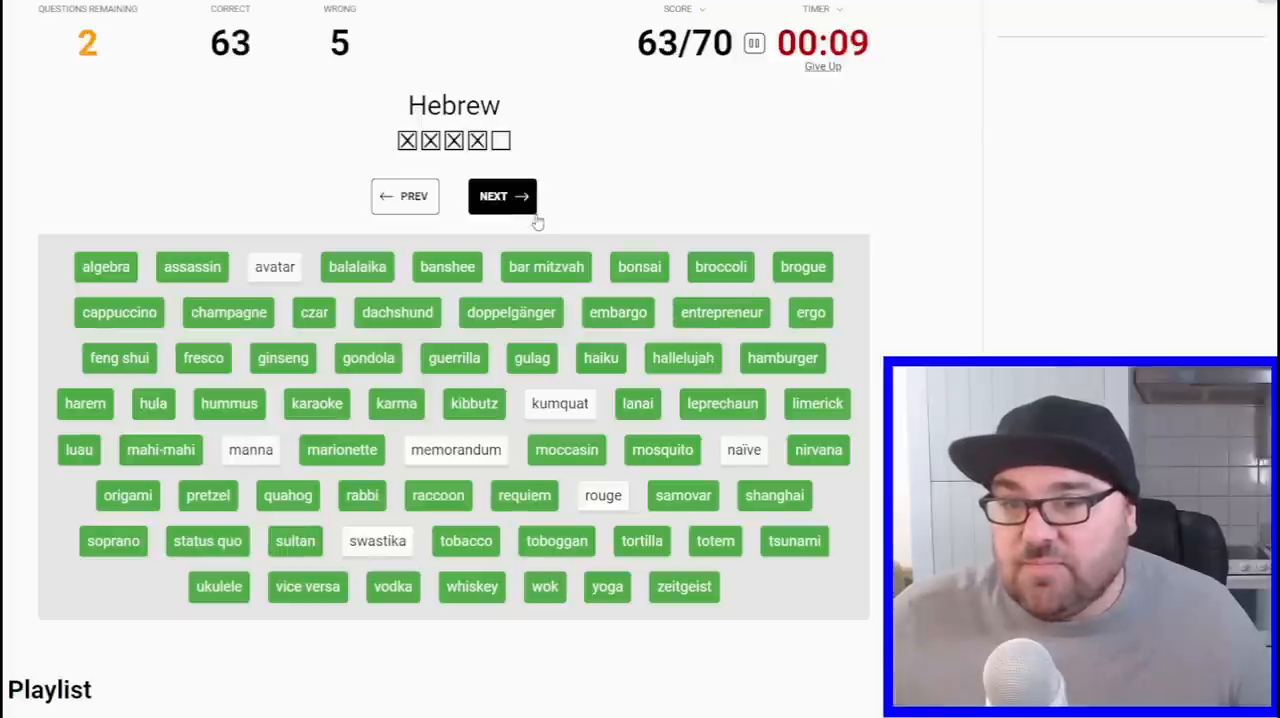
click(502, 196)
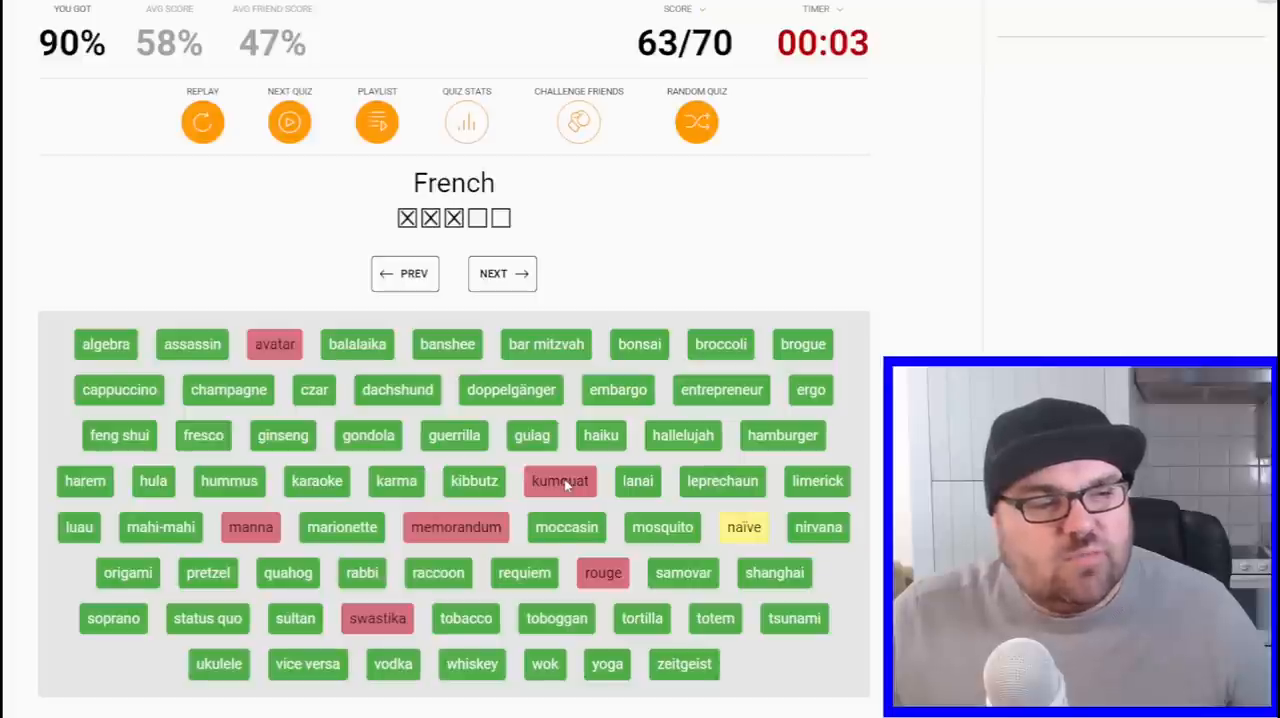
- Review the finished quiz's clues and scroll to the results grid showing missed words in red
click(560, 480)
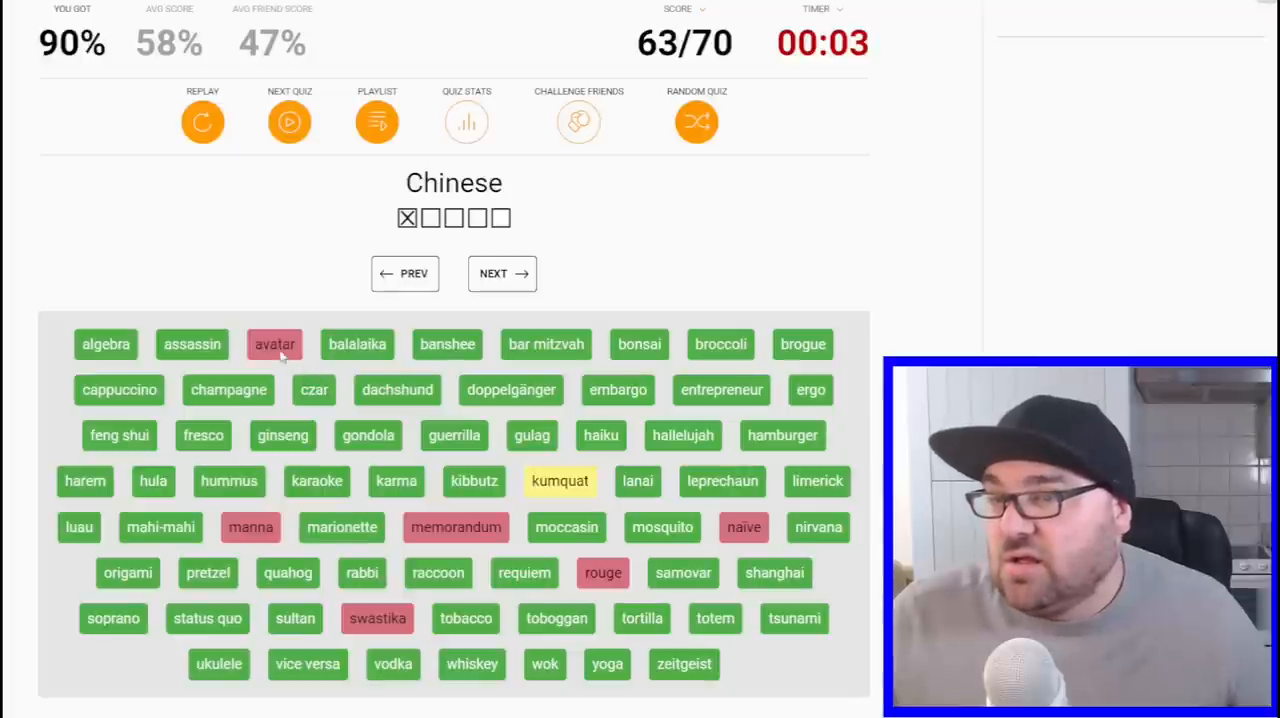
click(274, 344)
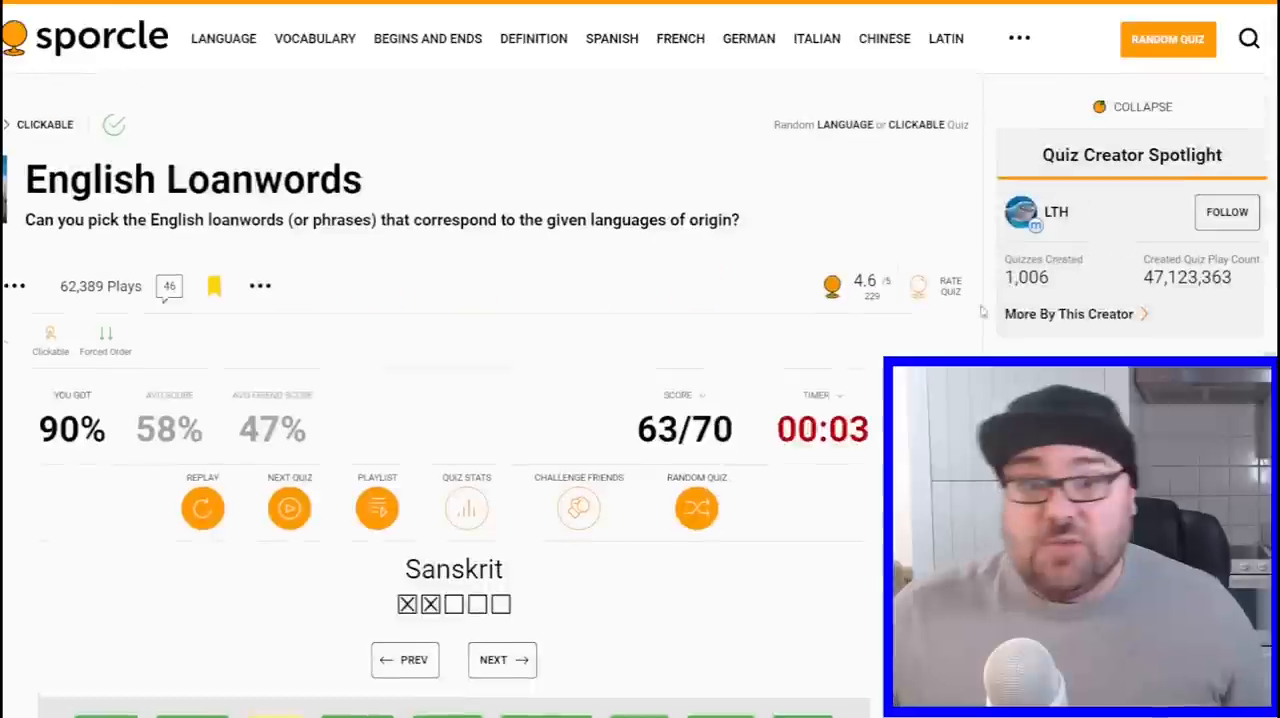
scroll(down, 3)
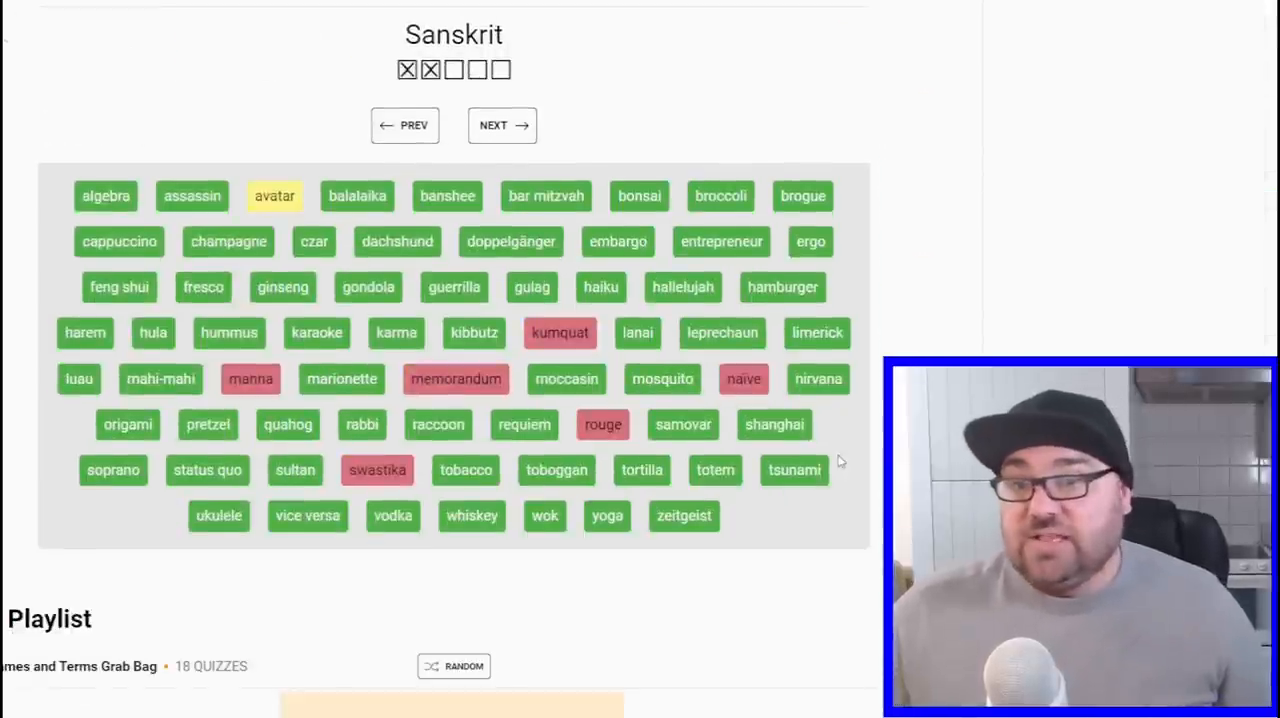